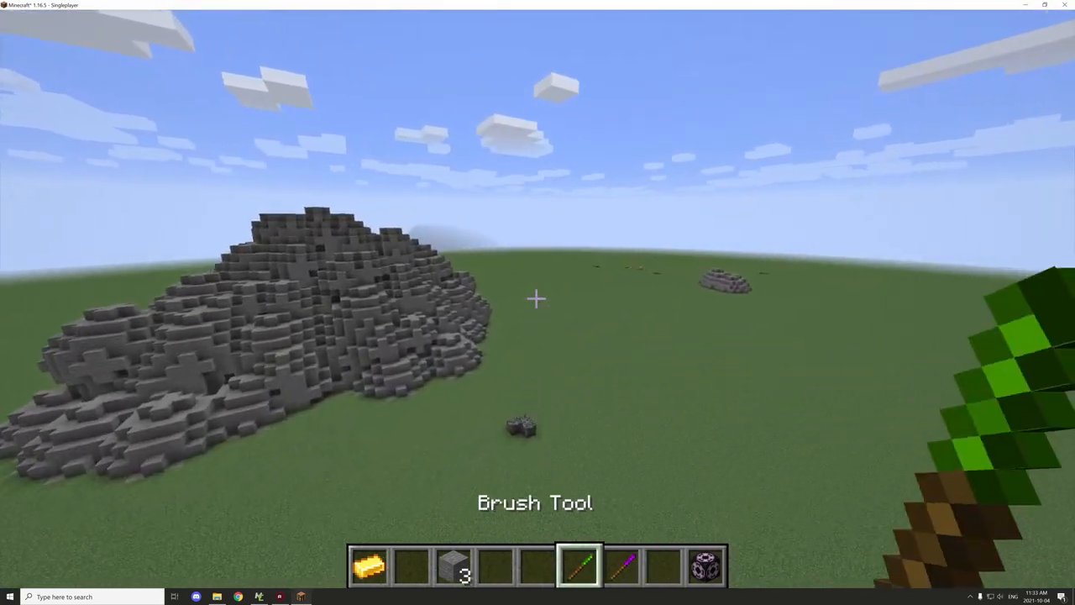
Step: Open the inventory to clear the tools out of the hotbar
key("e")
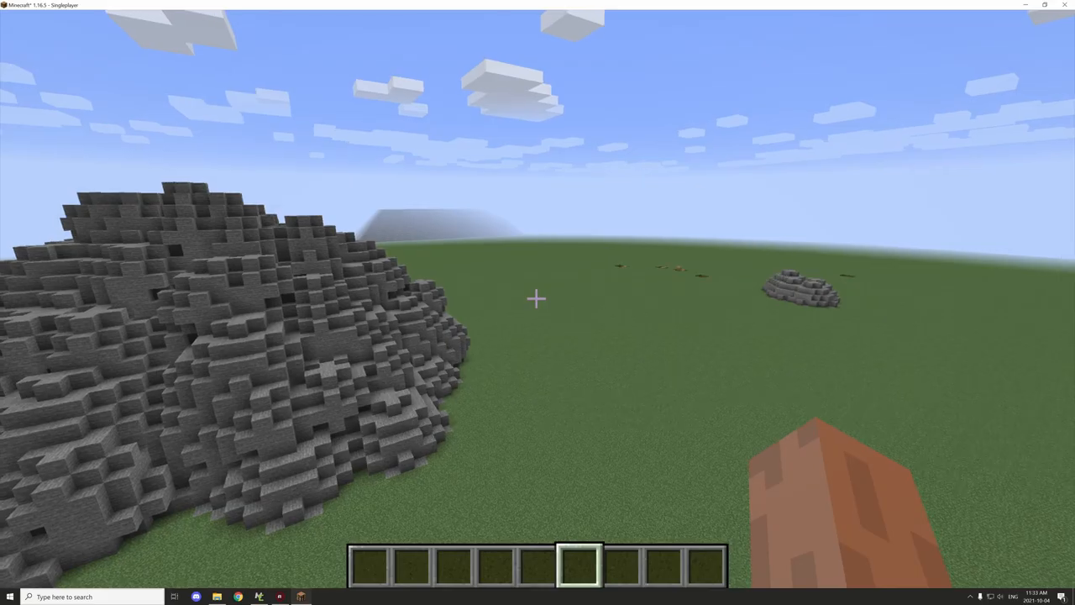
mouse_move(538, 303)
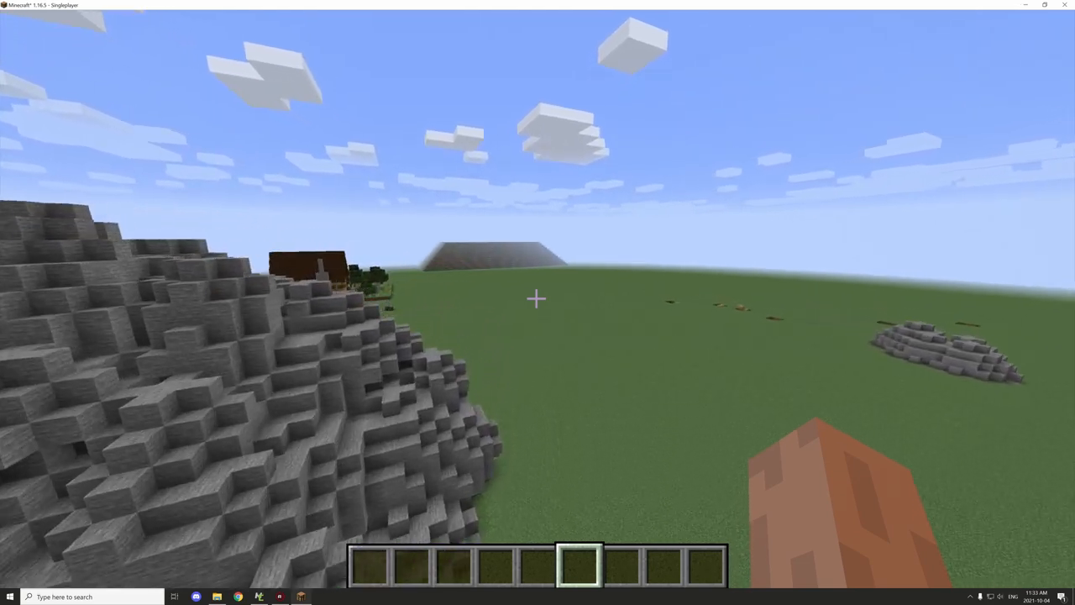
mouse_move(537, 302)
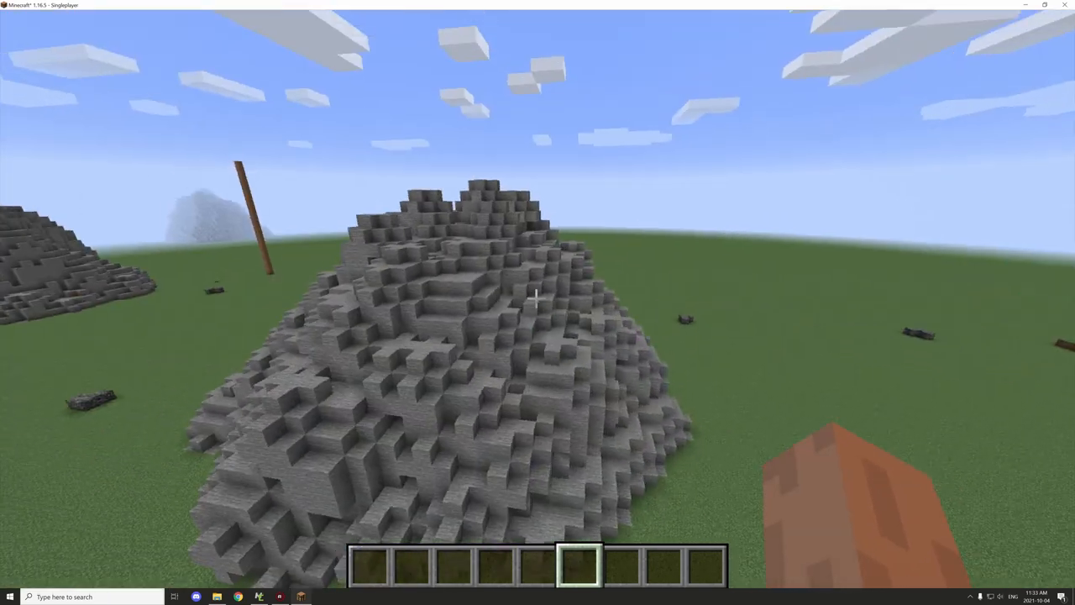
mouse_move(537, 302)
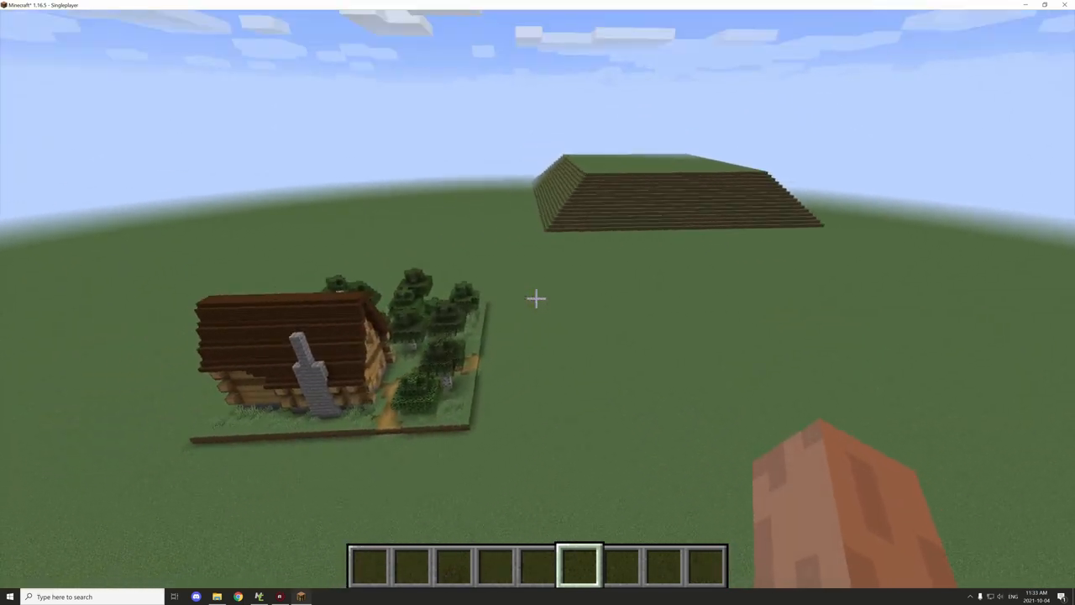
mouse_move(538, 299)
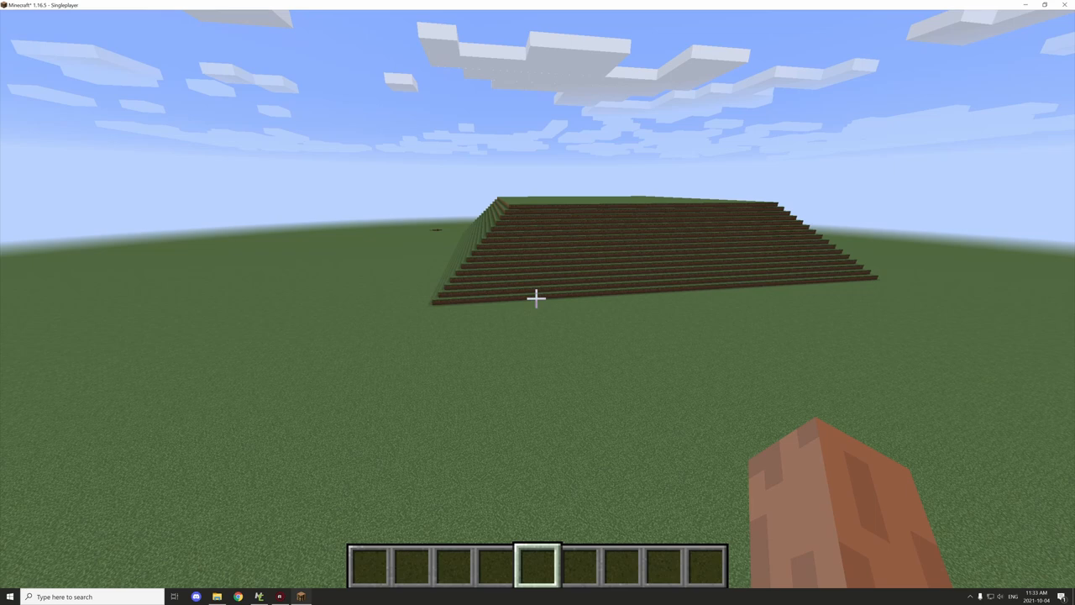
mouse_move(538, 298)
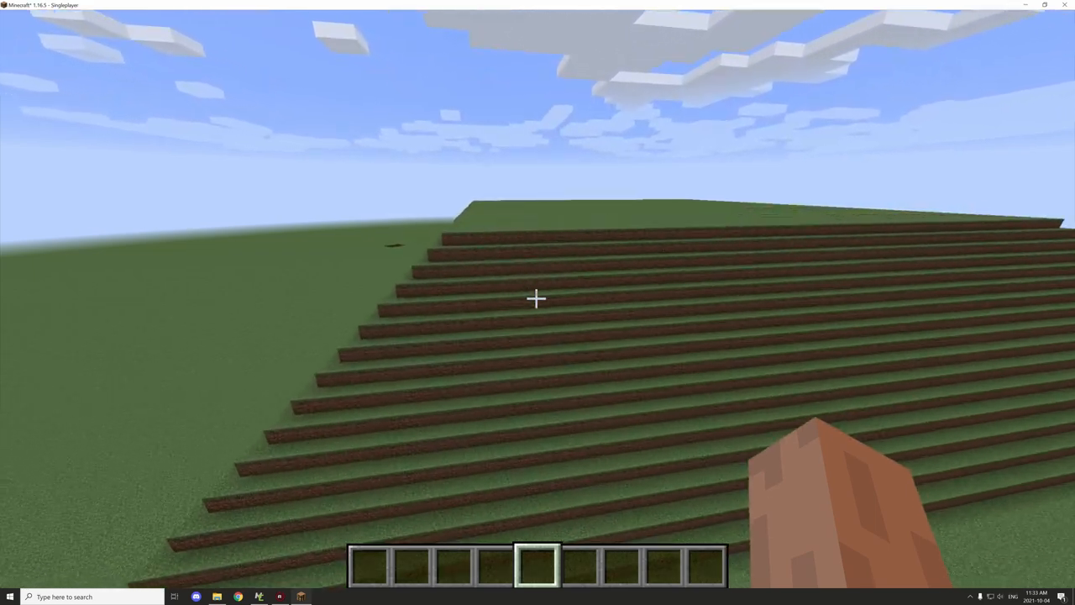
mouse_move(537, 298)
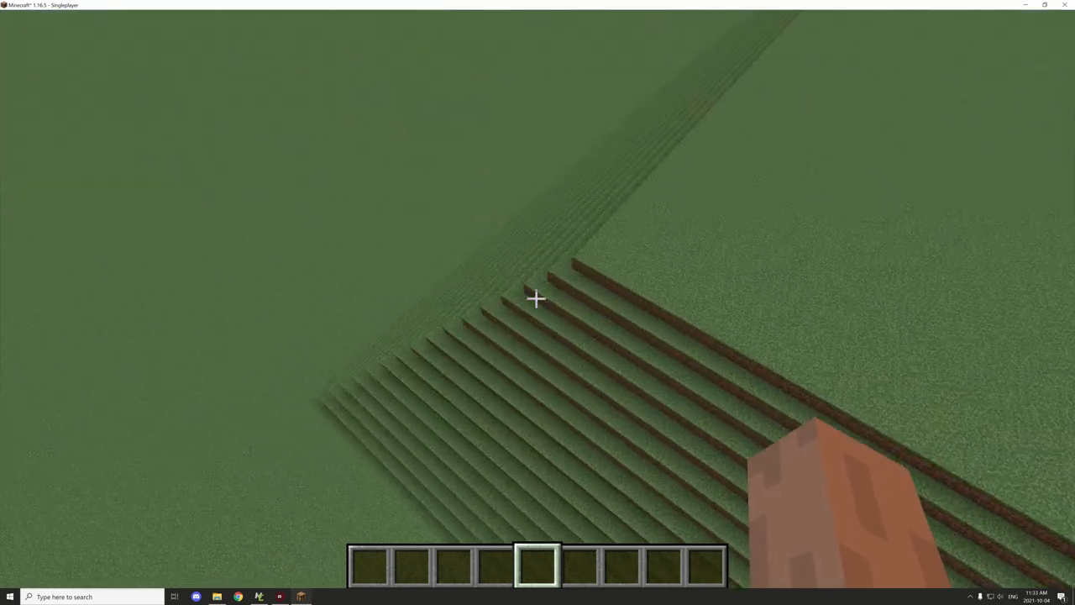
mouse_move(538, 303)
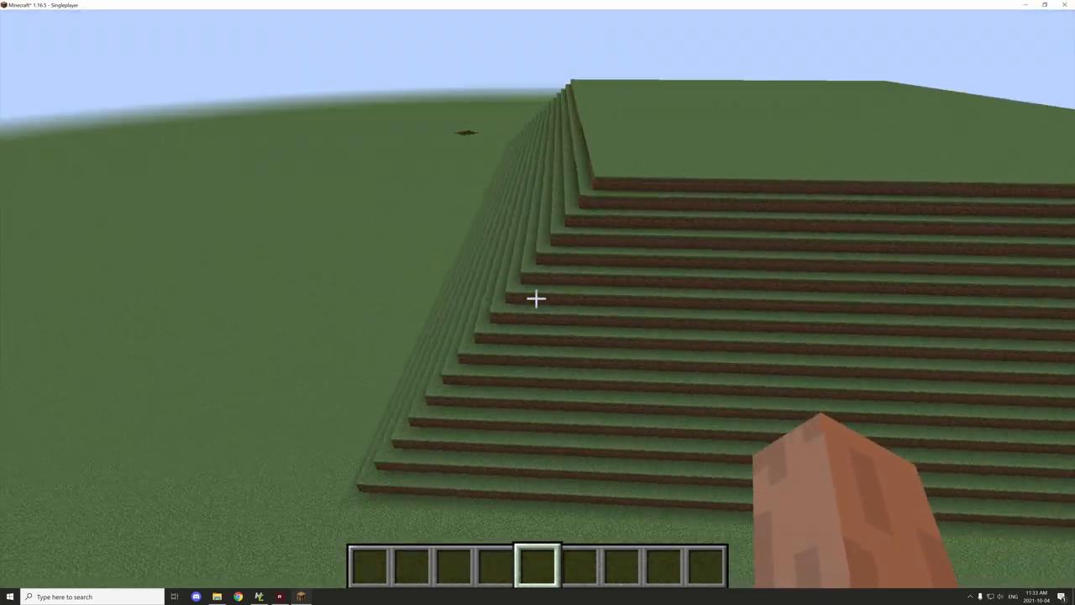
mouse_move(538, 298)
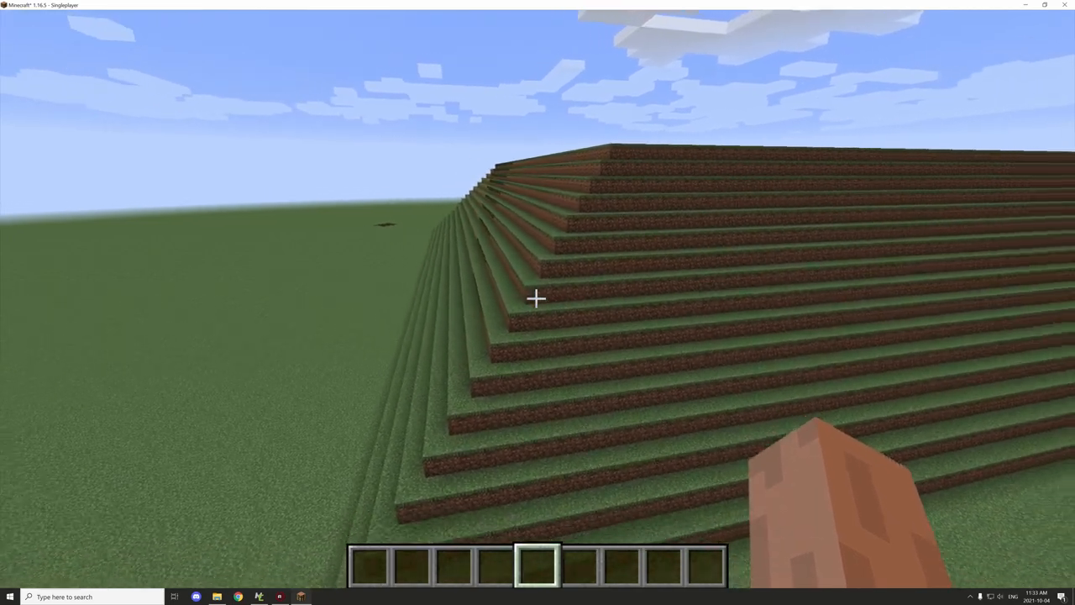
mouse_move(537, 298)
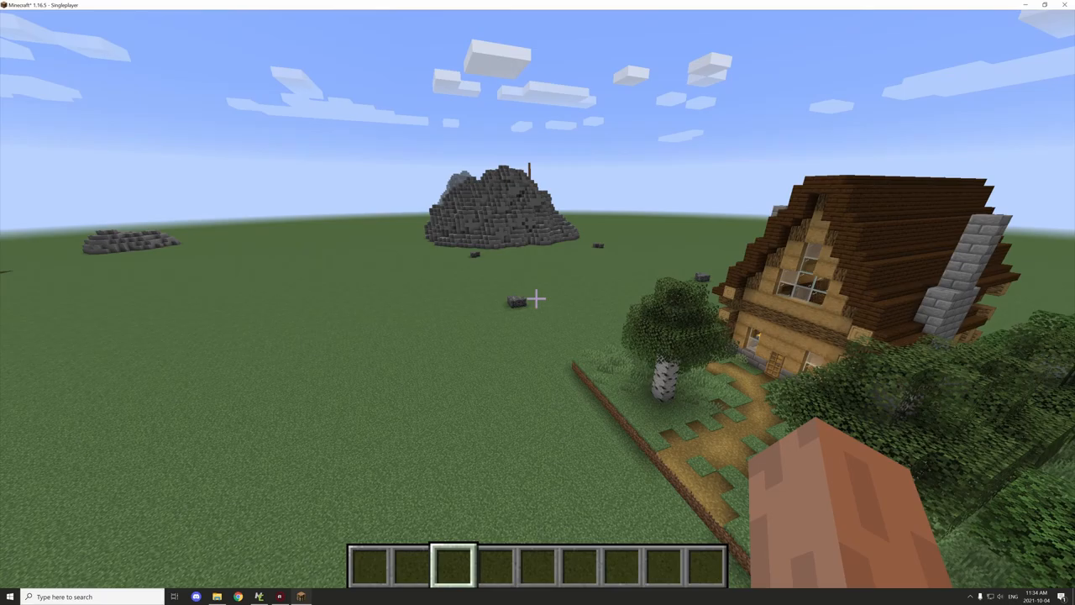
mouse_move(538, 298)
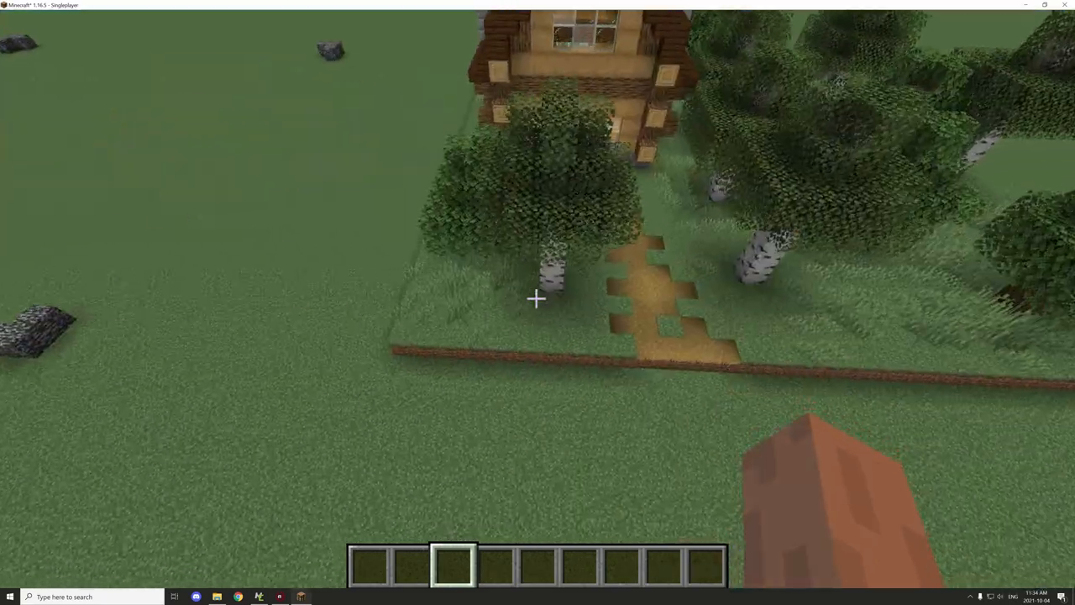
mouse_move(538, 299)
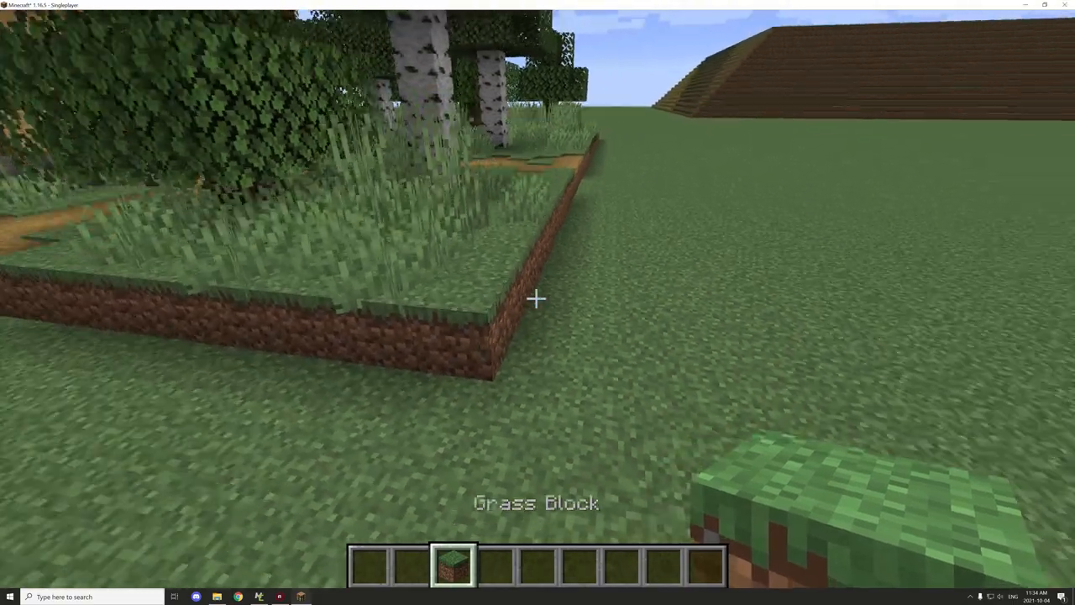
mouse_move(538, 298)
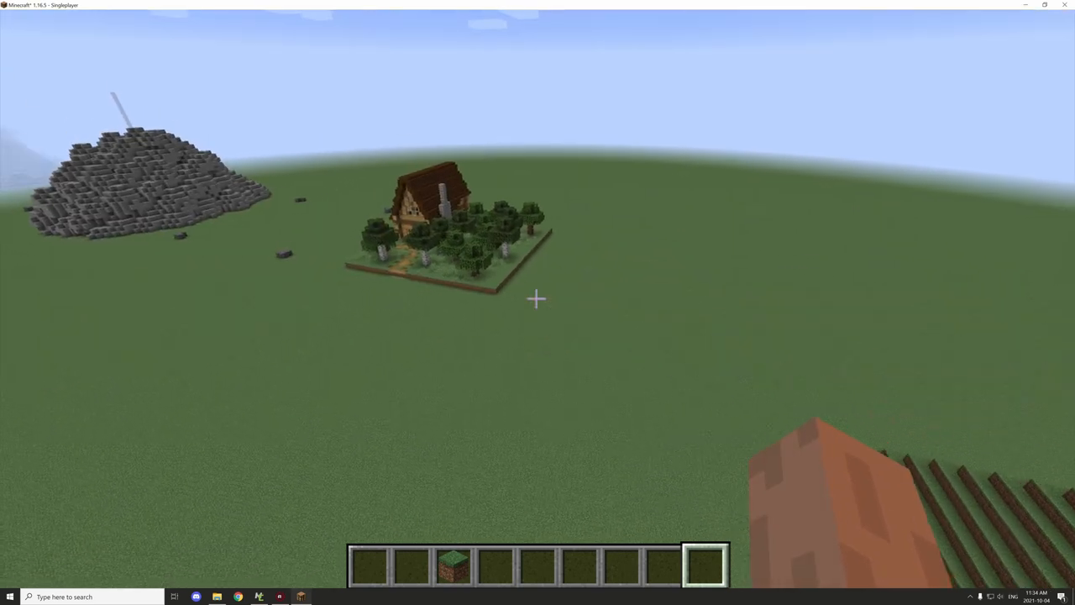
mouse_move(538, 302)
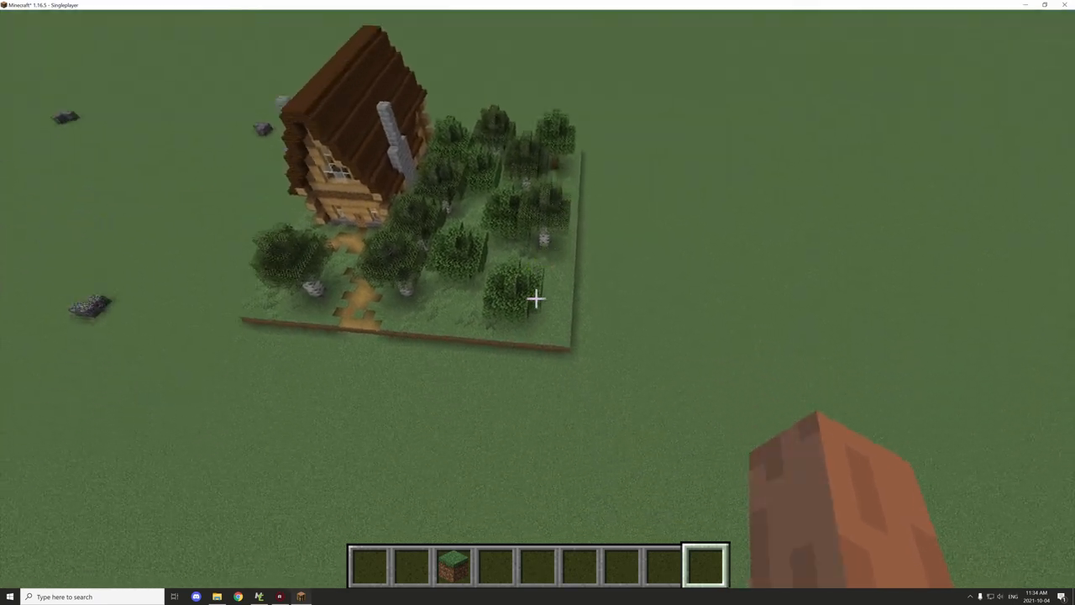
mouse_move(538, 298)
type("/give @e")
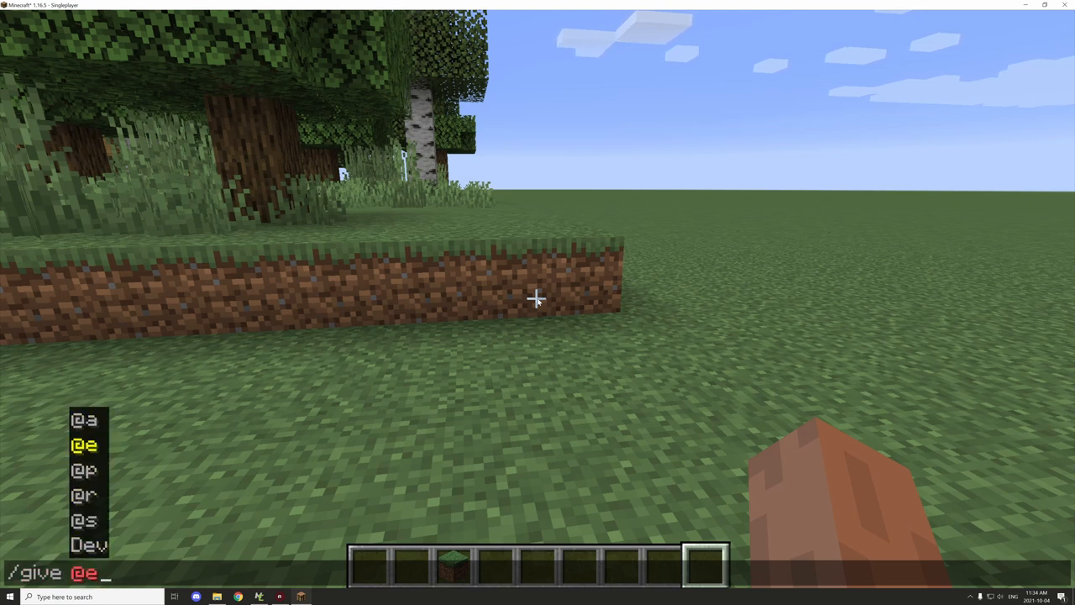
Step: Run a chat command to give yourself a structure block for the plot
type("po")
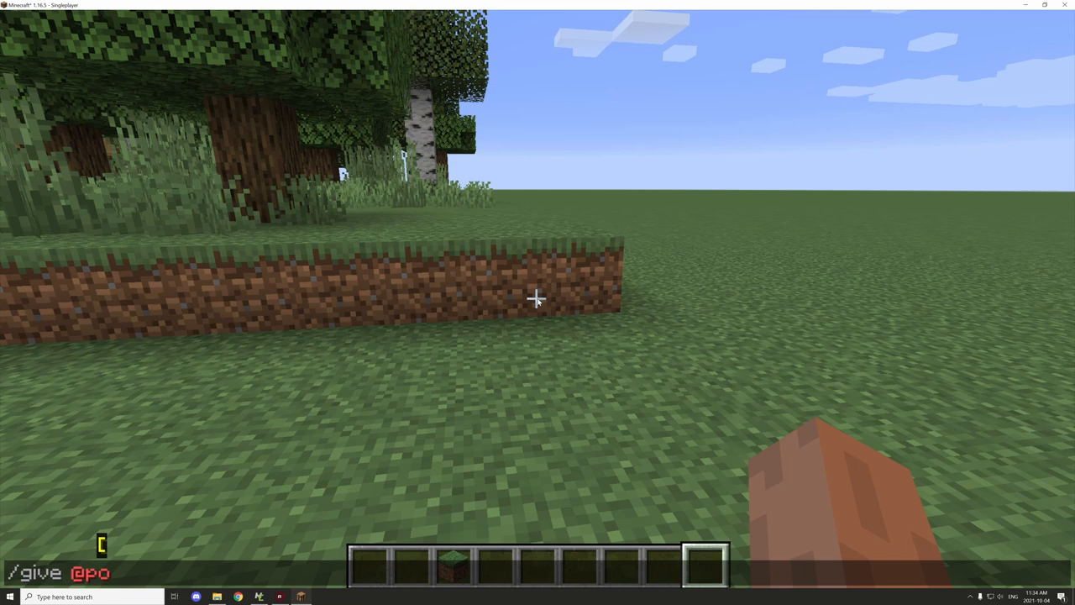
type("mcreatorbuildingtools:clone_tool")
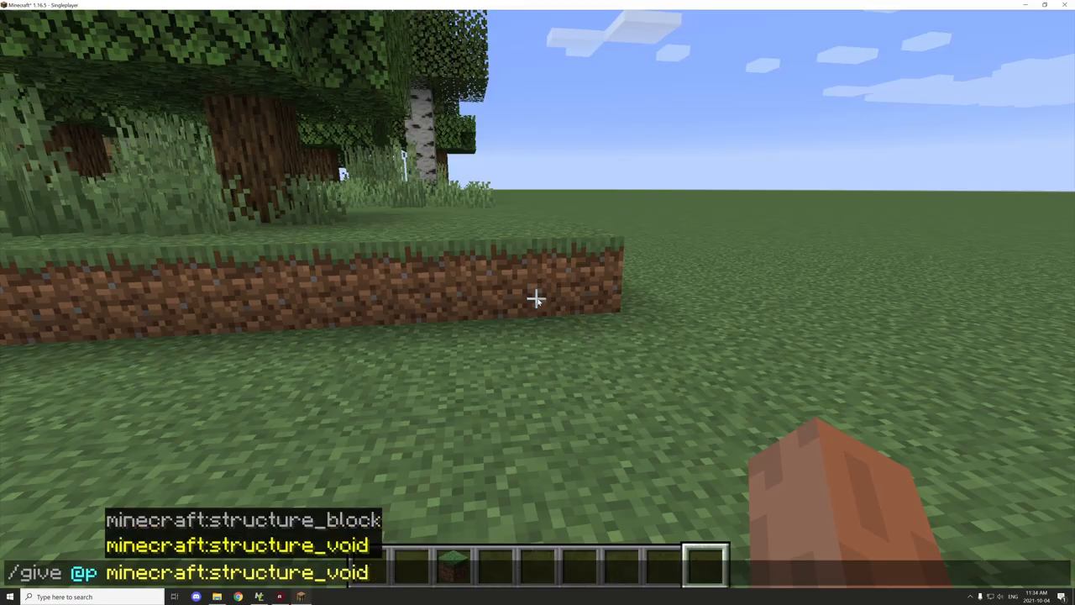
key("Return")
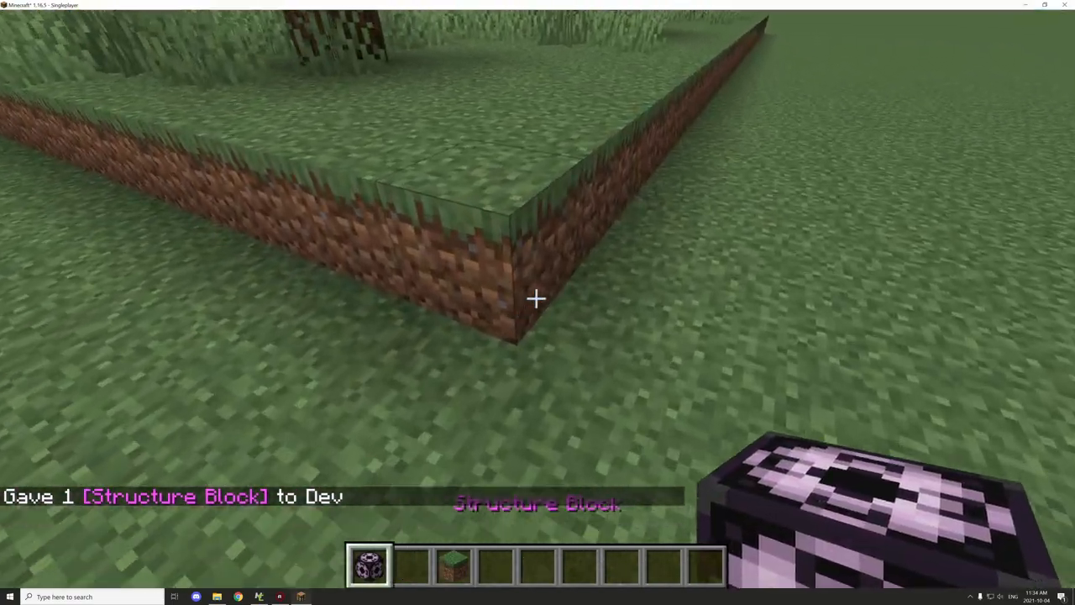
mouse_move(538, 298)
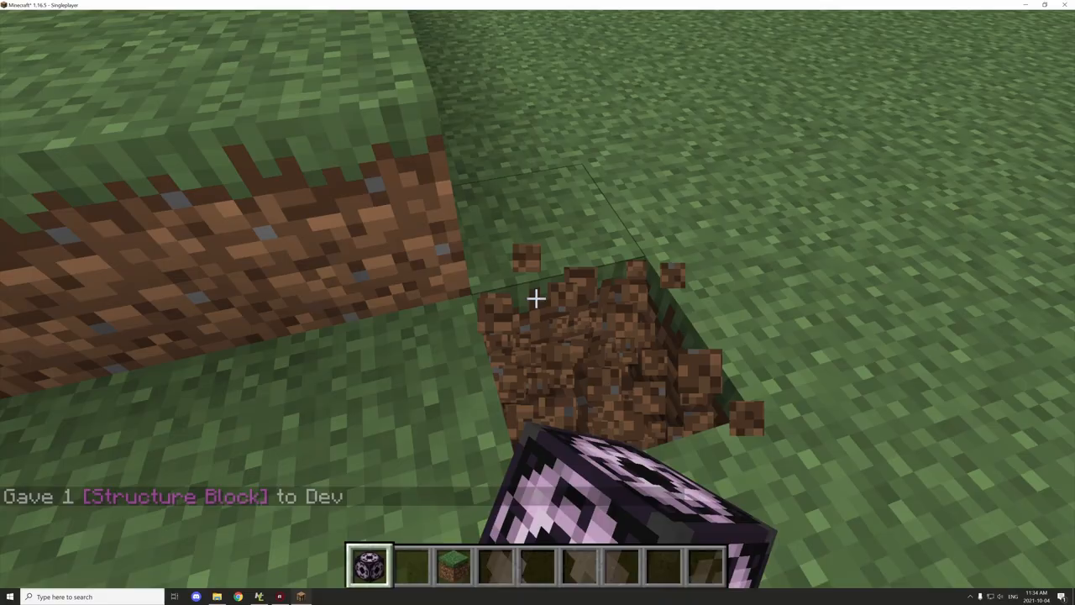
Step: Place the structure block at the plot corner and enter Structure Size values 68 and 6
right_click(536, 299)
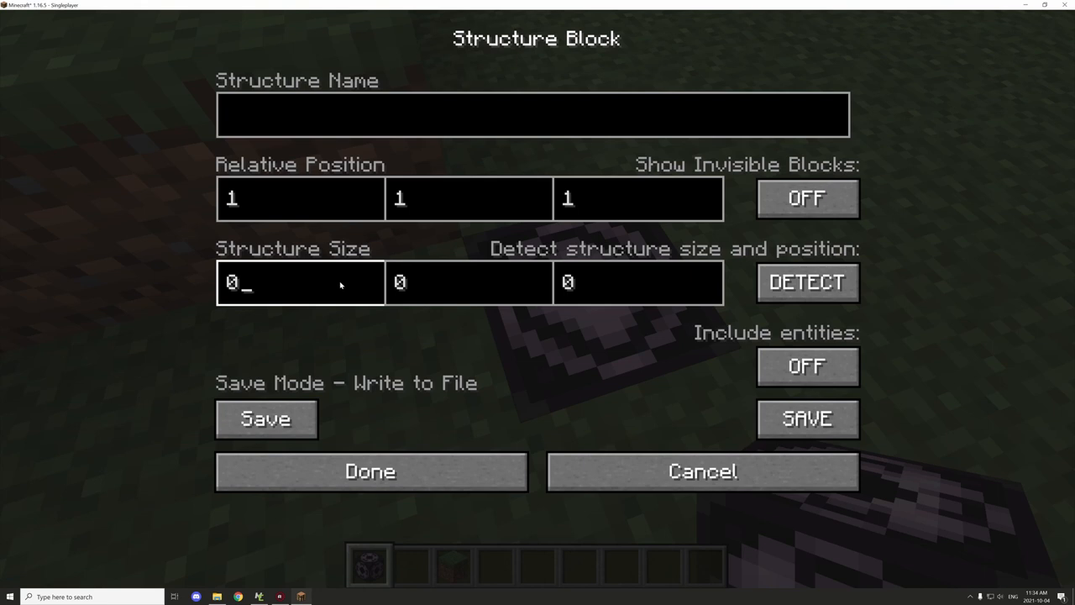
type("68")
left_click(469, 283)
type("8")
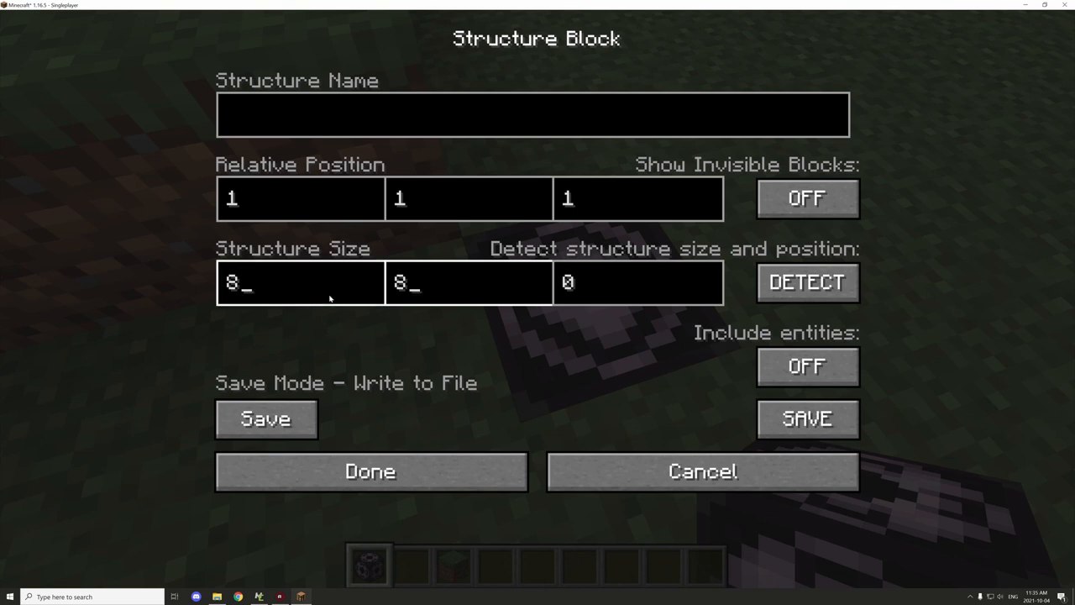
type("6")
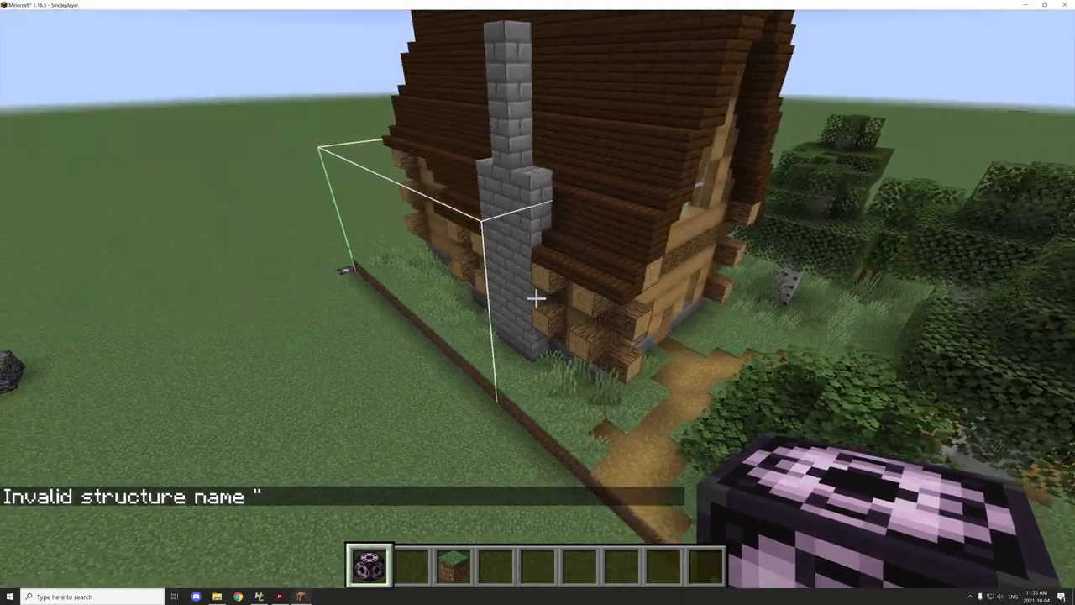
mouse_move(538, 299)
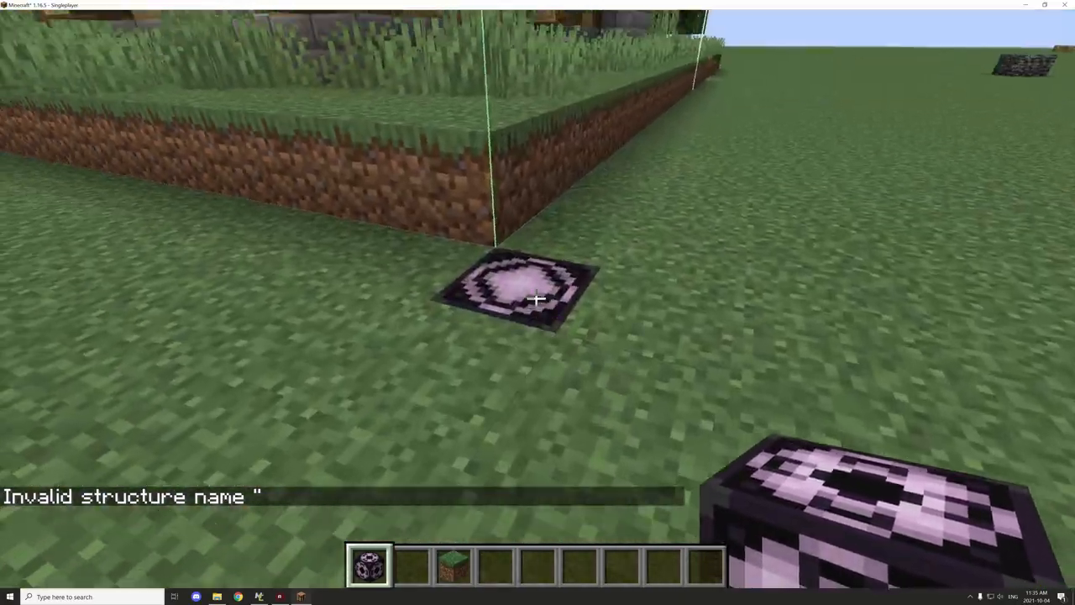
Step: Reopen the structure block and resize its bounding box to 32 by 16 by 32
right_click(537, 299)
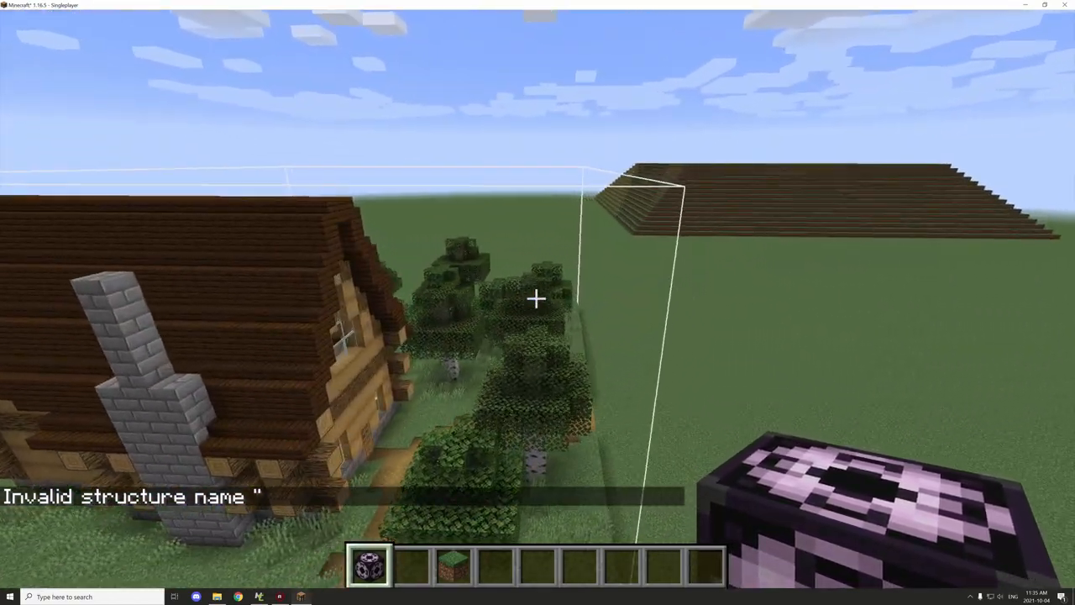
mouse_move(538, 302)
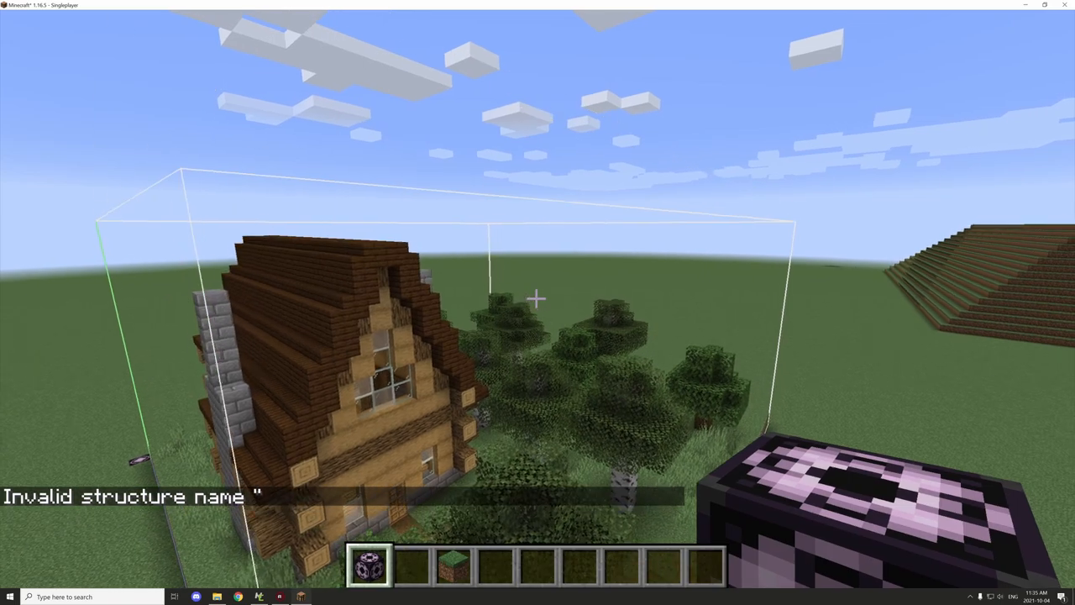
mouse_move(537, 303)
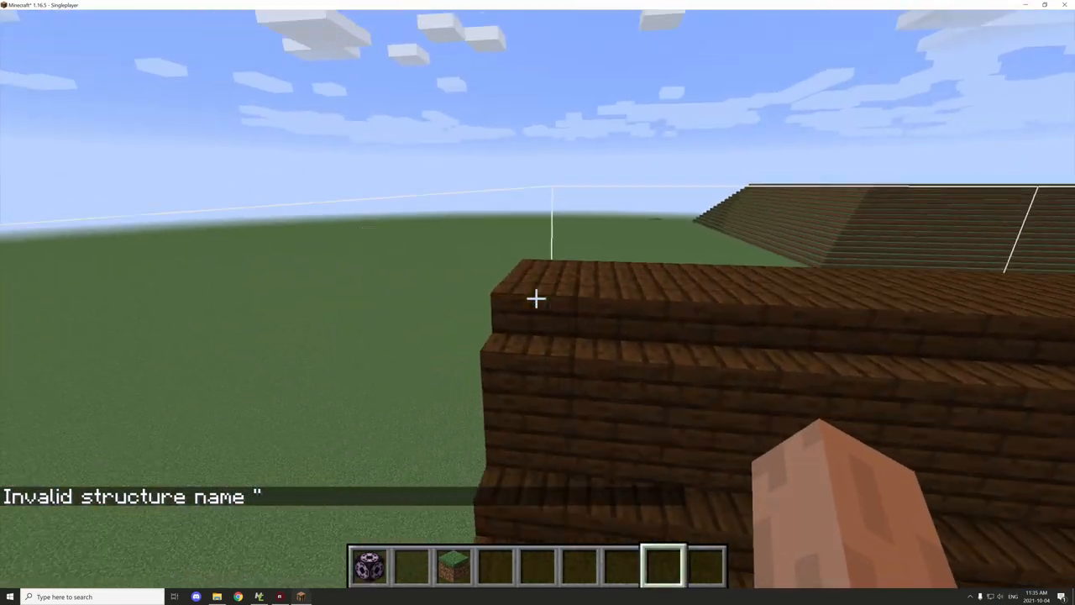
left_click(536, 298)
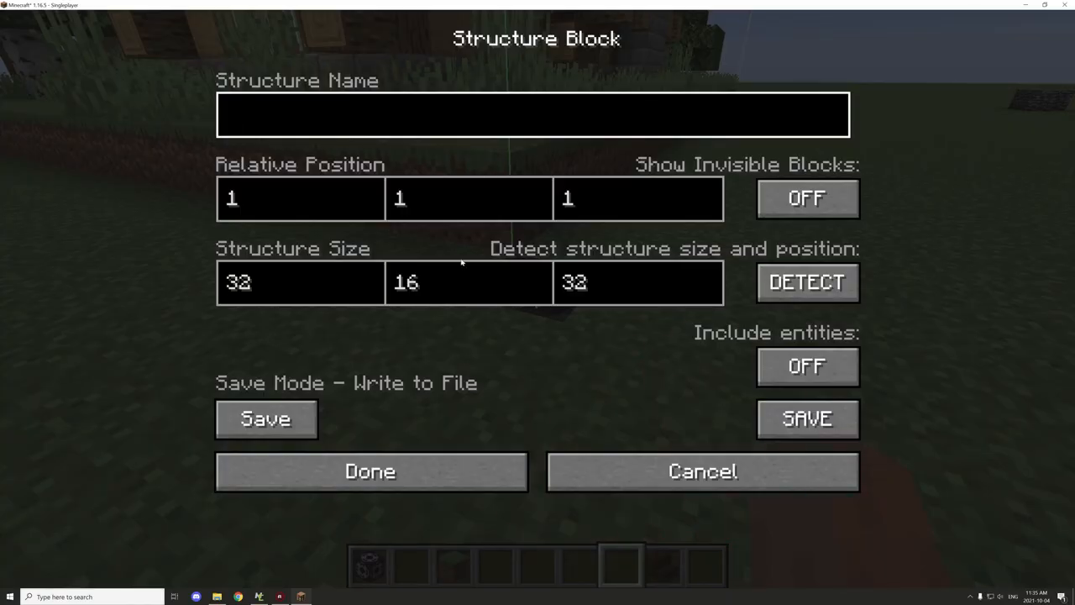
Step: Name the structure 'save1' and save the house plot as minecraft:save1
left_click(369, 471)
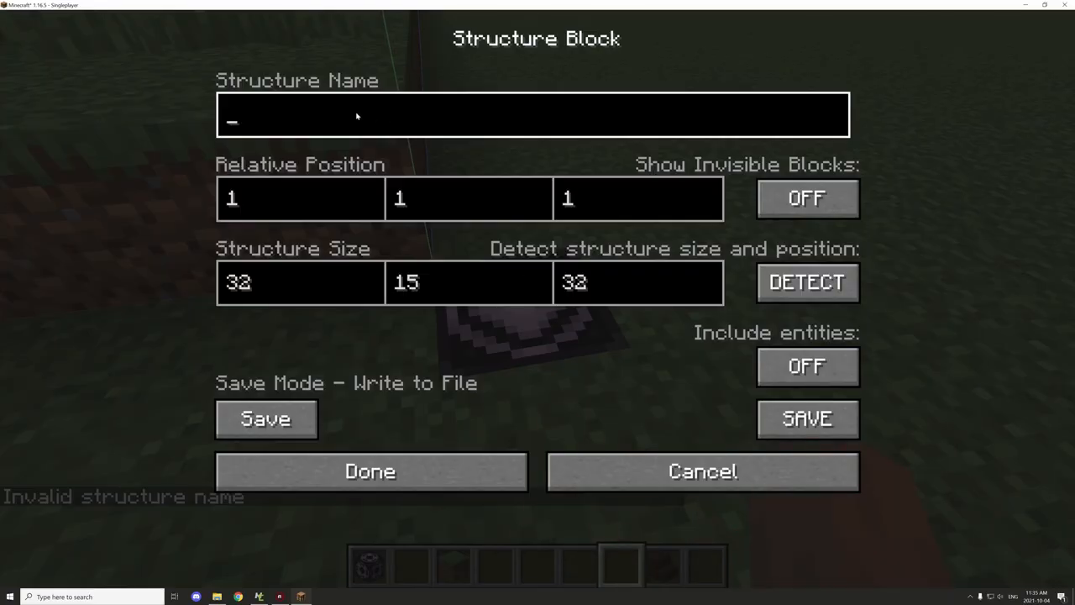
type("sav")
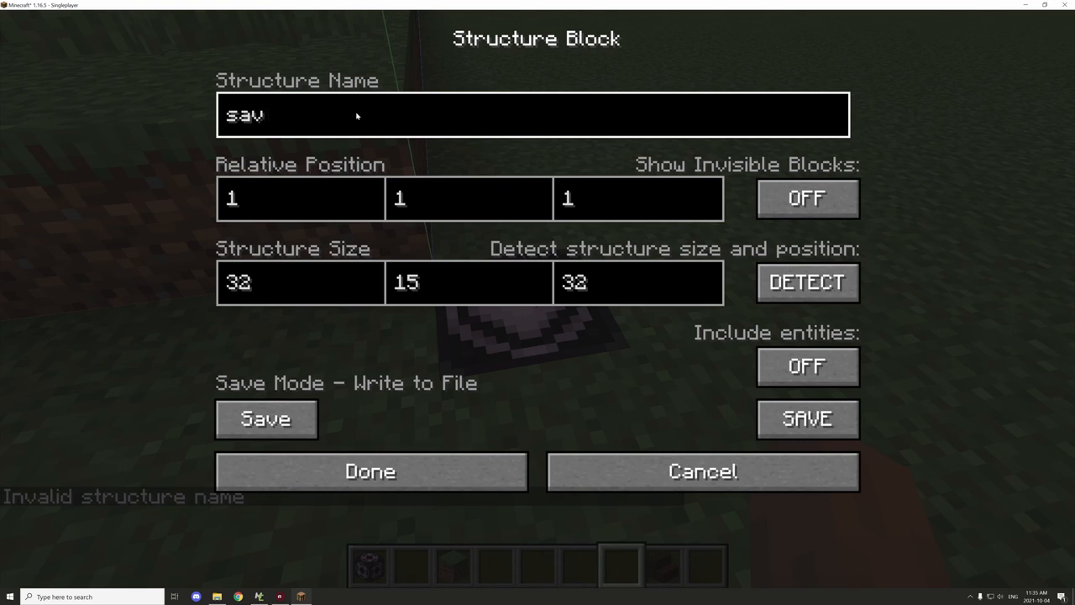
type("e1")
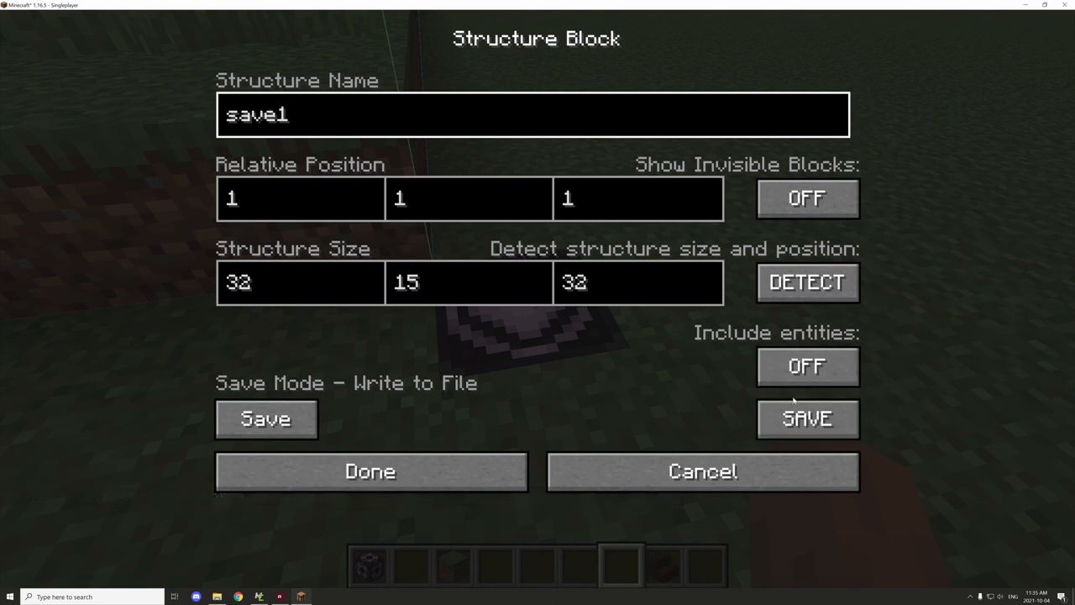
left_click(806, 419)
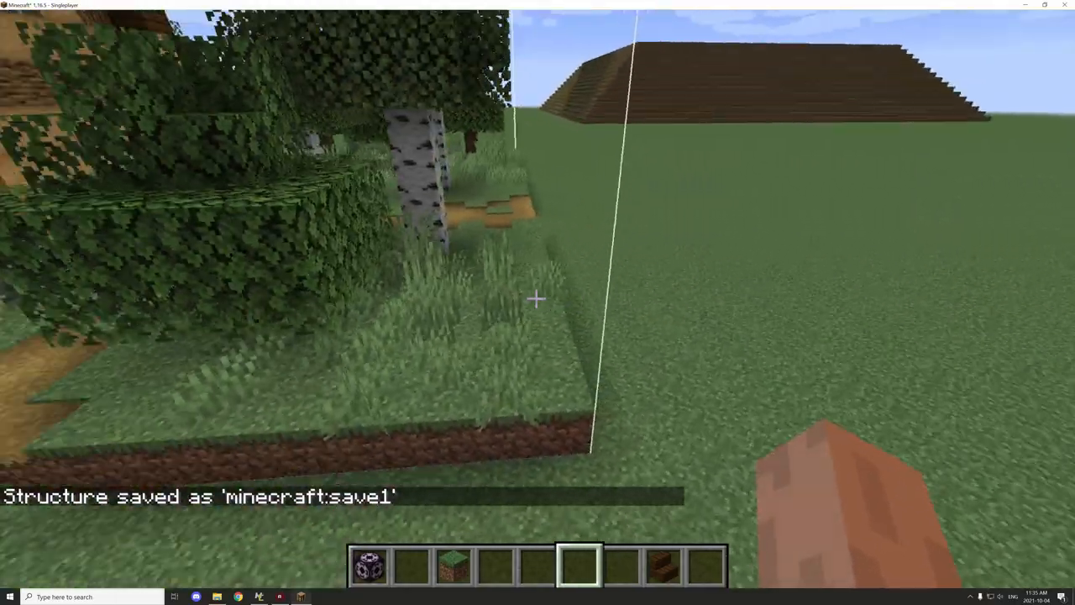
mouse_move(537, 298)
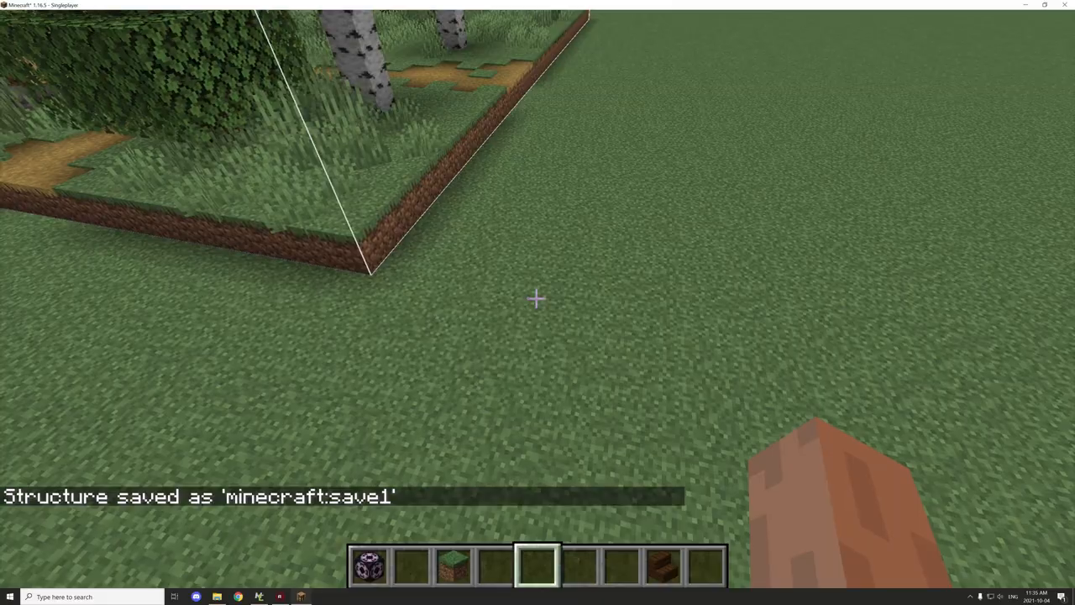
Step: Show chunk borders and set a new structure block to Load mode with name minecraft:save1
key("F3+G")
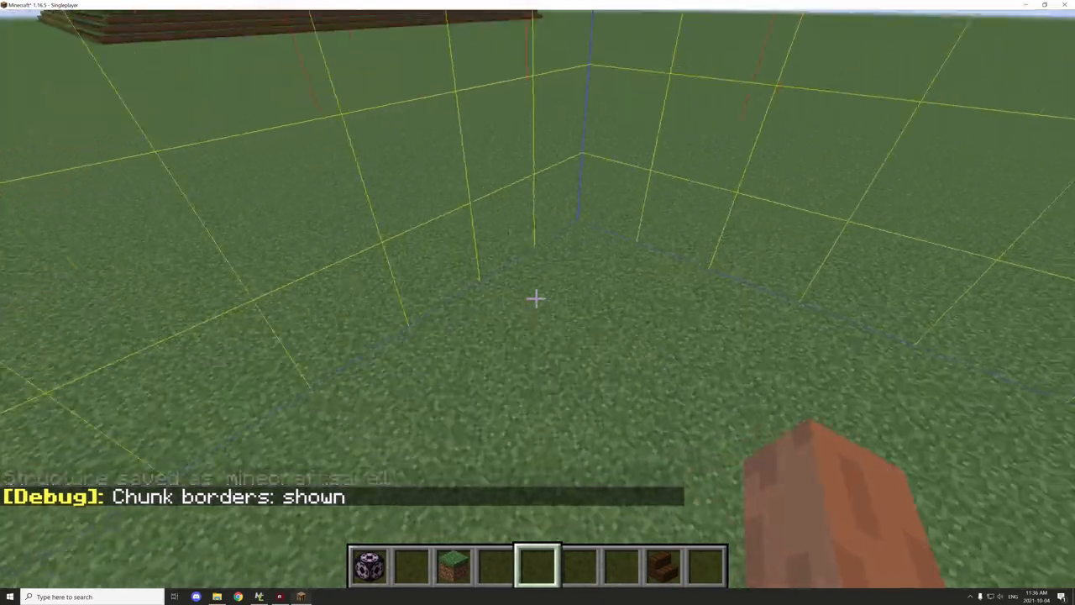
mouse_move(538, 298)
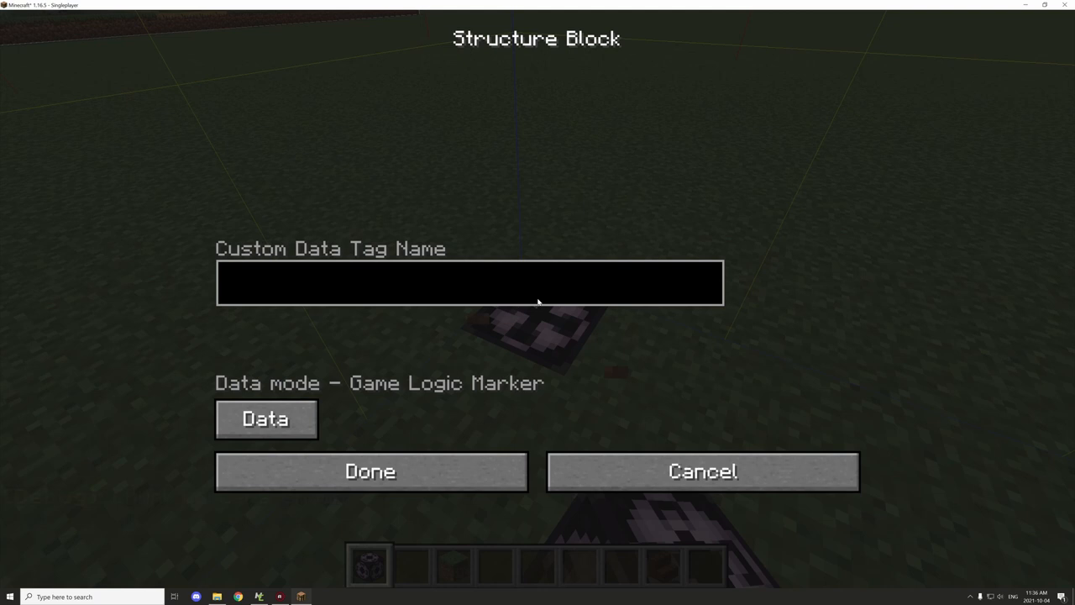
left_click(264, 418)
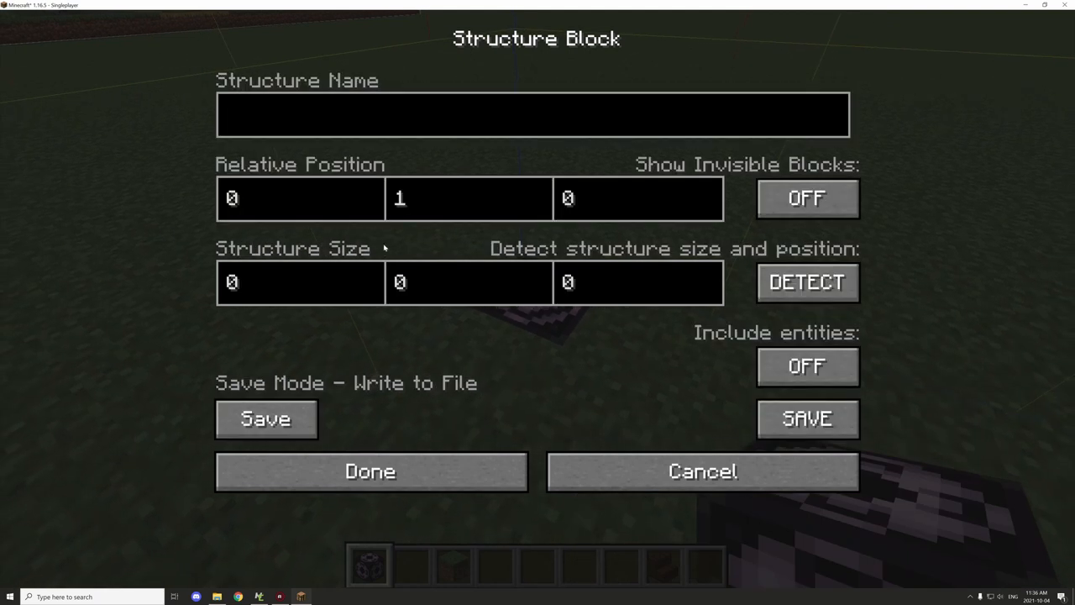
left_click(266, 418)
type("1")
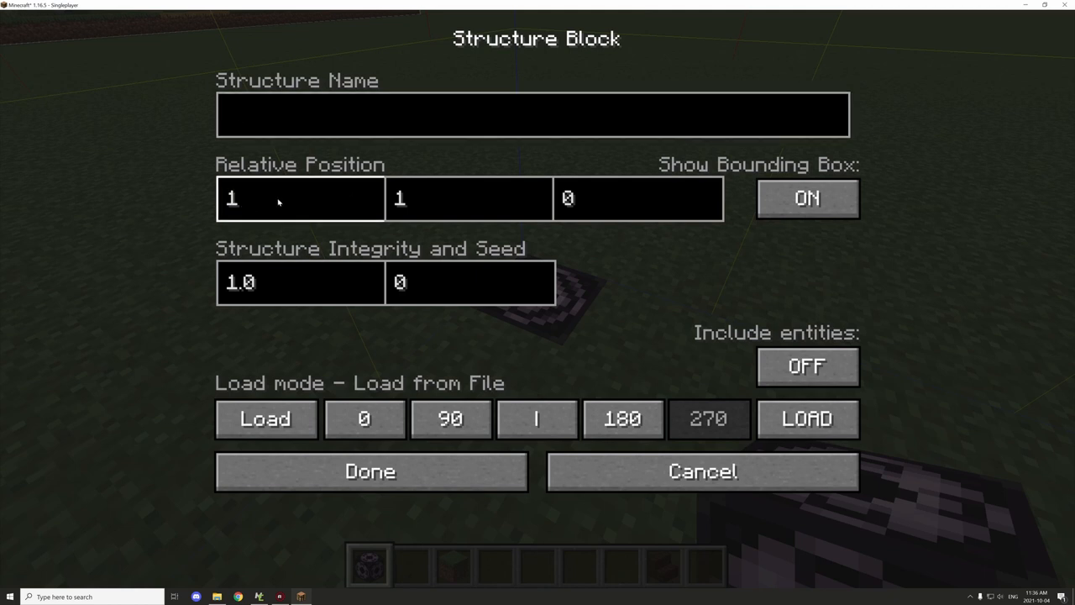
left_click(638, 199)
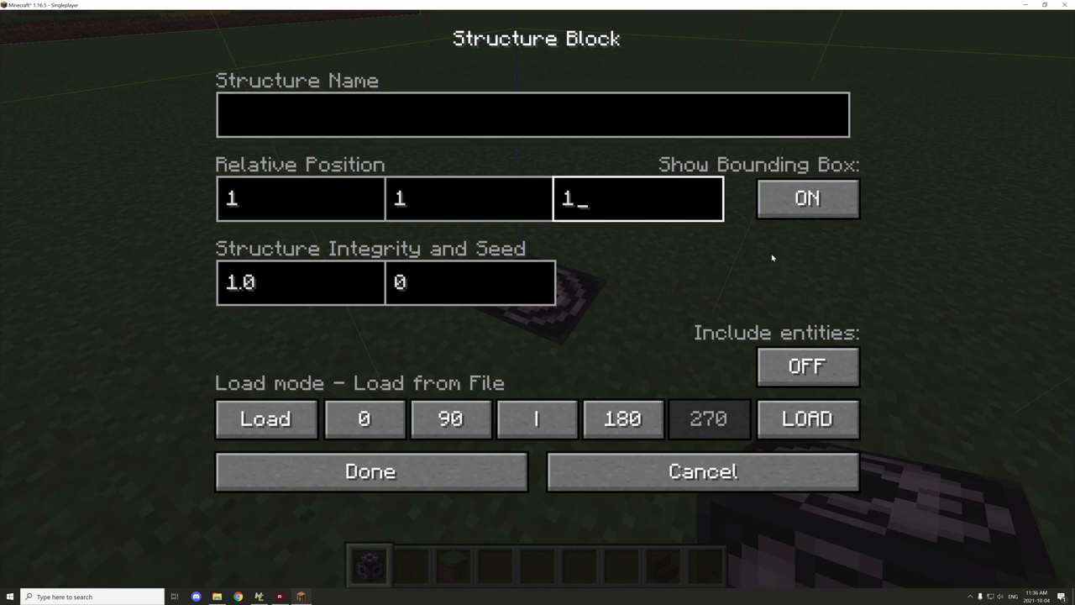
left_click(369, 471)
type("s")
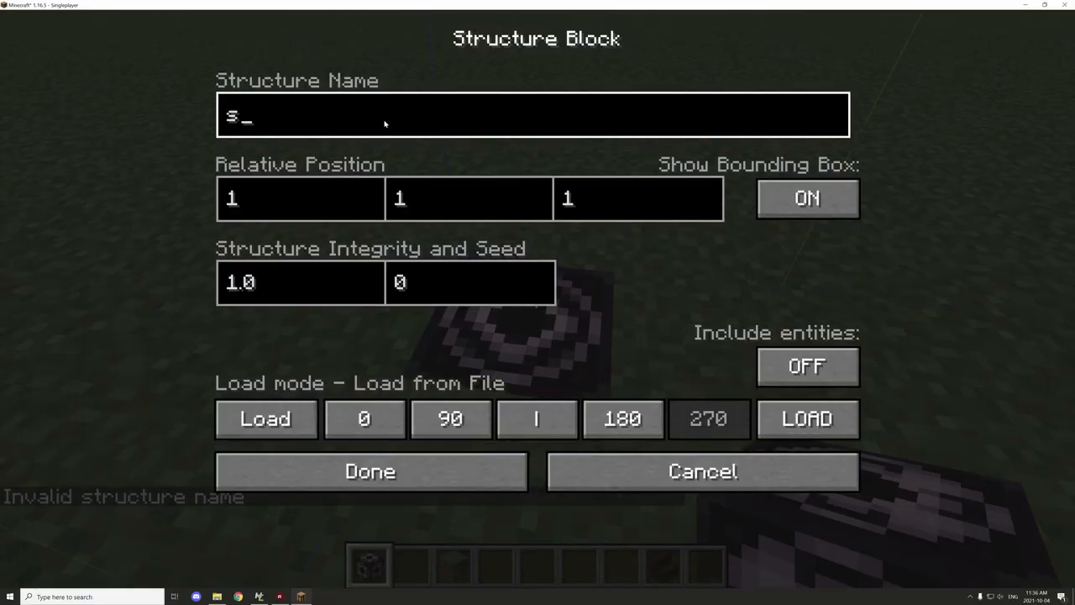
type("av")
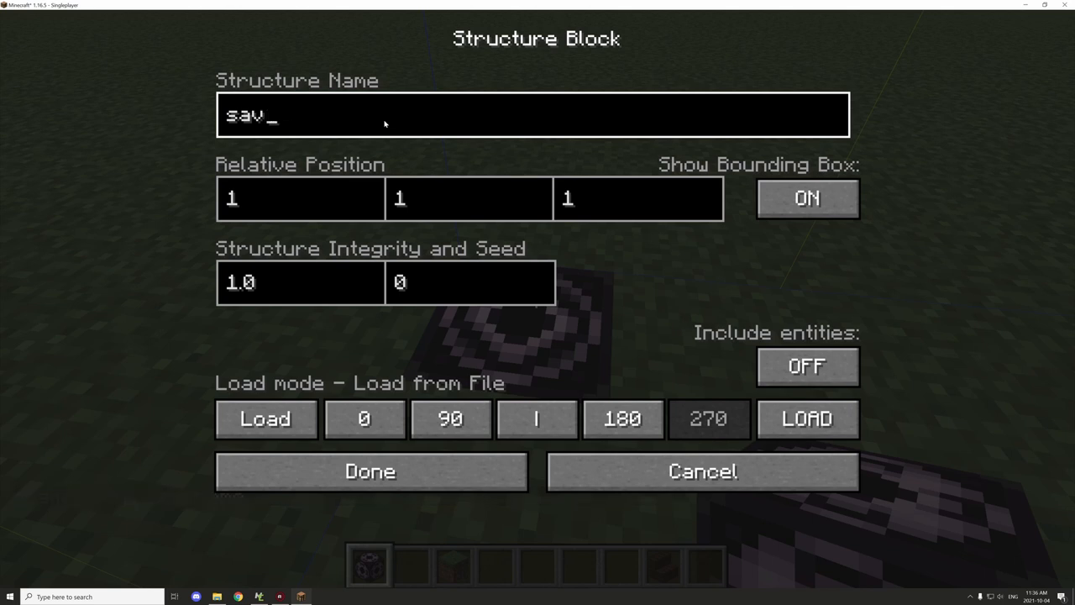
left_click(369, 470)
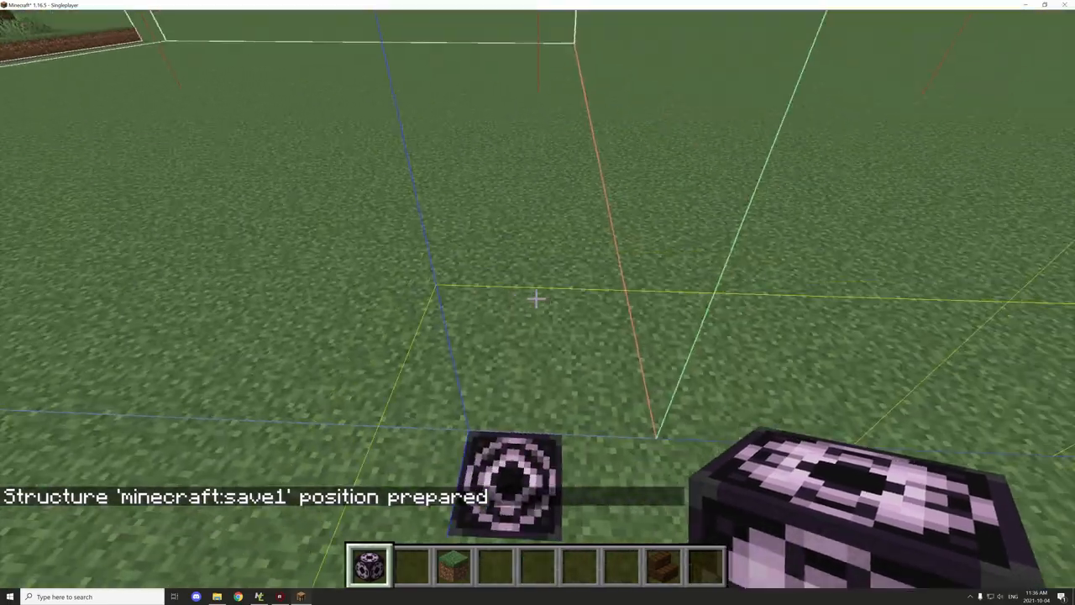
Step: Adjust the load offset coordinates and load the saved house plot beside the original
right_click(508, 483)
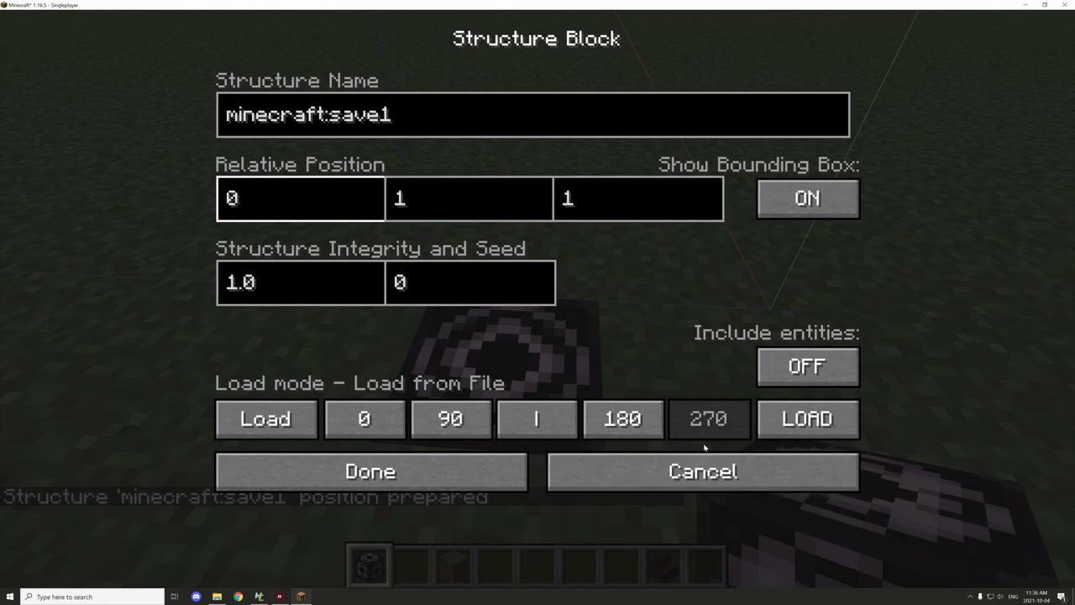
left_click(370, 471)
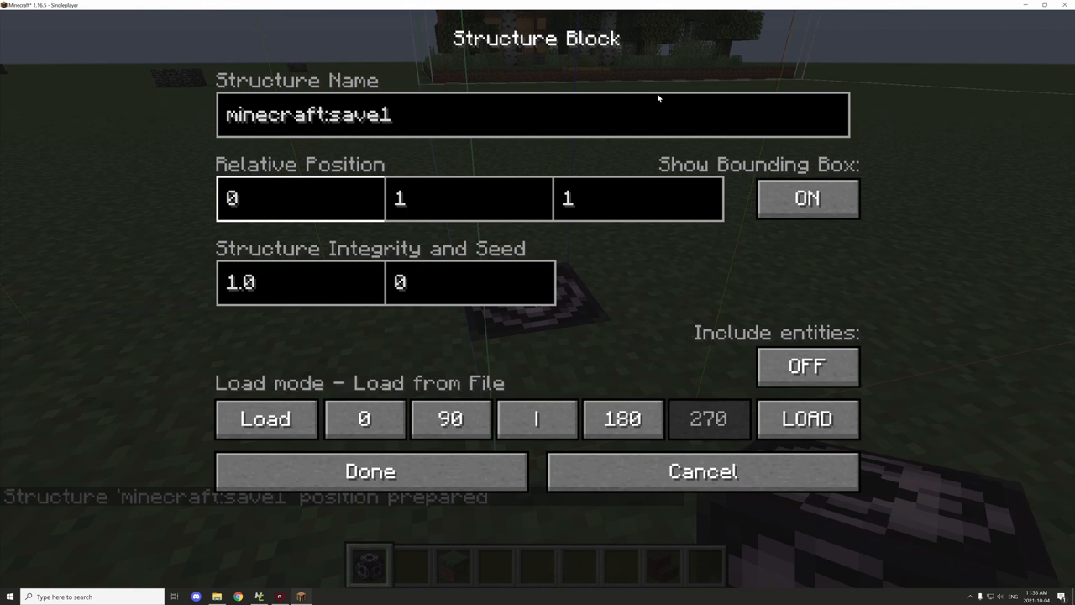
left_click(638, 198)
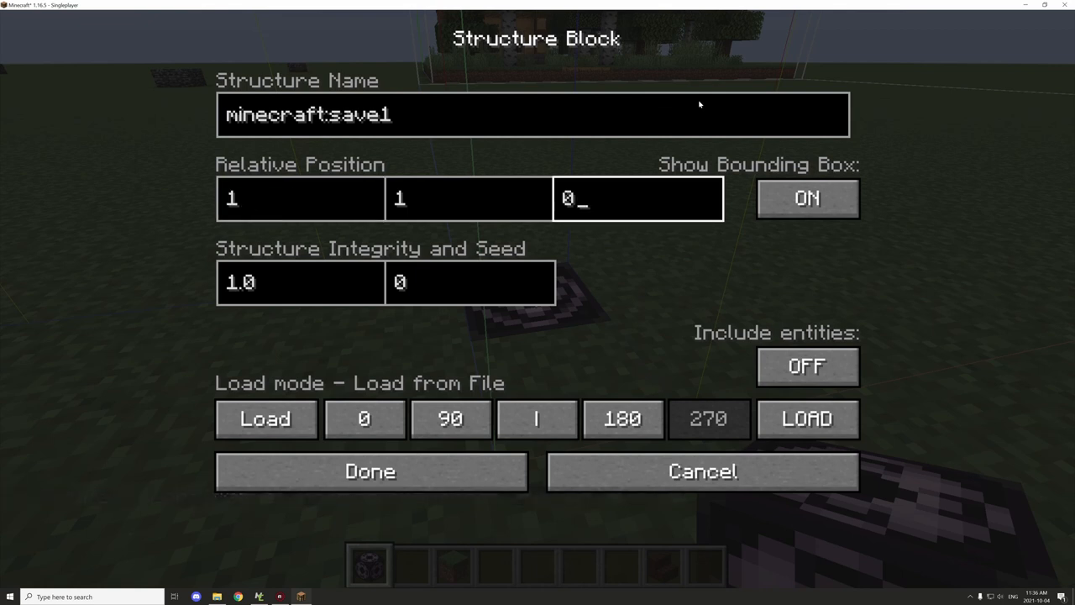
left_click(534, 115)
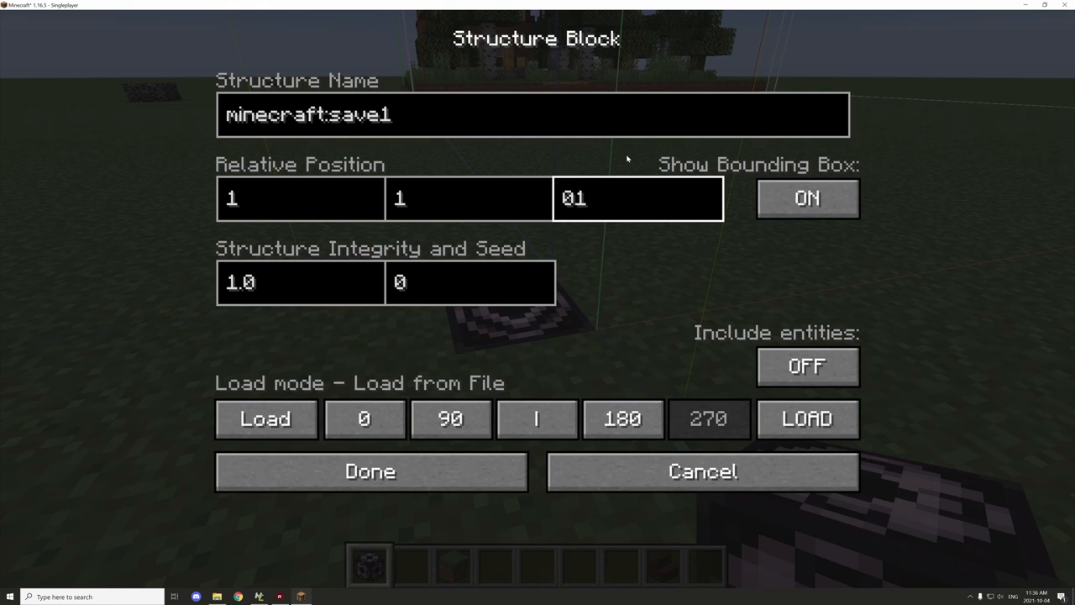
left_click(370, 471)
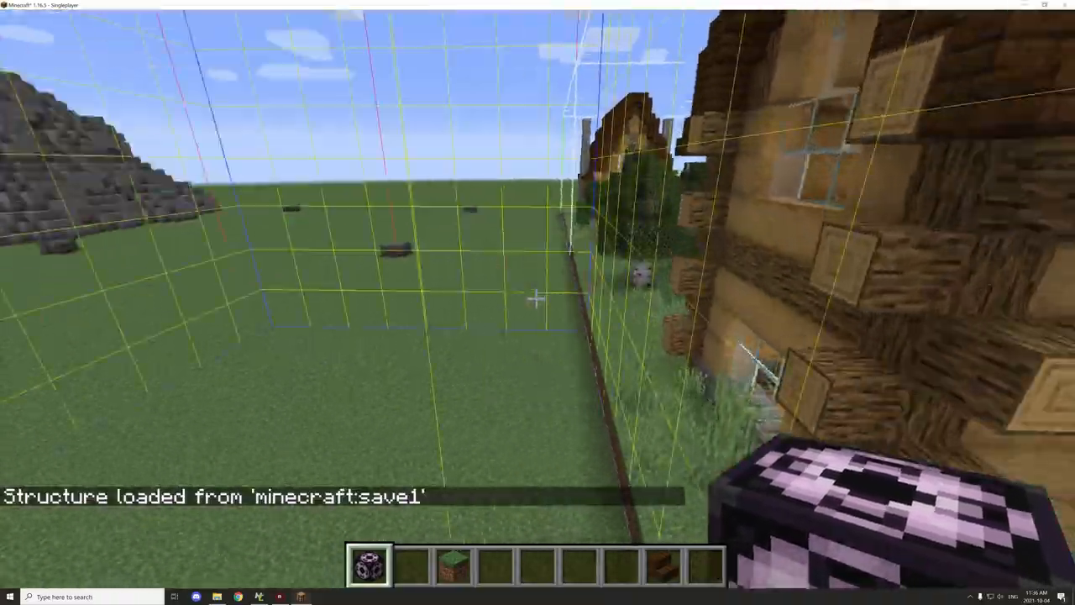
mouse_move(538, 302)
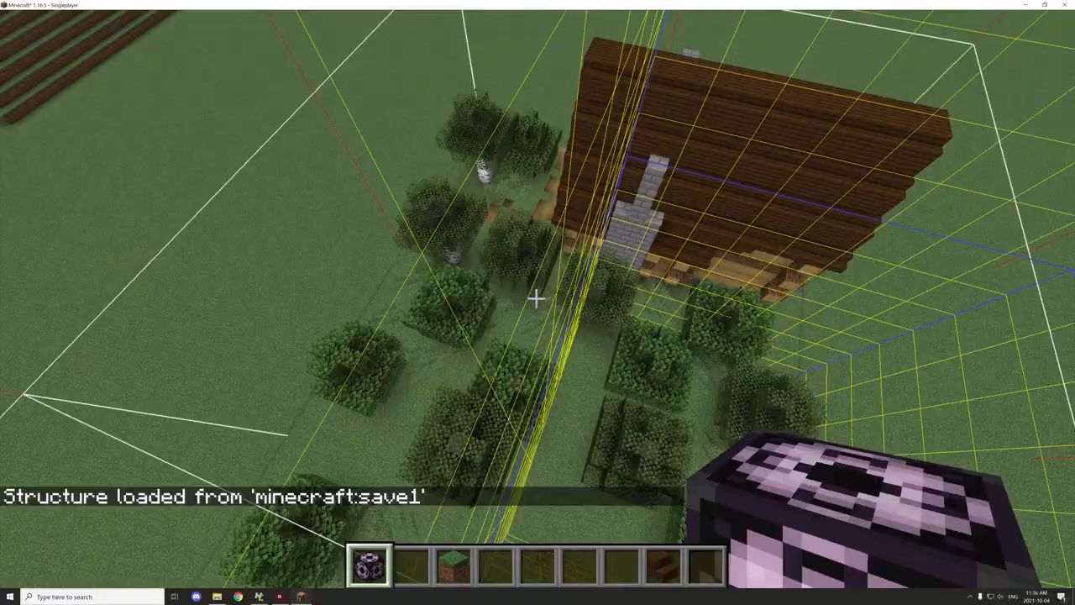
mouse_move(538, 303)
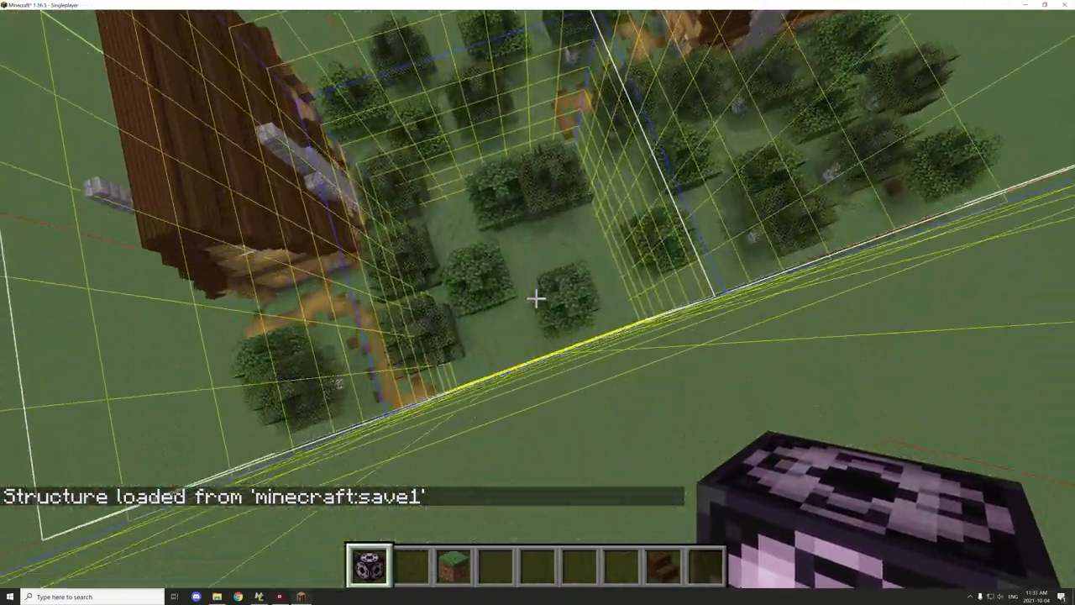
mouse_move(538, 298)
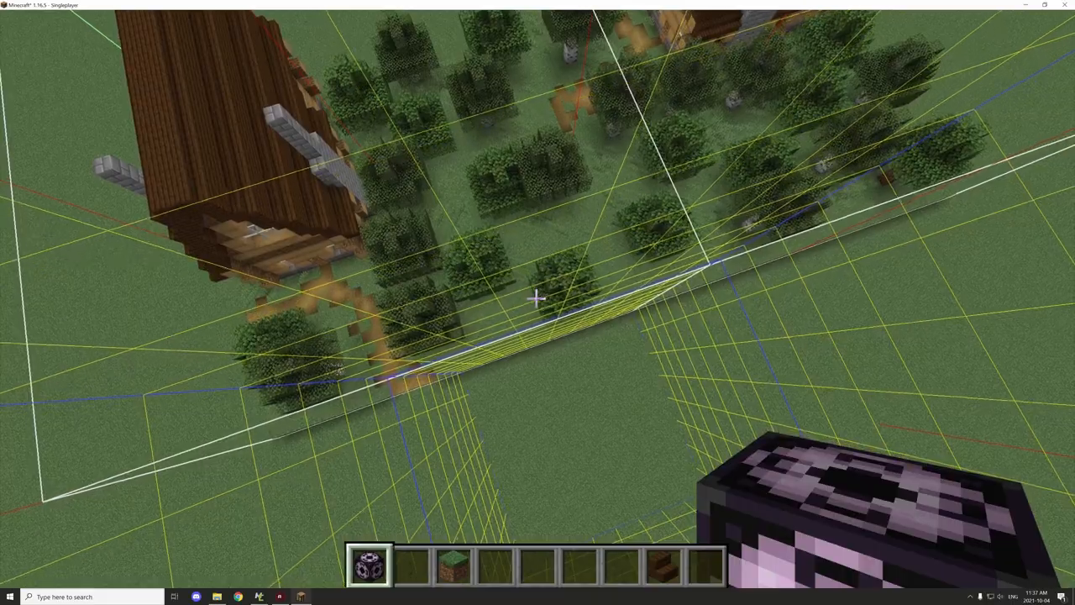
mouse_move(538, 298)
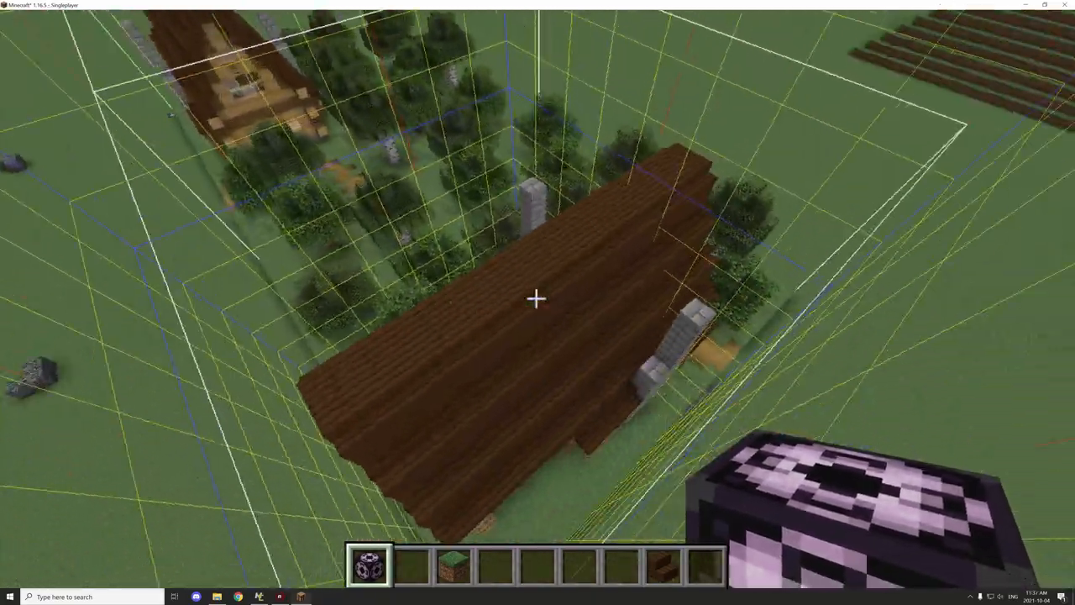
mouse_move(538, 298)
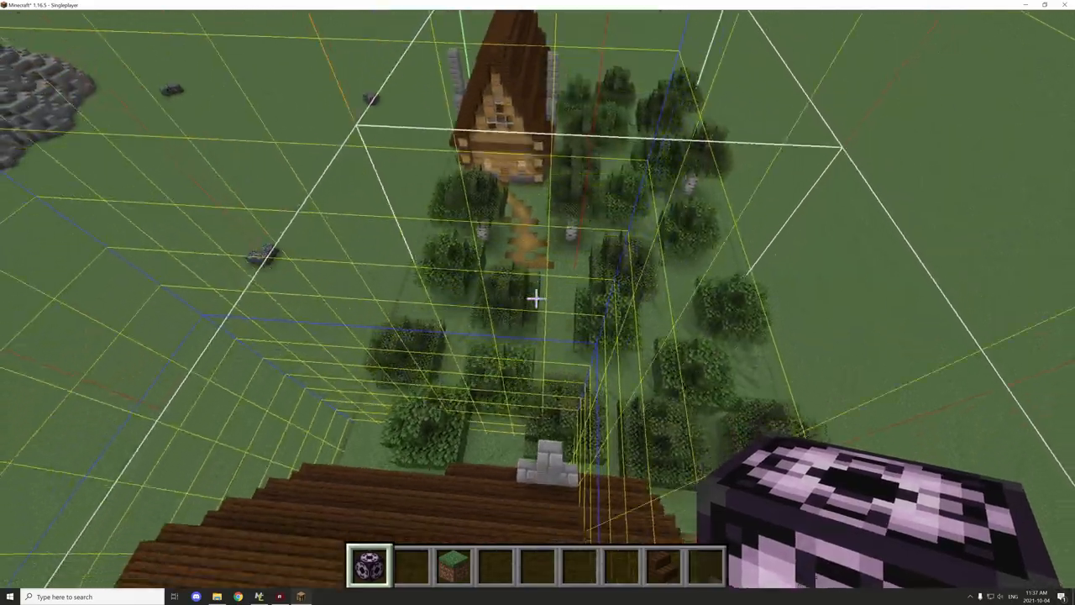
mouse_move(537, 302)
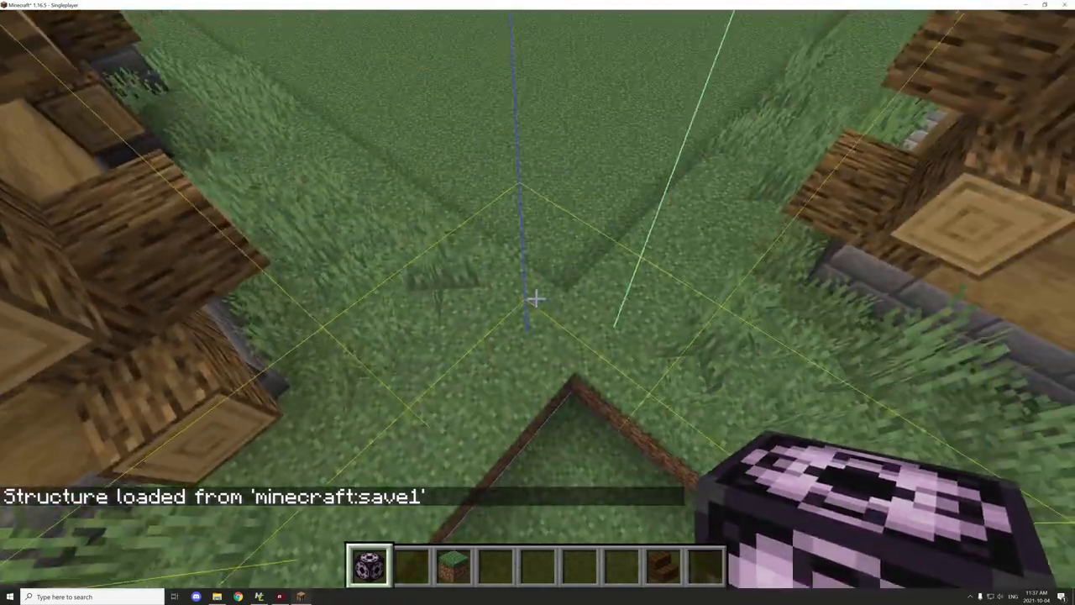
mouse_move(537, 299)
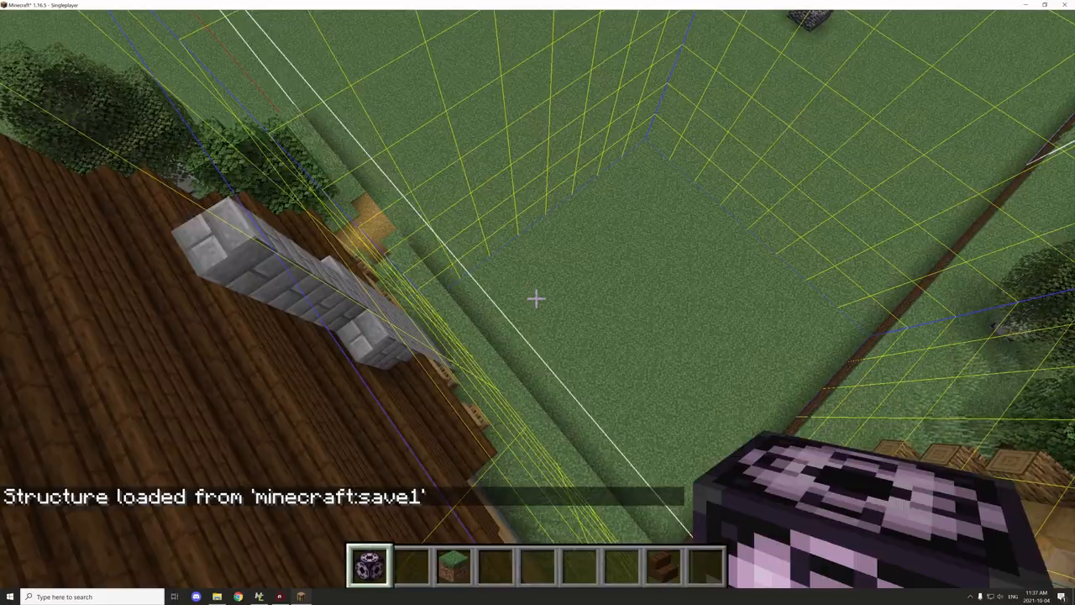
mouse_move(537, 299)
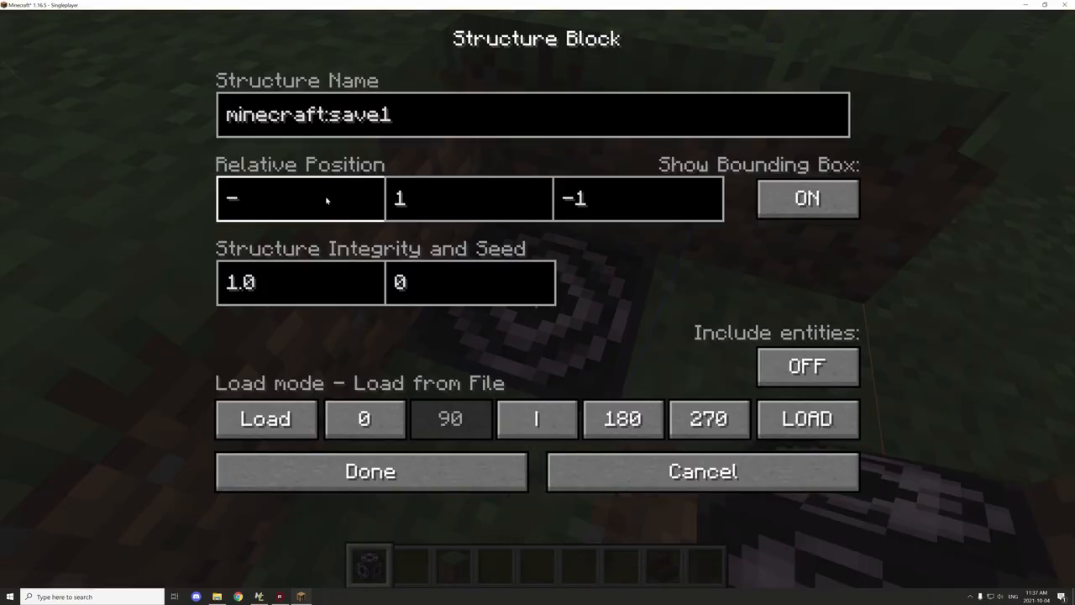
Step: Enter -32 for the X and Z offsets of the 90° load and confirm the settings
type("32")
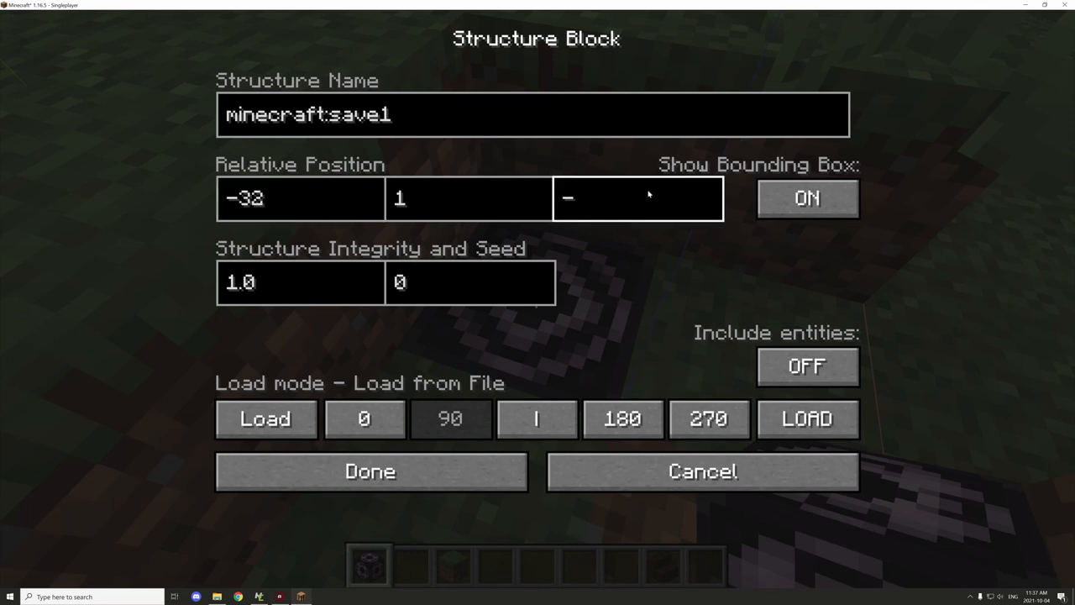
type("32")
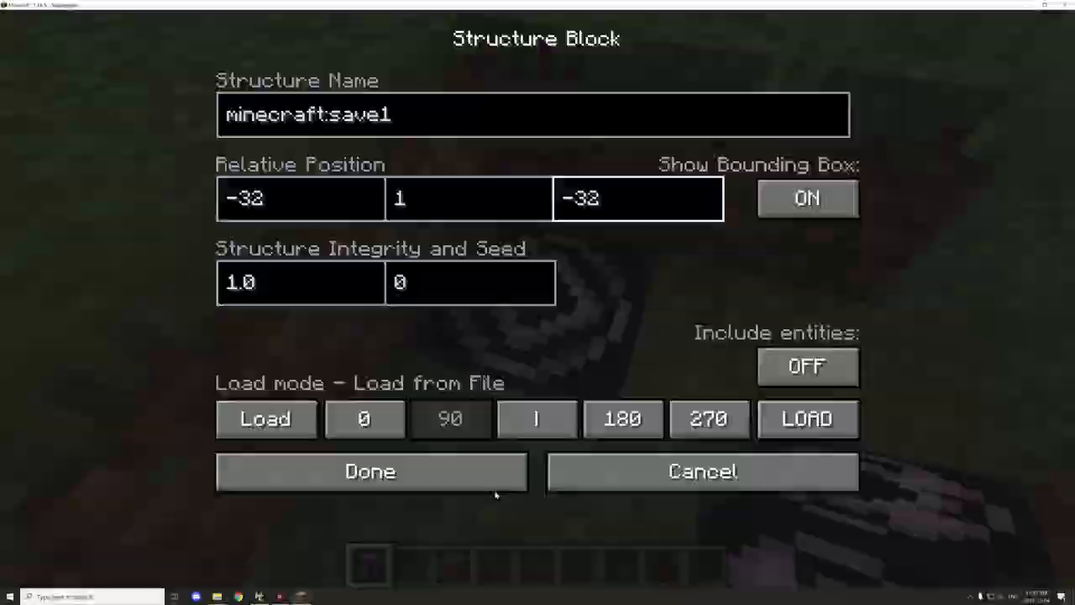
left_click(370, 470)
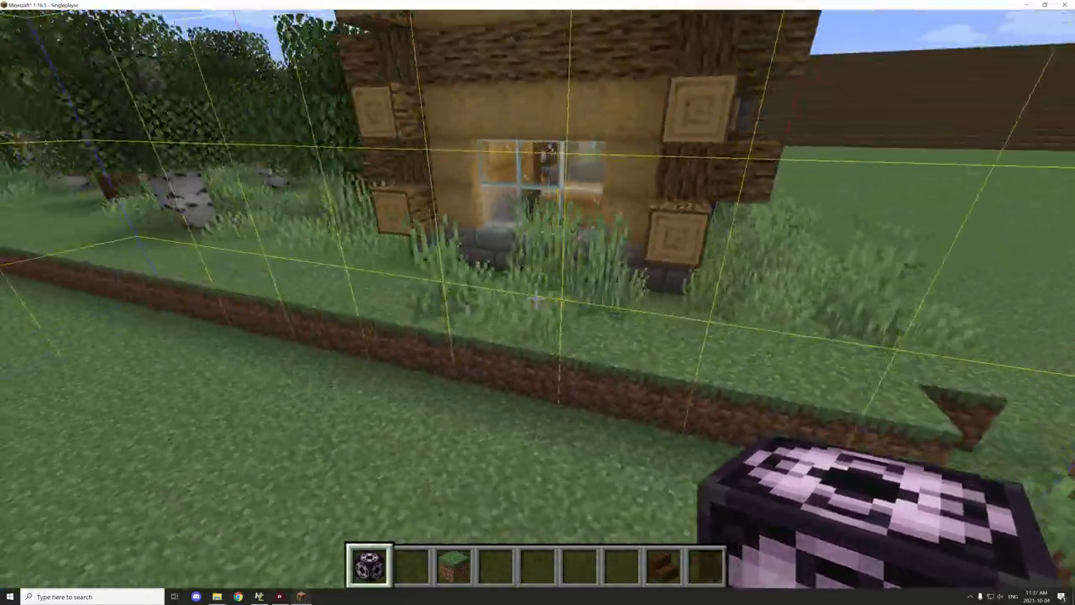
mouse_move(538, 303)
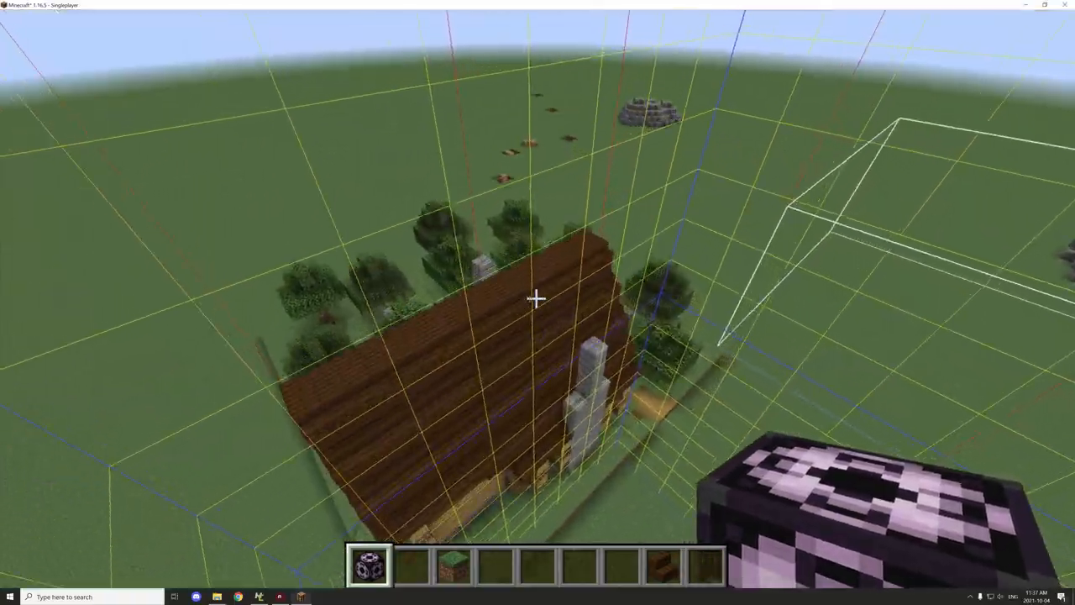
mouse_move(538, 300)
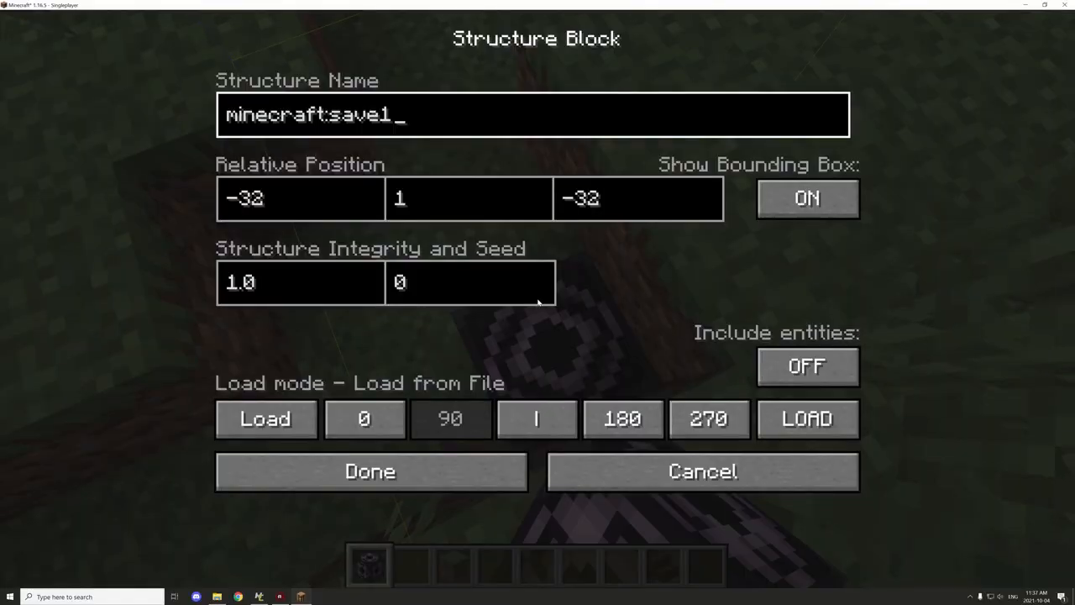
Step: Set the first offset coordinate to 32, choose the rotation, and load the rotated minecraft:save1 copy
left_click(300, 198)
type("0")
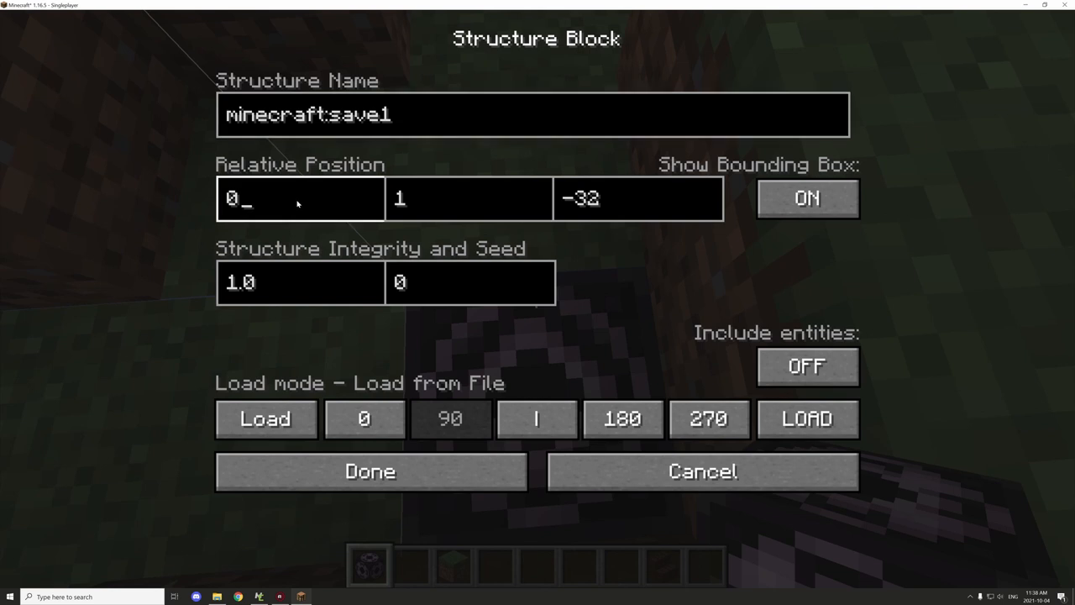
left_click(622, 418)
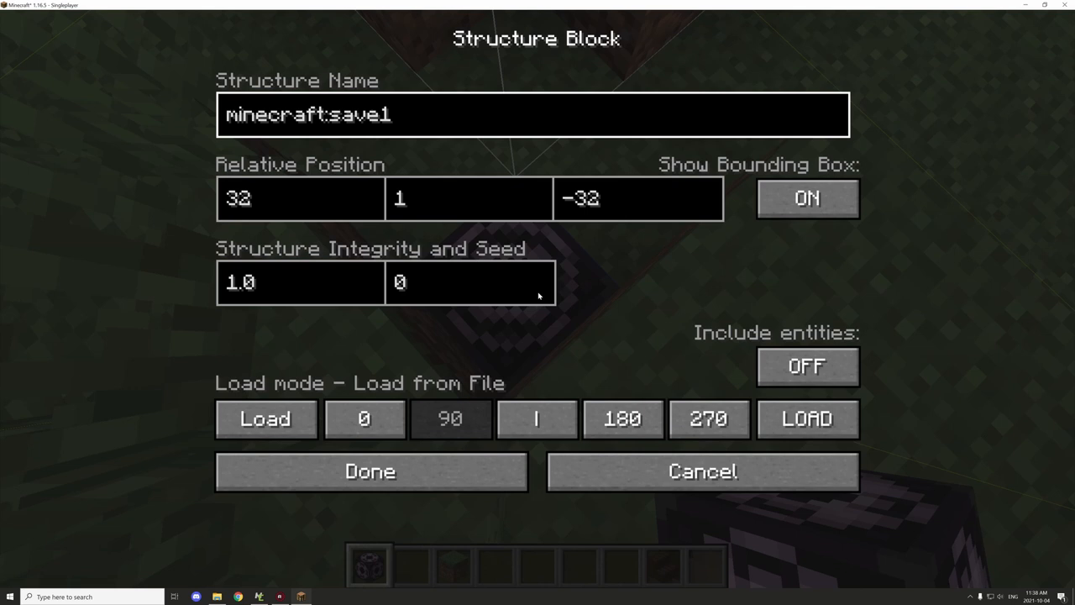
left_click(622, 418)
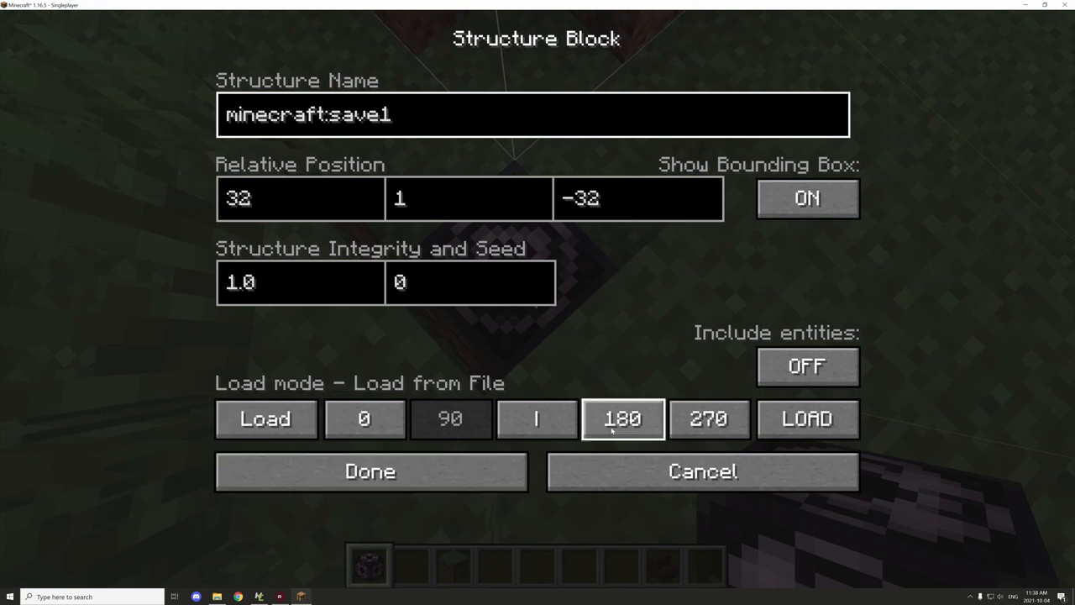
left_click(370, 471)
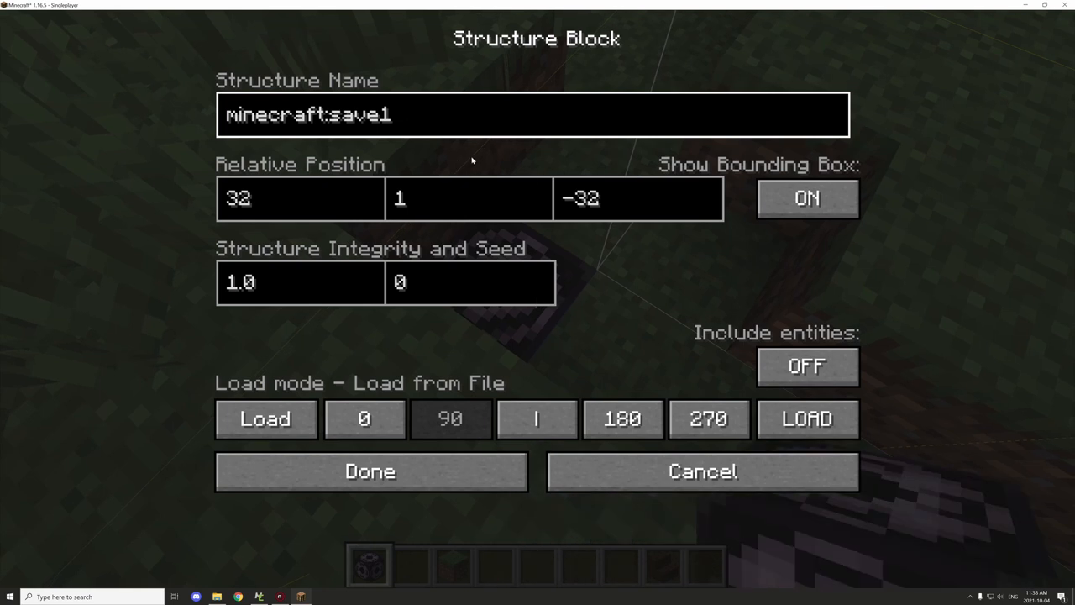
left_click(370, 470)
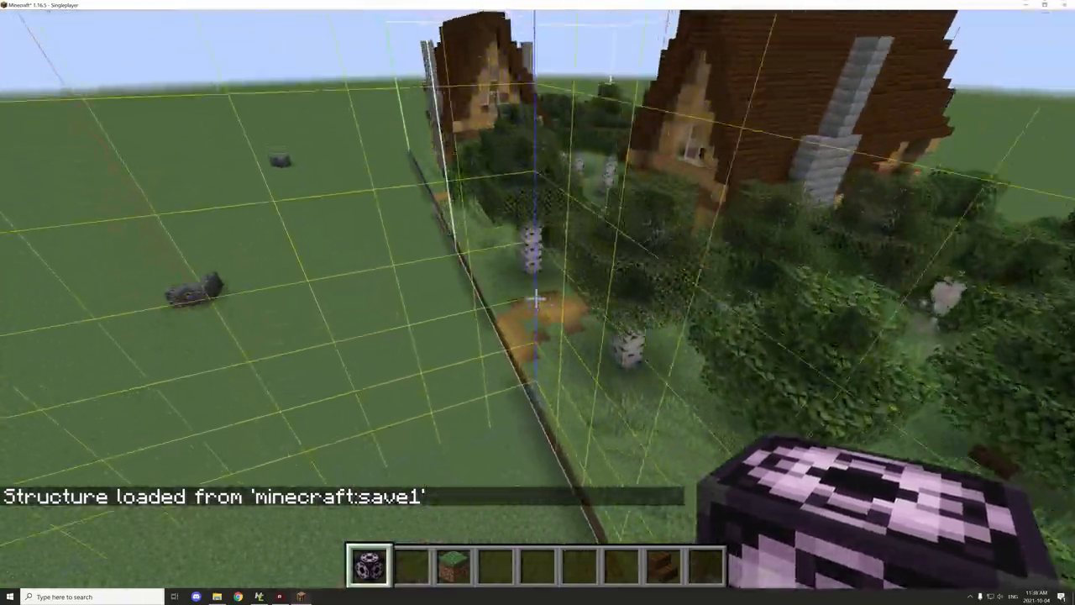
mouse_move(538, 303)
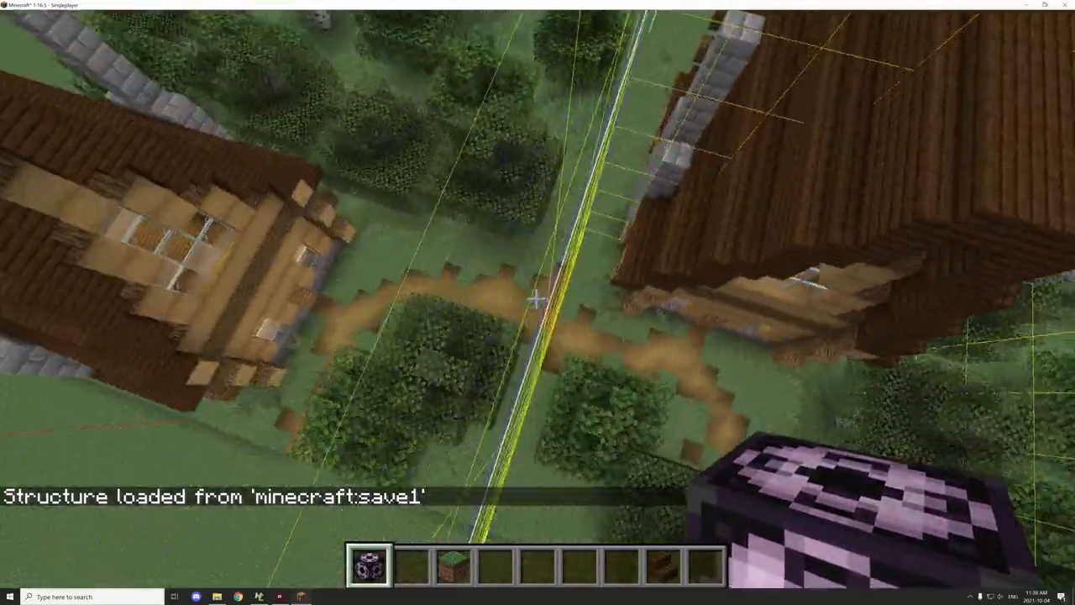
mouse_move(538, 298)
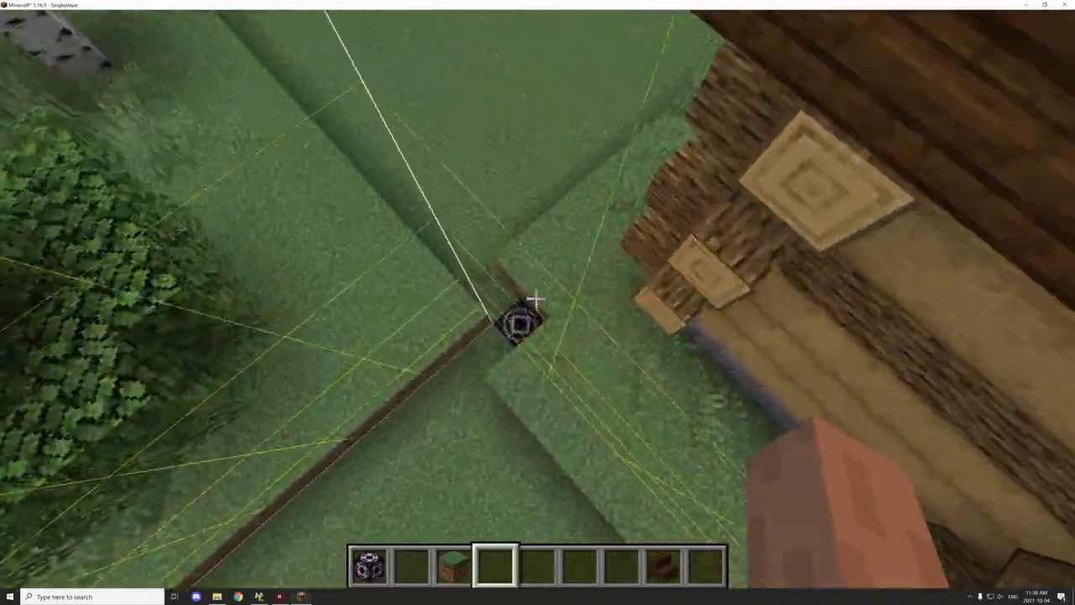
mouse_move(537, 298)
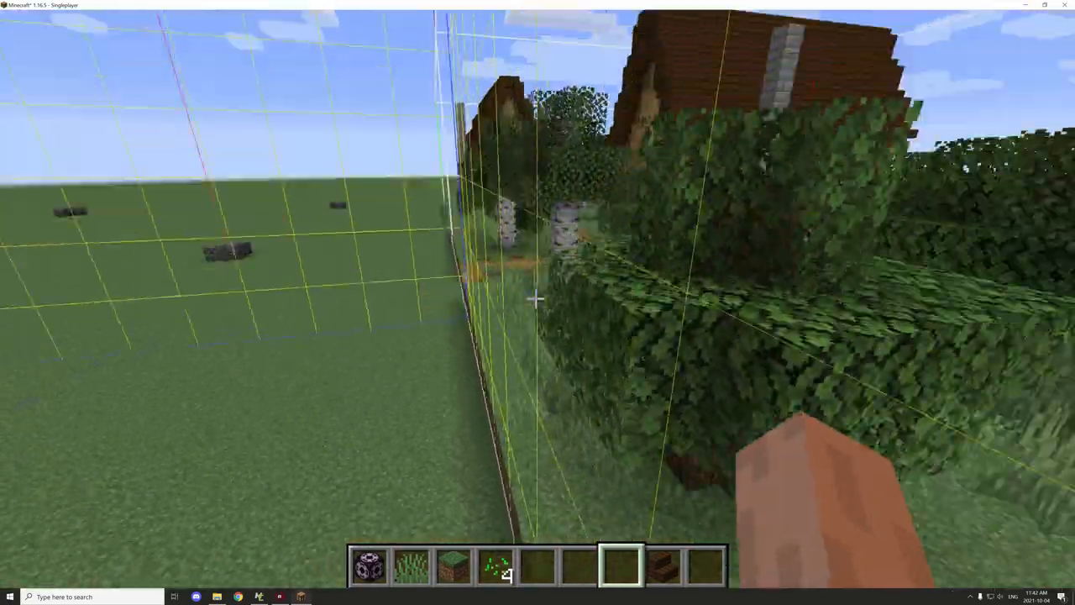
mouse_move(538, 298)
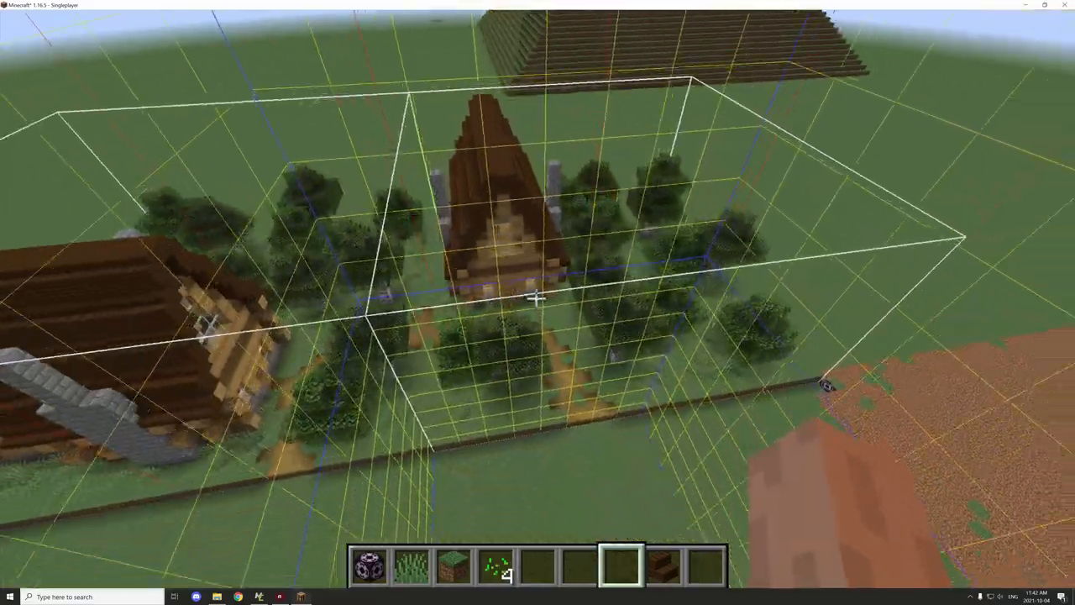
mouse_move(538, 302)
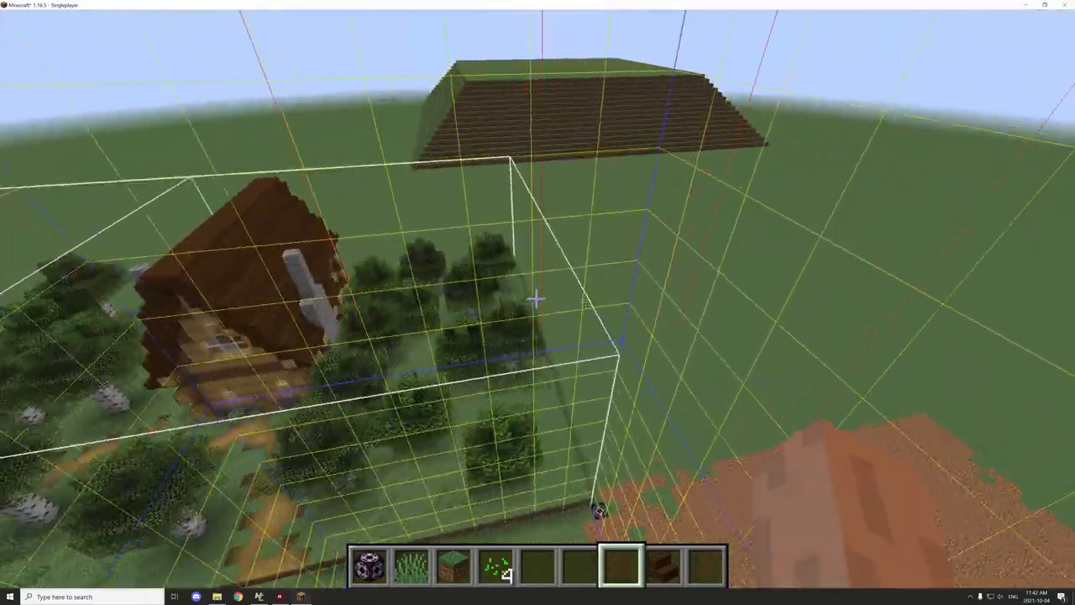
mouse_move(537, 298)
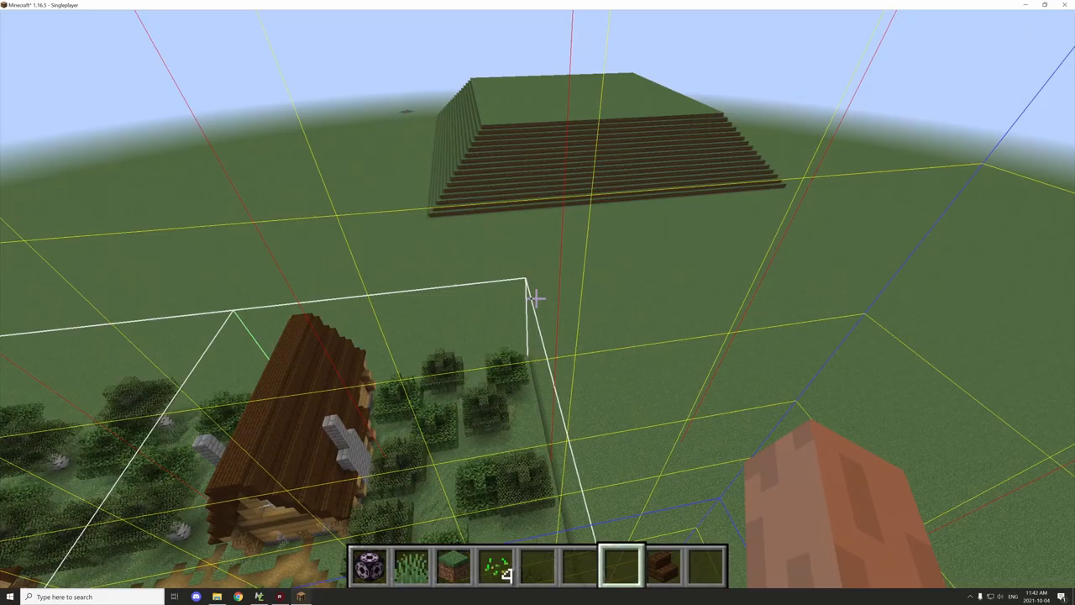
mouse_move(538, 302)
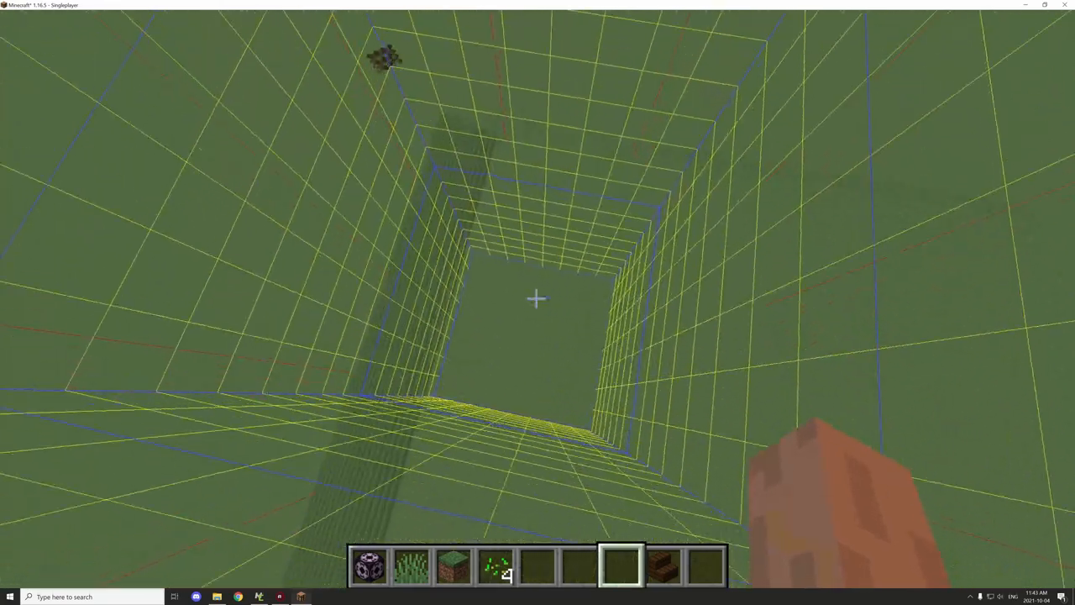
mouse_move(537, 302)
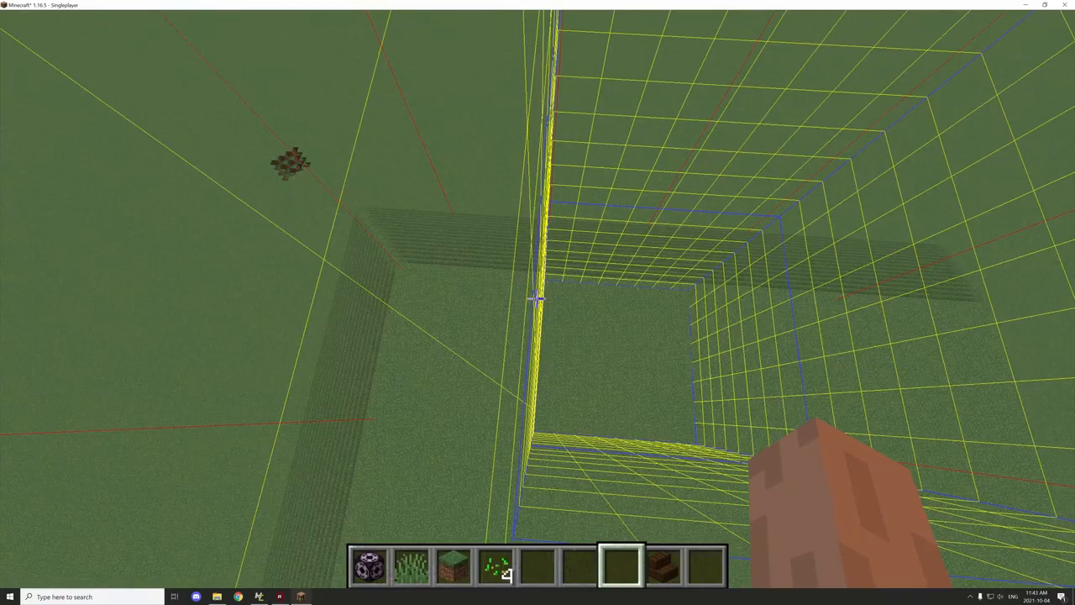
mouse_move(538, 298)
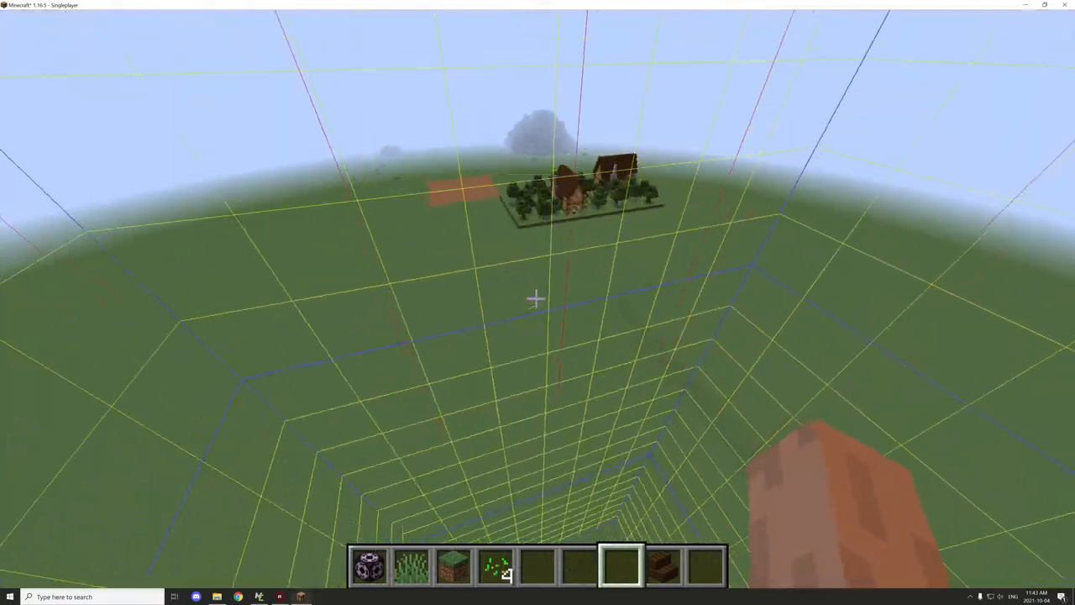
mouse_move(538, 298)
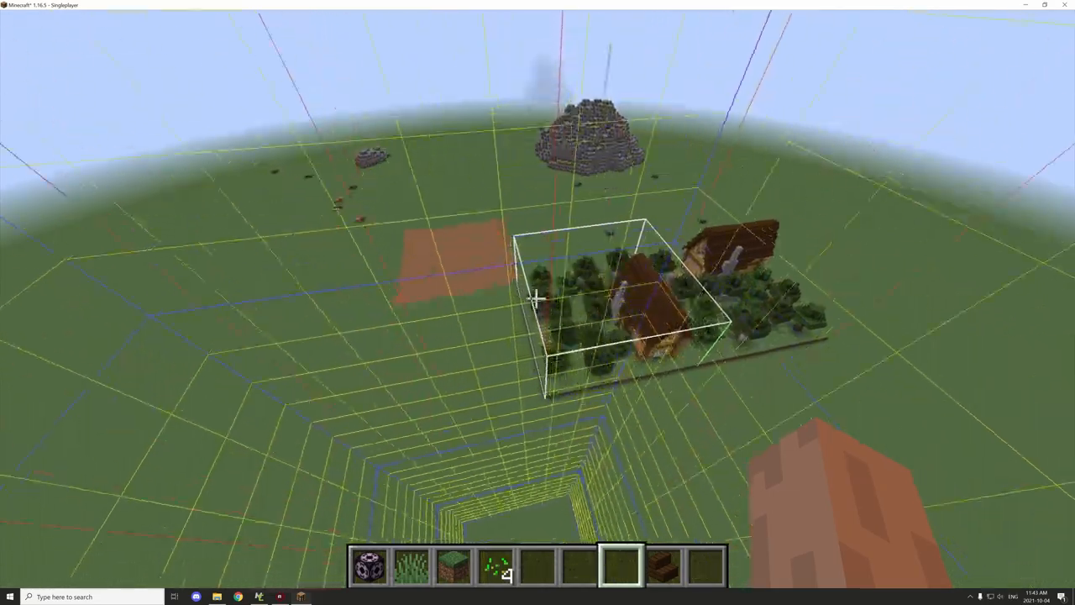
mouse_move(538, 298)
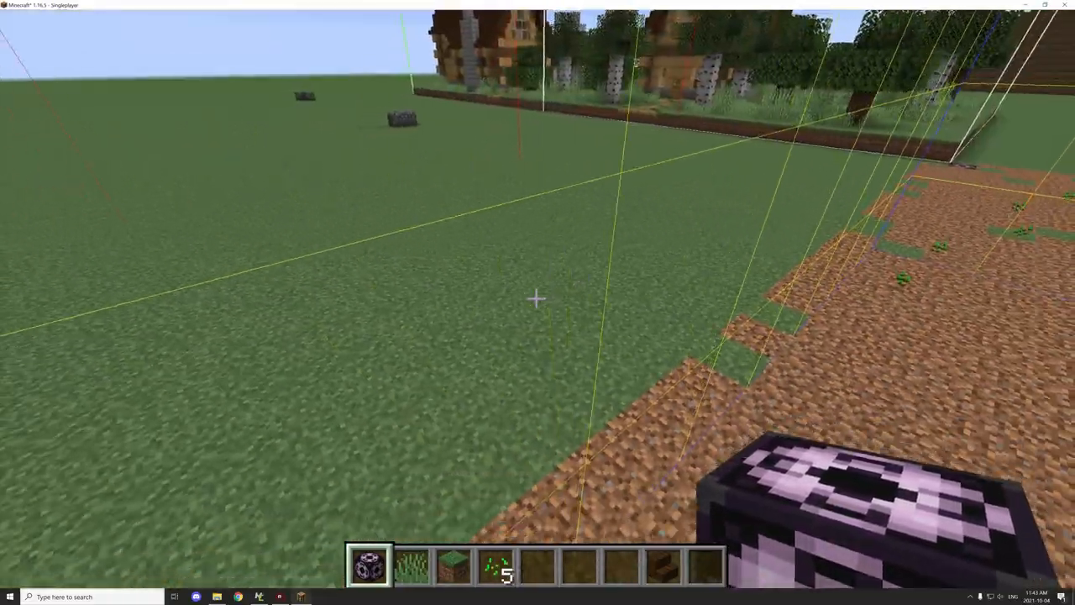
mouse_move(538, 302)
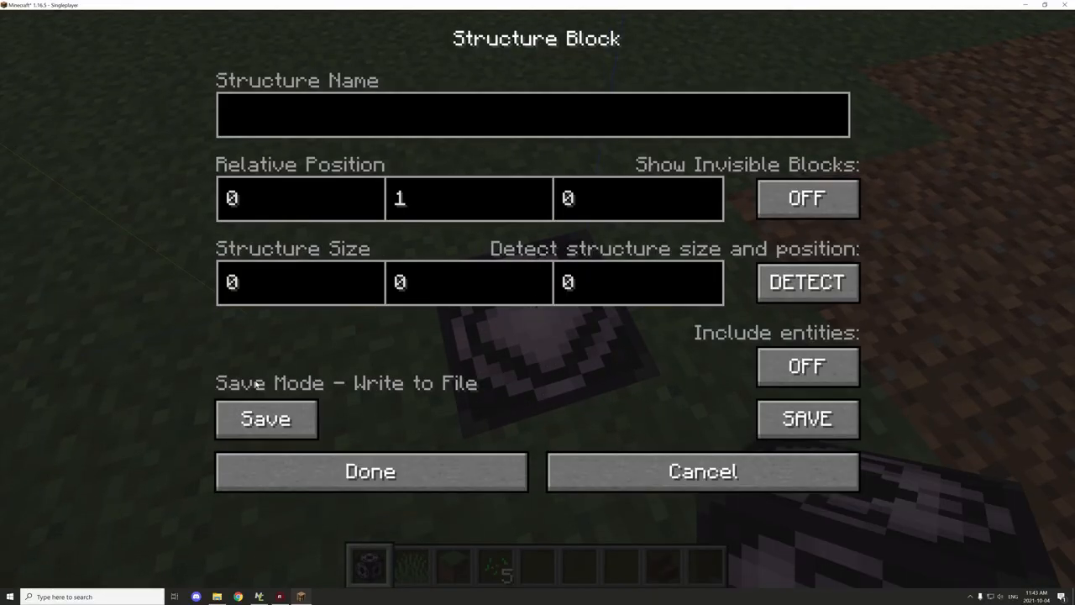
Step: Switch the new structure block to Load, rotation 180, with name save1
left_click(265, 418)
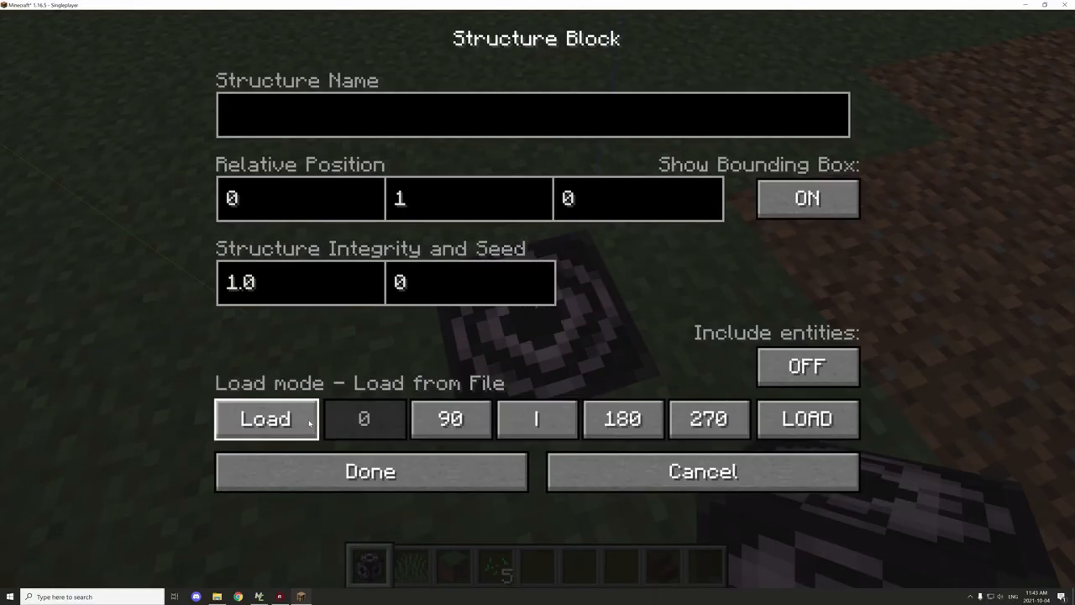
left_click(536, 418)
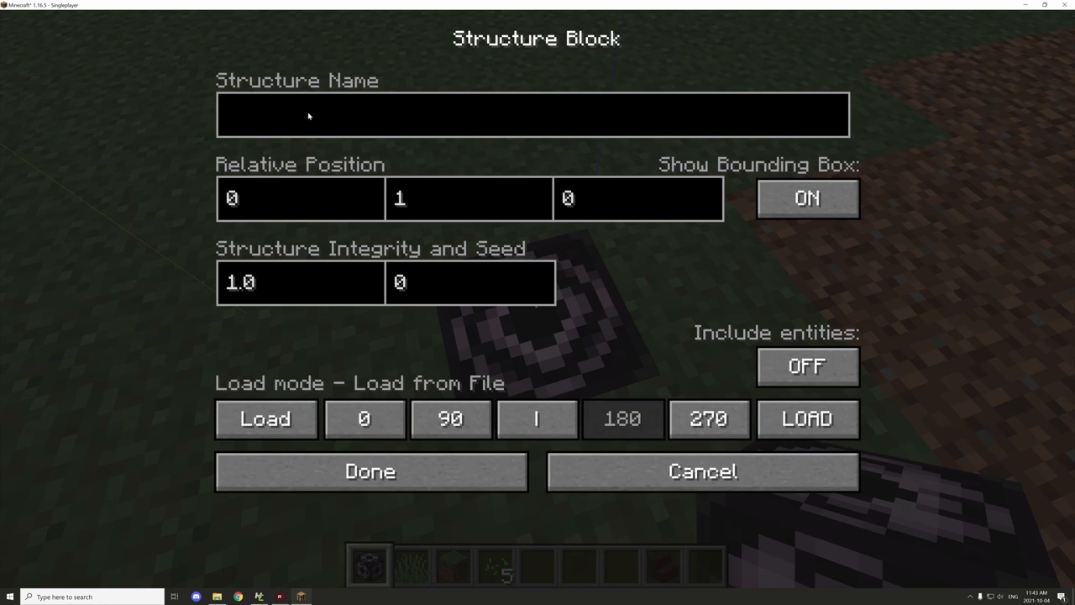
mouse_move(584, 251)
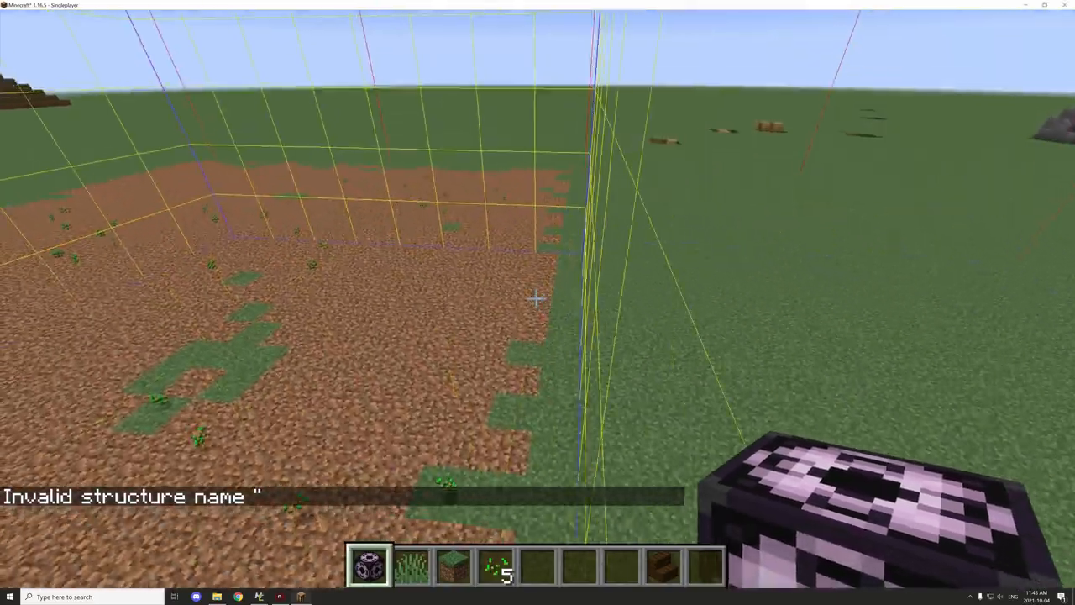
mouse_move(538, 299)
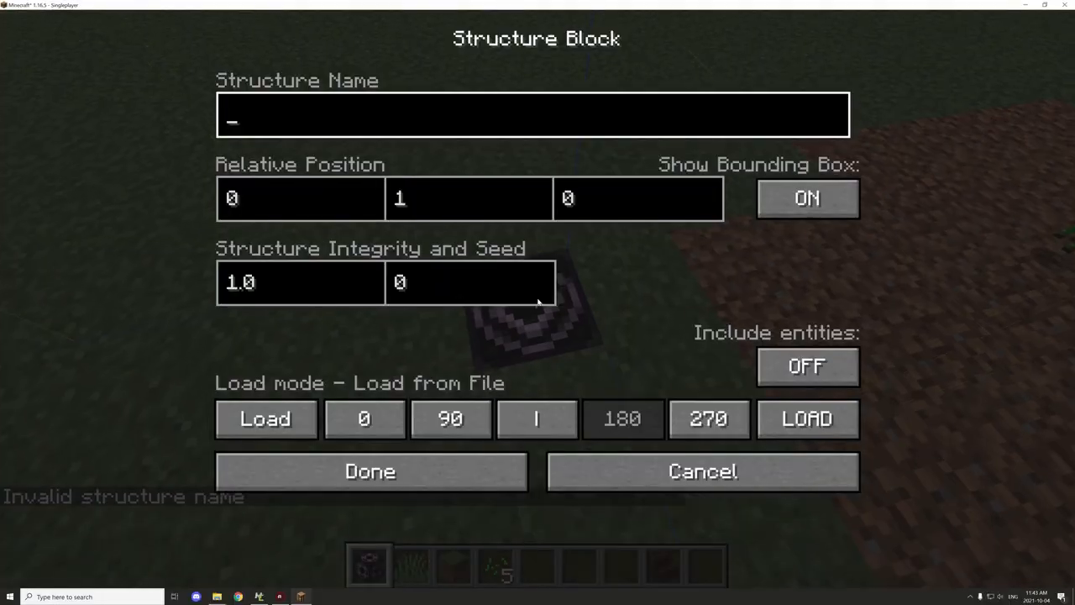
type("save1")
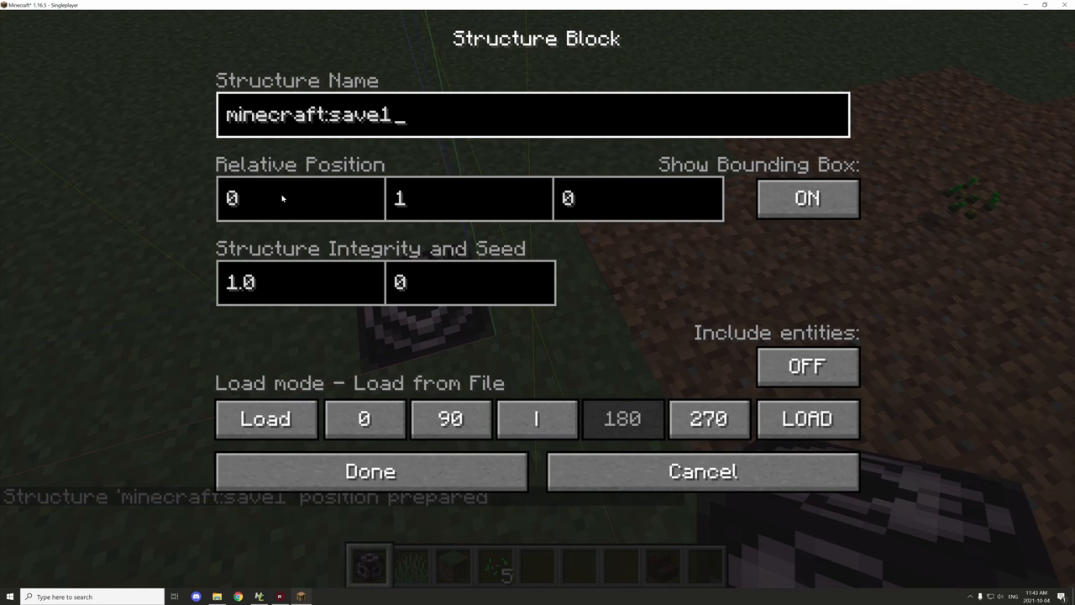
Step: Set the X offset to 32, confirm, and load the 180-degree copy of the plot
left_click(300, 198)
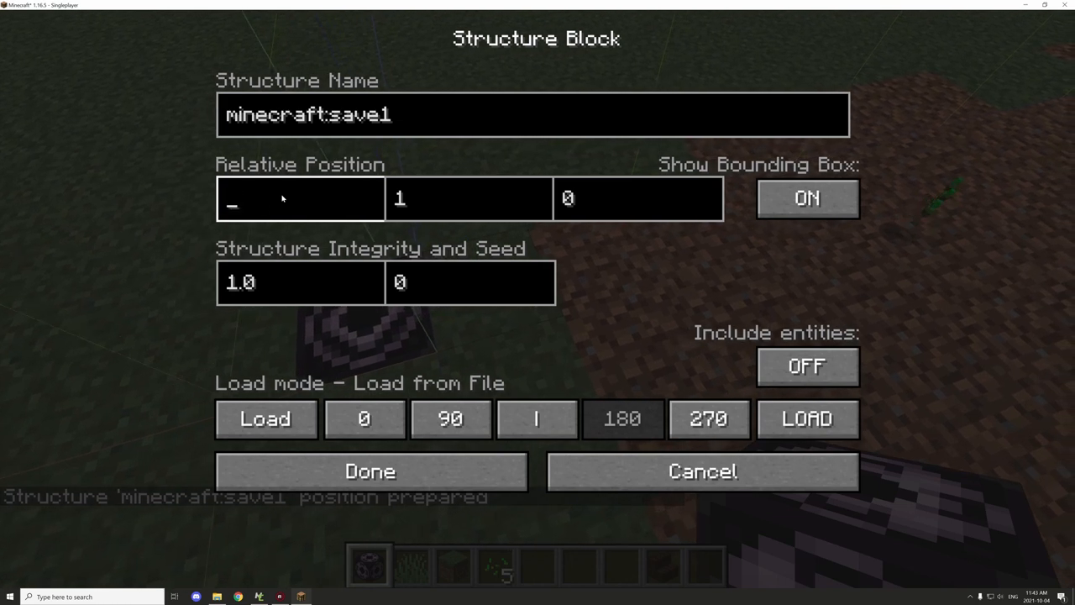
type("32")
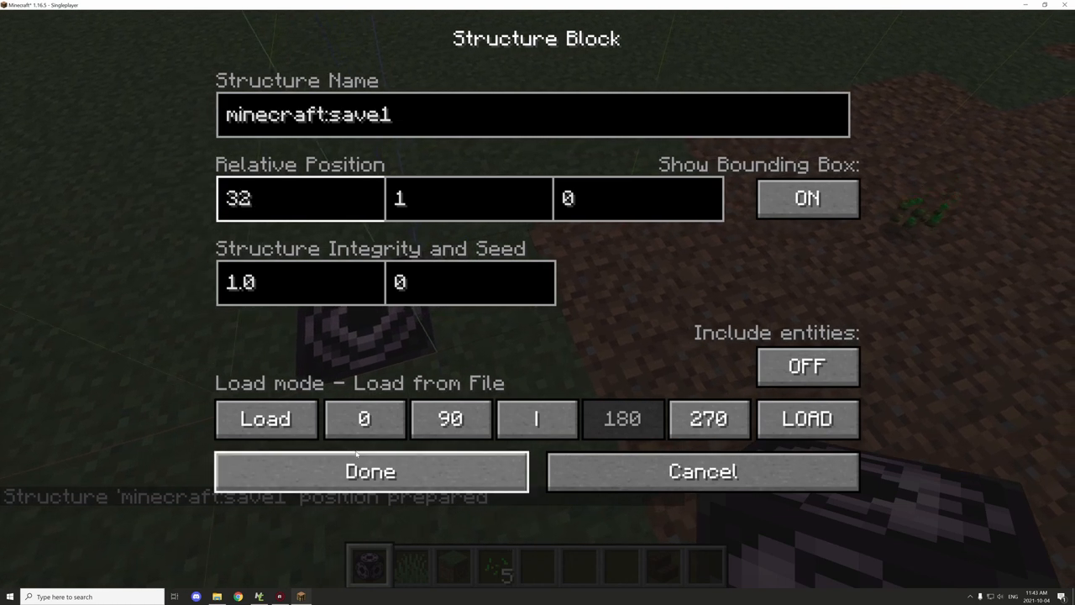
left_click(370, 471)
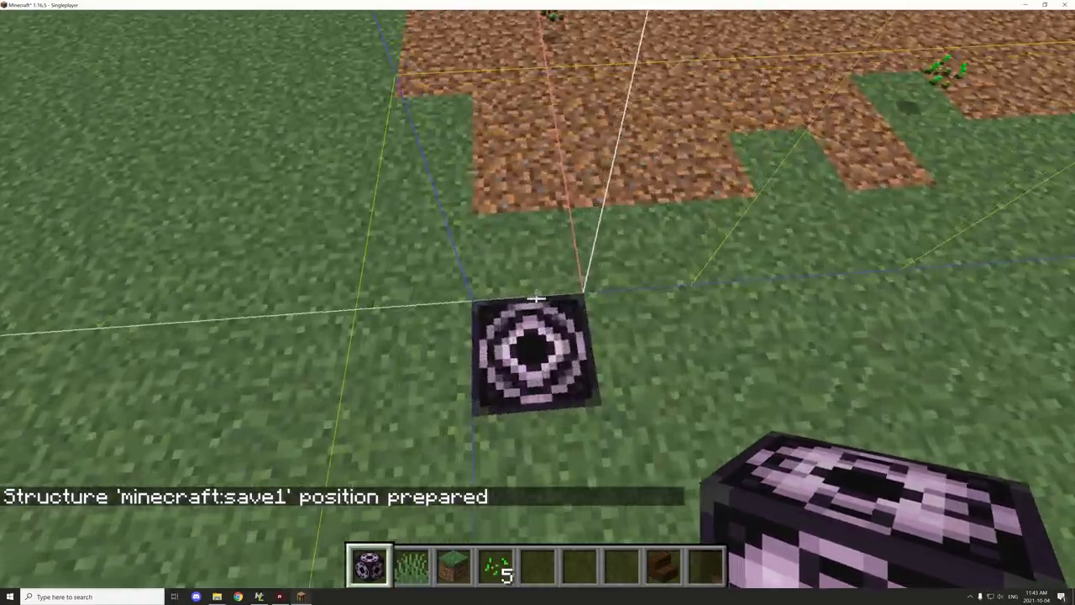
right_click(536, 348)
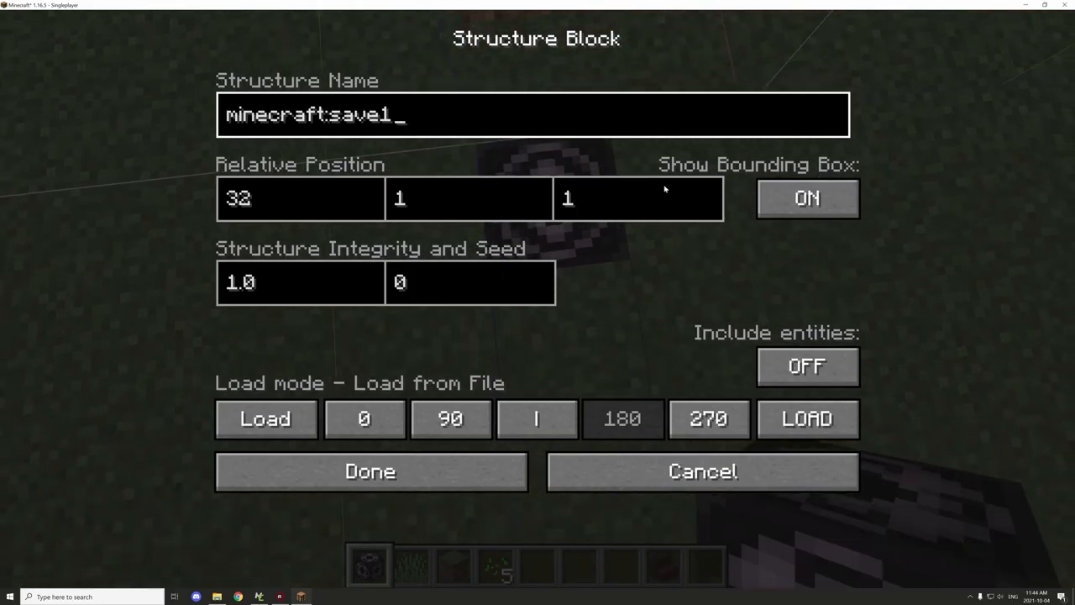
left_click(370, 470)
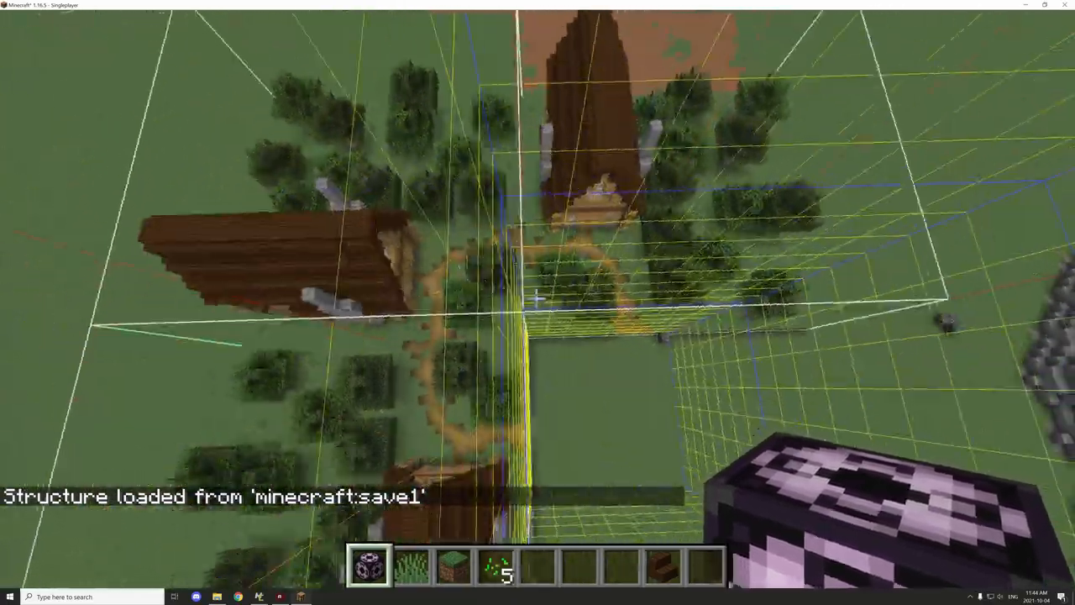
mouse_move(538, 303)
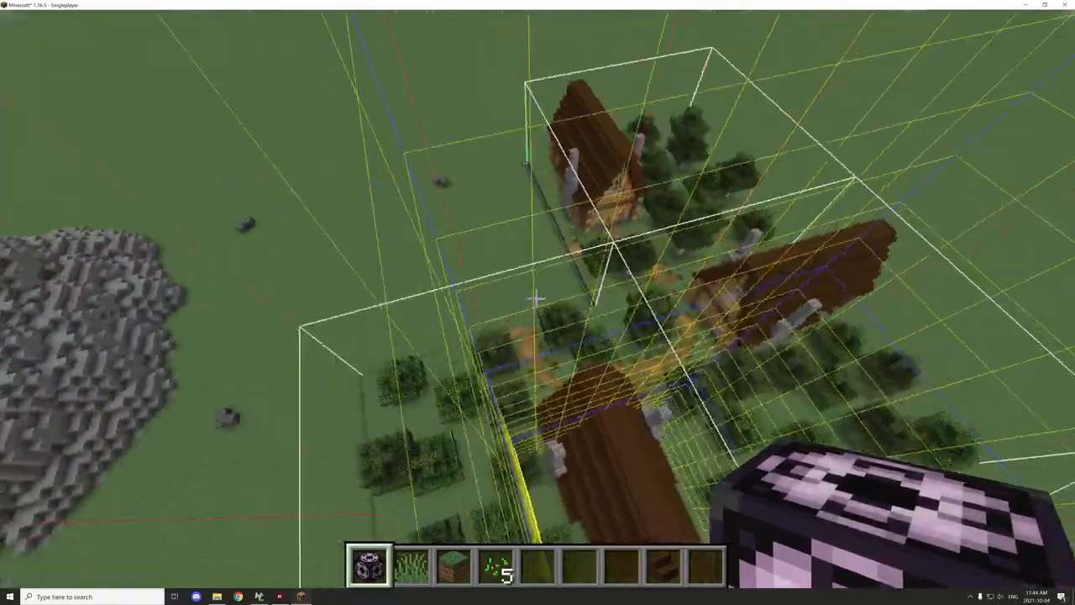
mouse_move(538, 302)
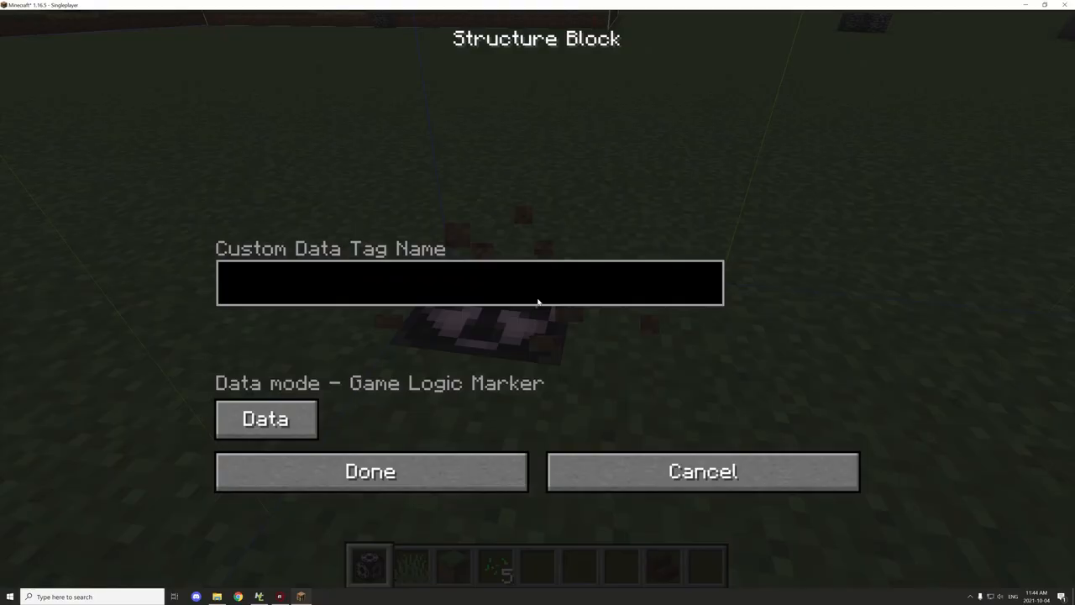
Step: Cycle another structure block to Load mode with the misspelled name sav1
left_click(266, 418)
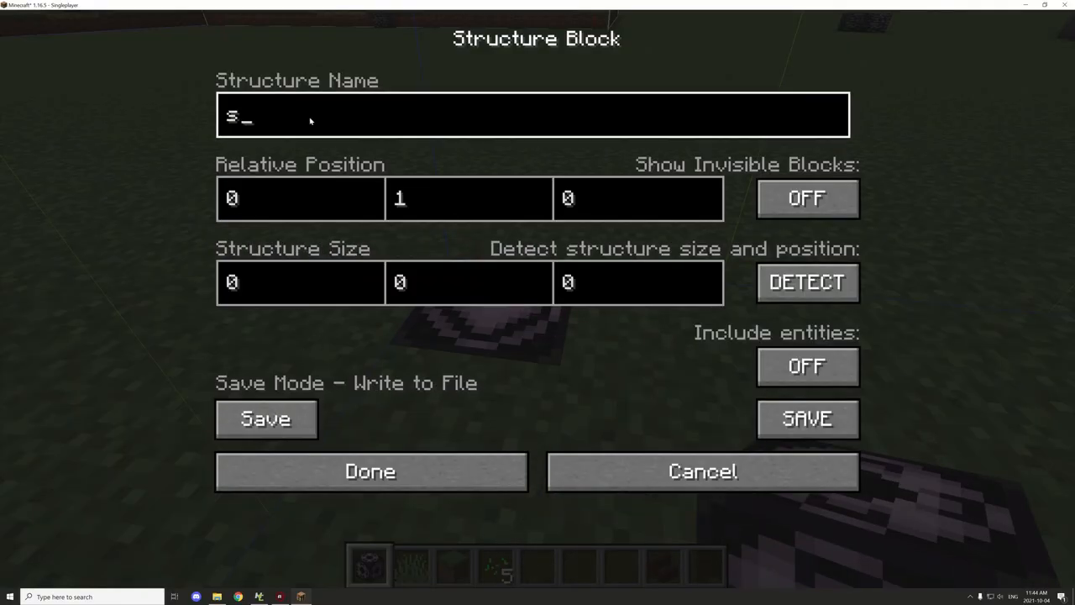
type("av1")
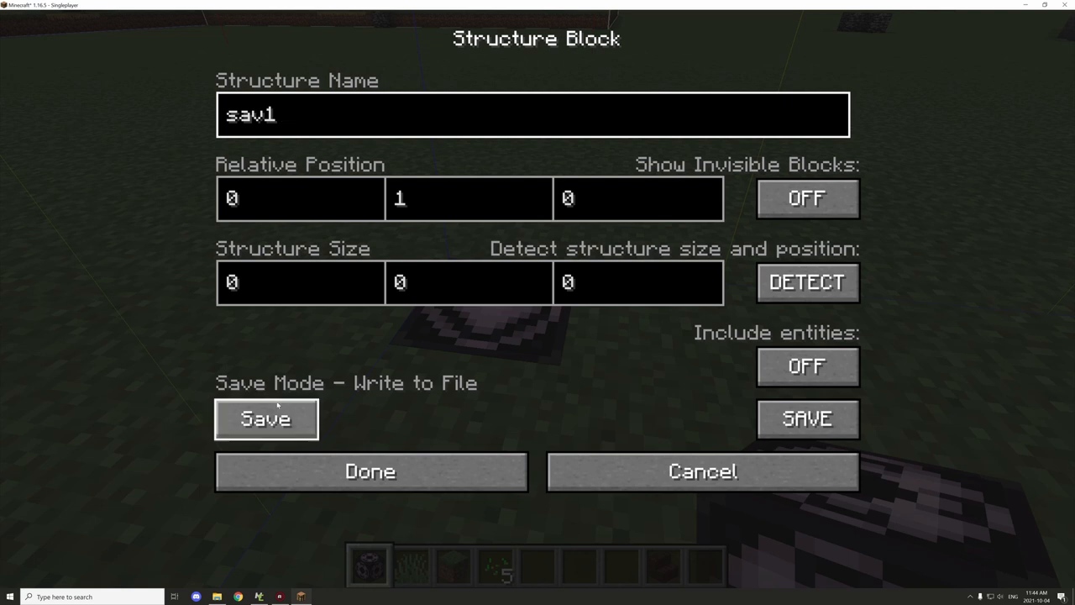
left_click(265, 419)
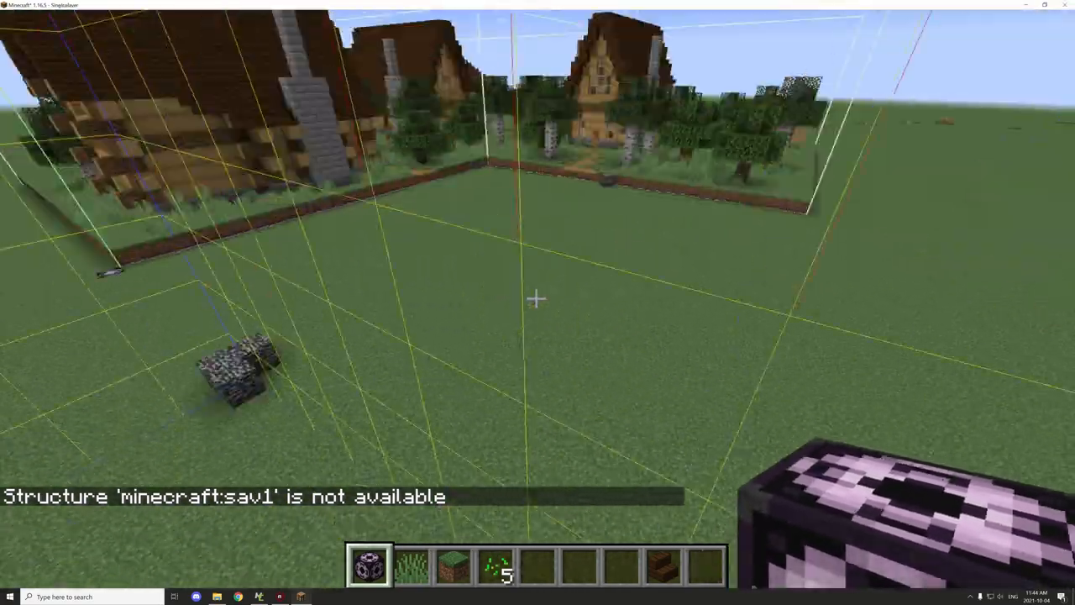
mouse_move(538, 299)
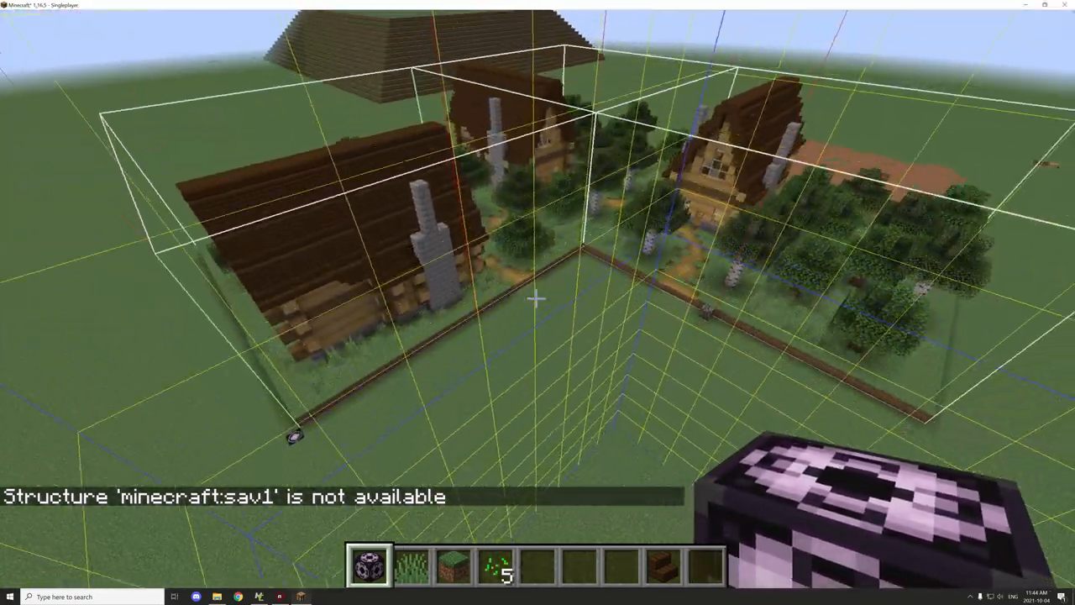
mouse_move(537, 298)
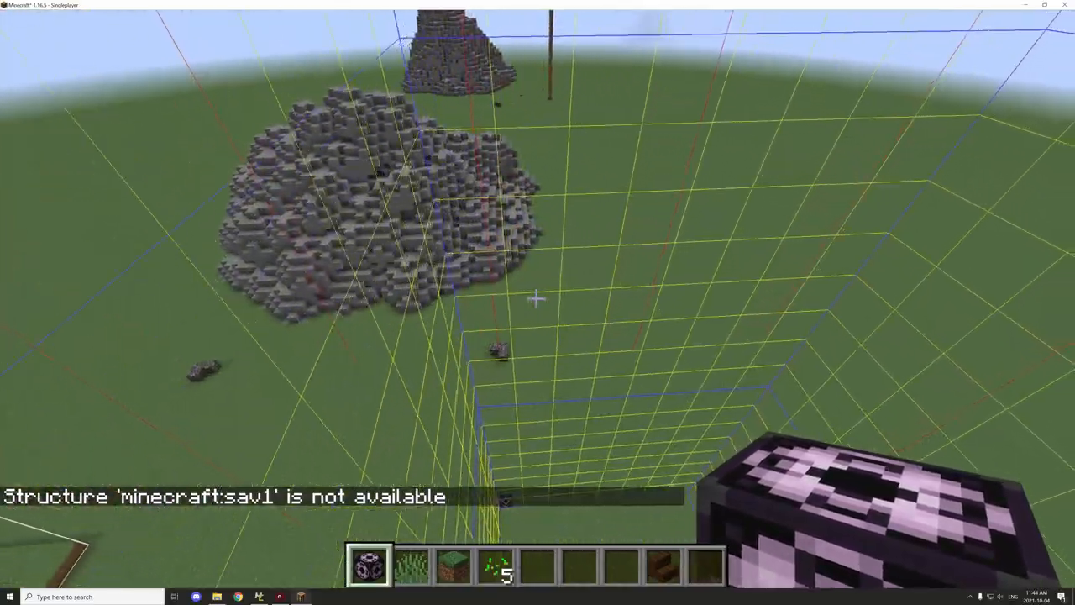
mouse_move(538, 299)
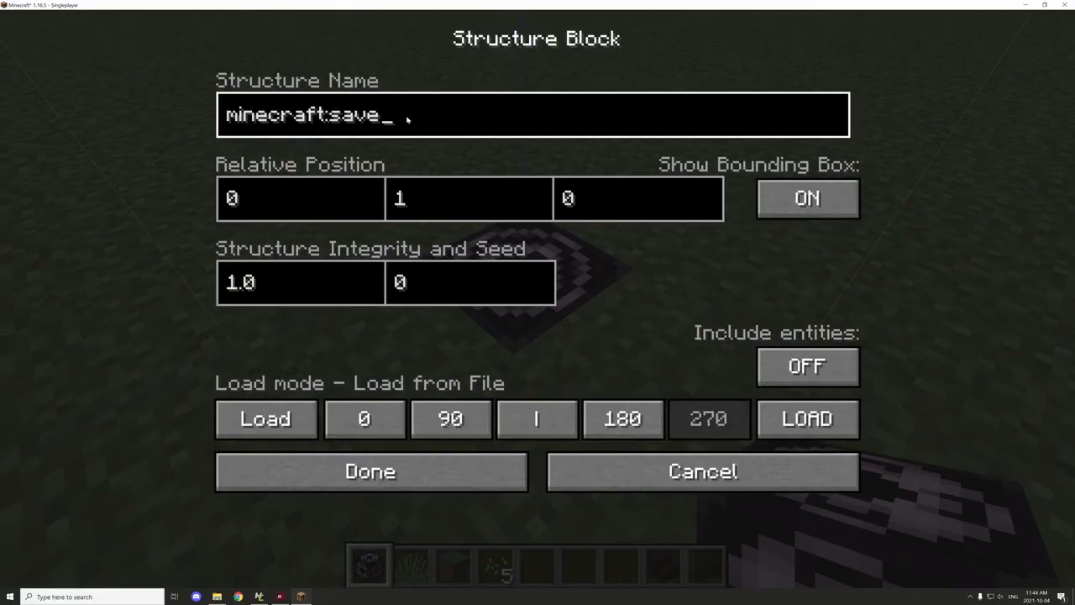
Step: Offset minecraft:save1 to relative position 1, 1, 32 and confirm the Load settings
type("1")
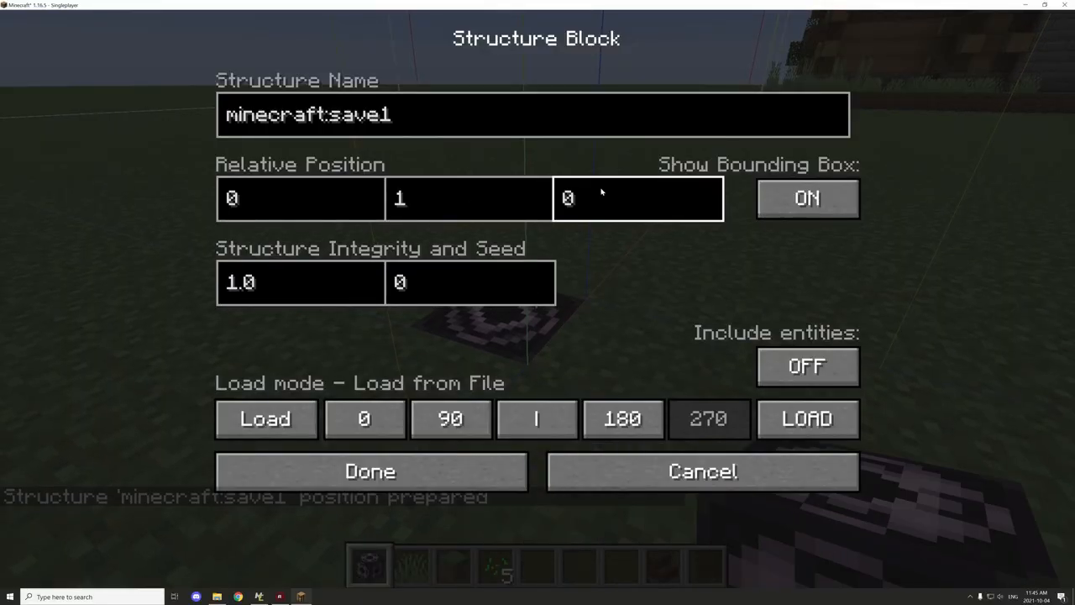
type("32")
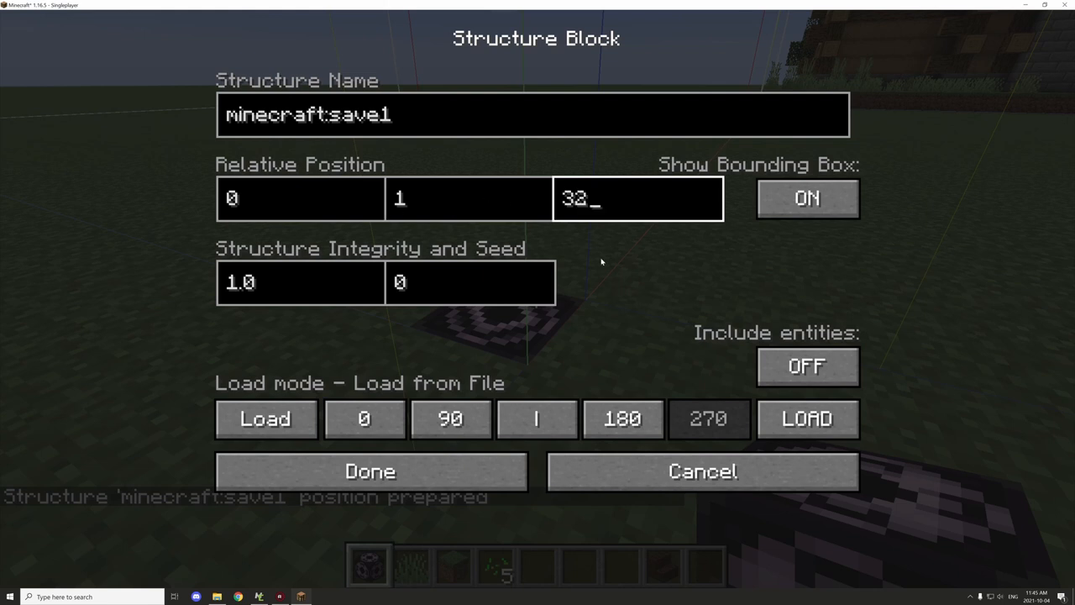
left_click(370, 470)
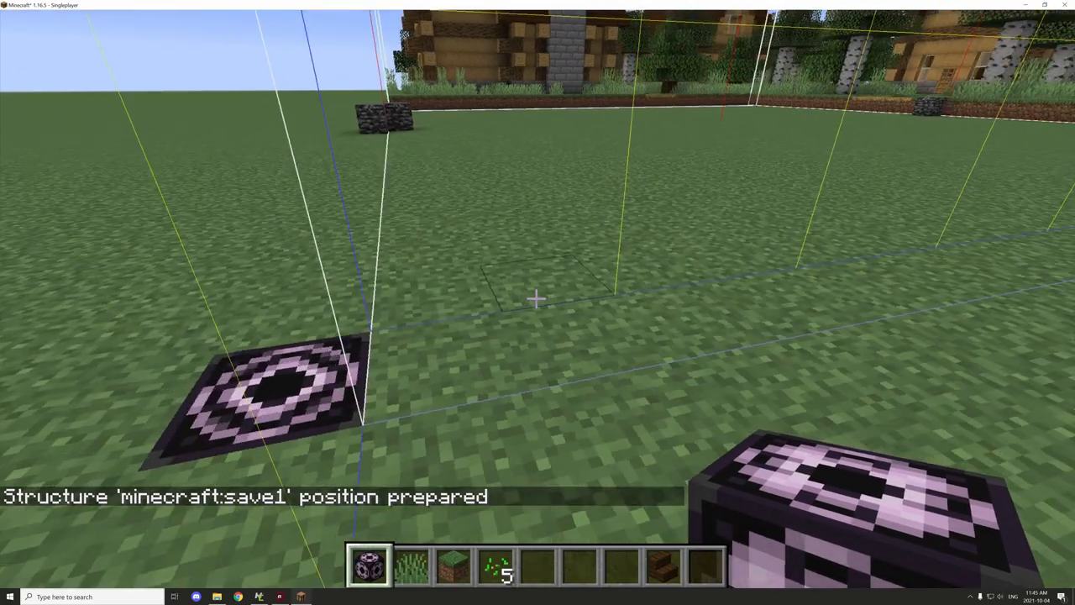
right_click(252, 387)
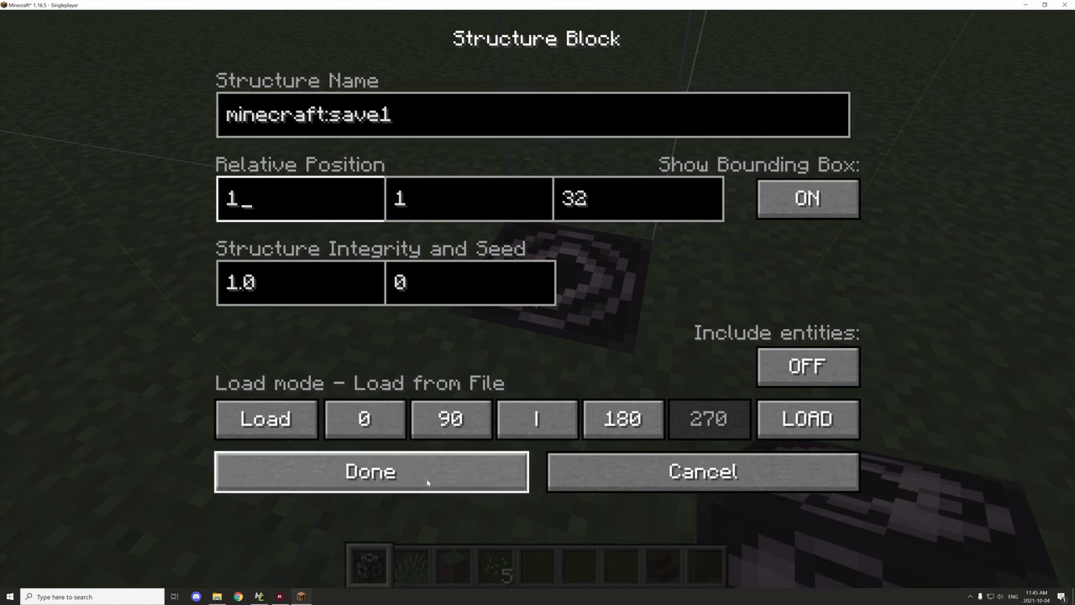
left_click(533, 114)
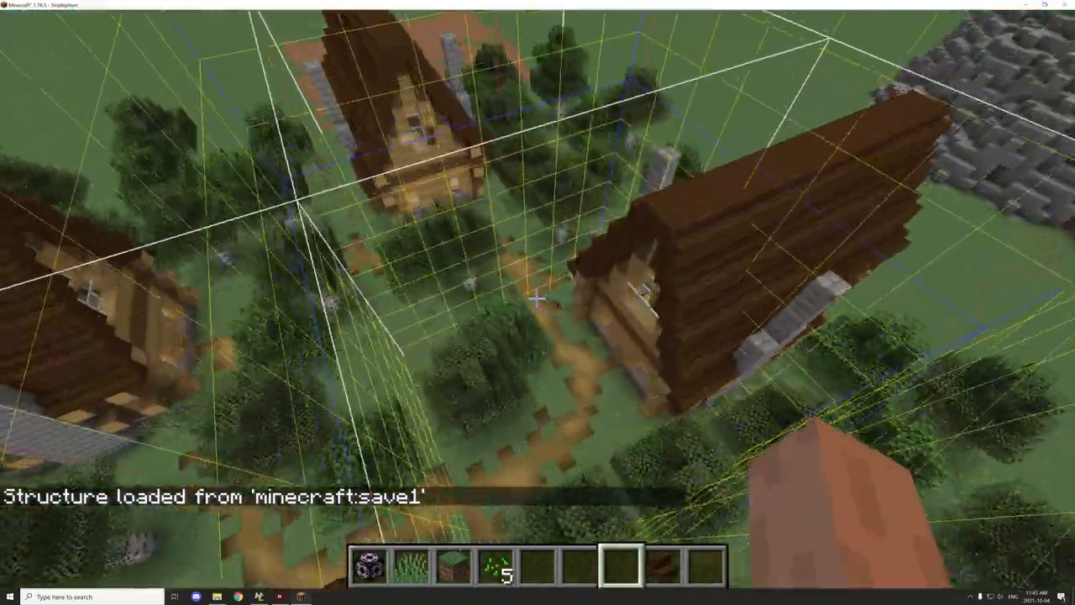
mouse_move(537, 298)
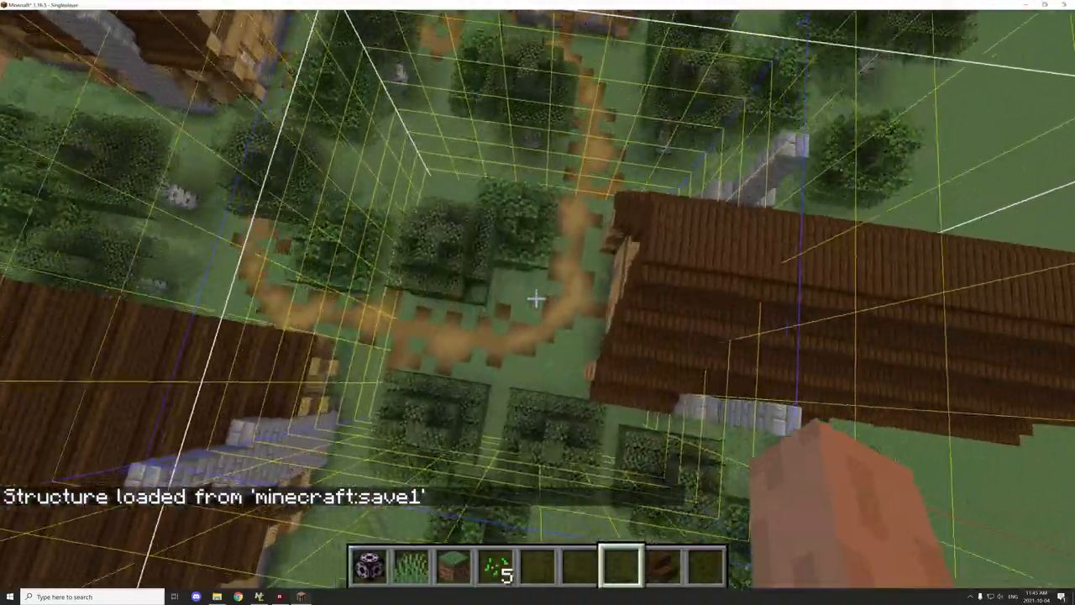
mouse_move(537, 298)
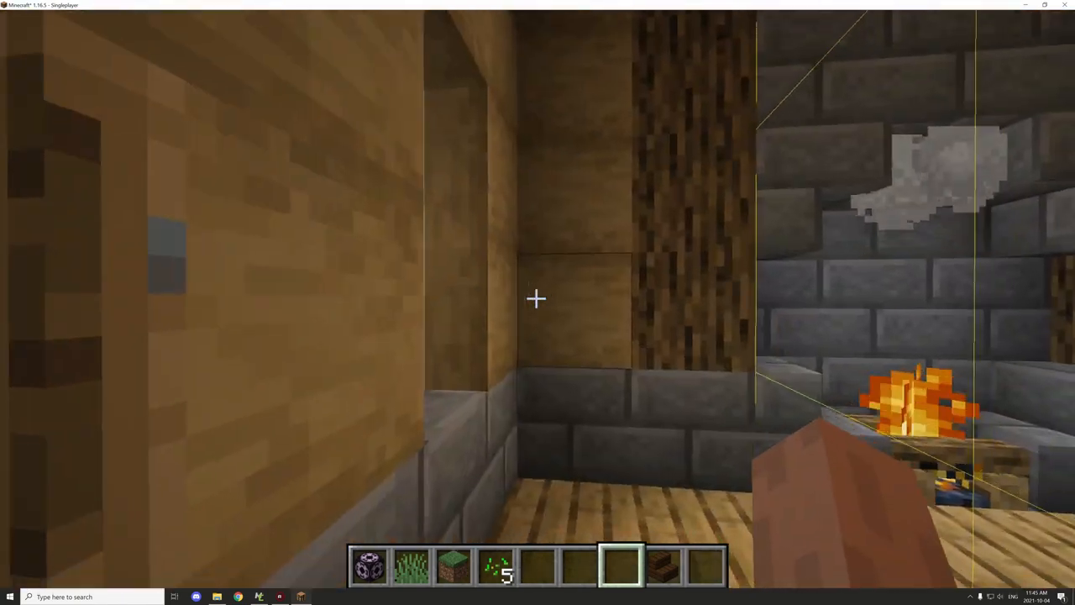
mouse_move(537, 302)
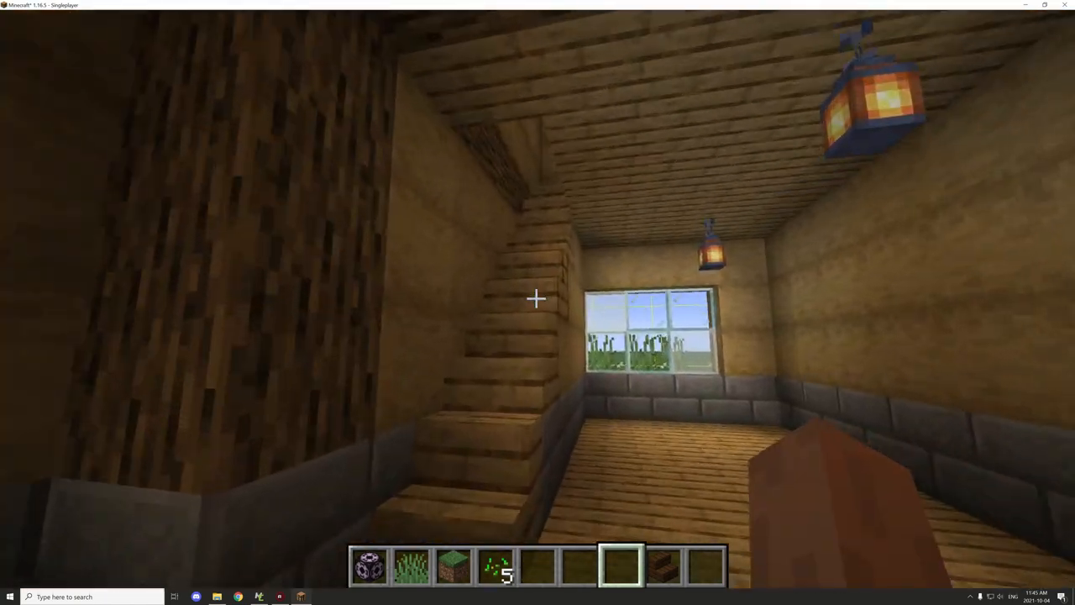
mouse_move(537, 298)
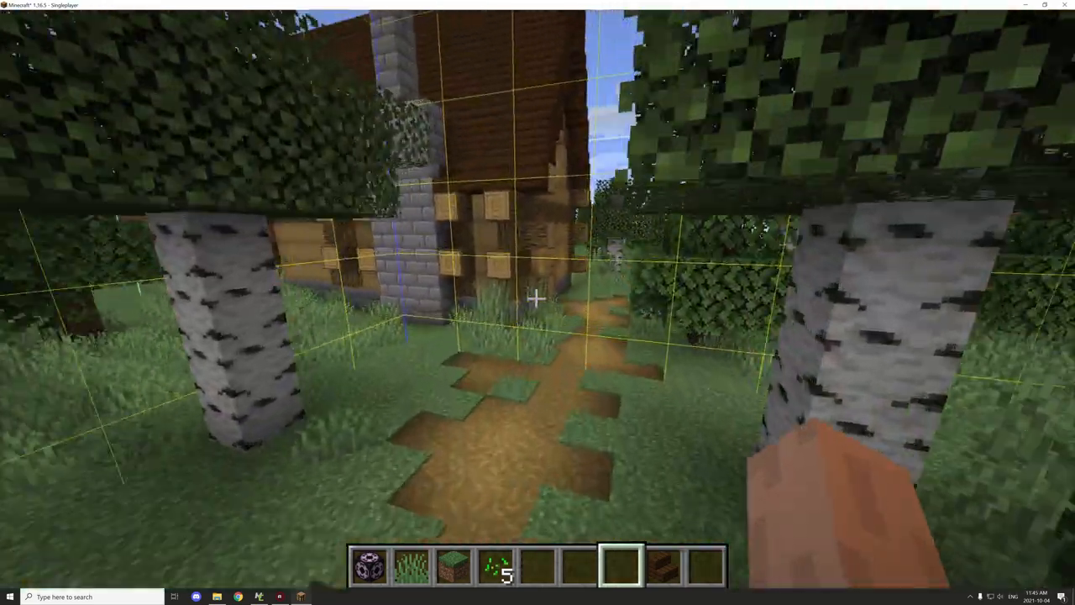
mouse_move(538, 303)
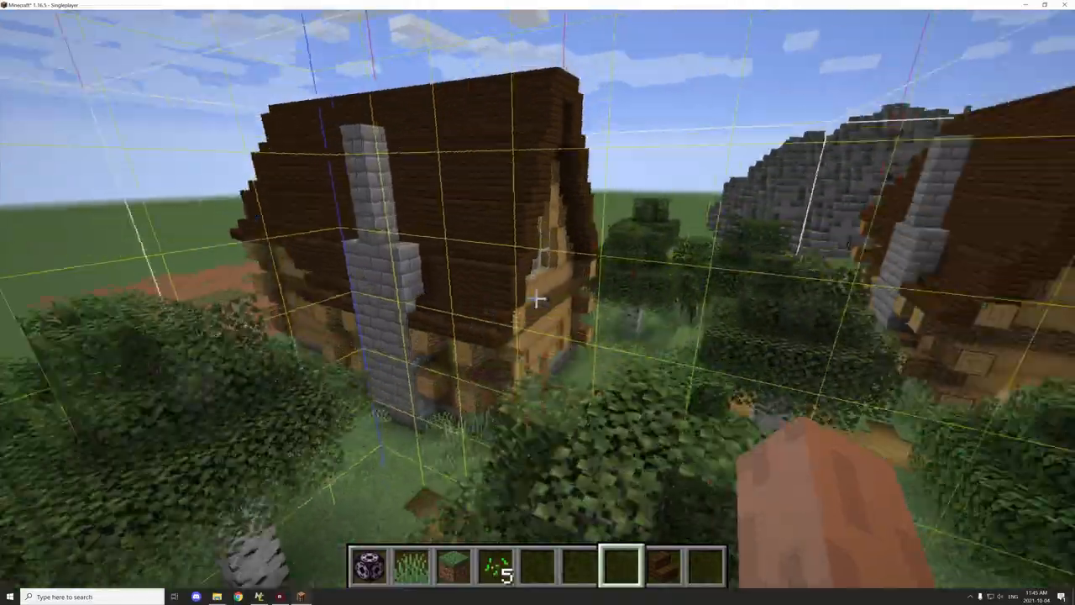
mouse_move(538, 302)
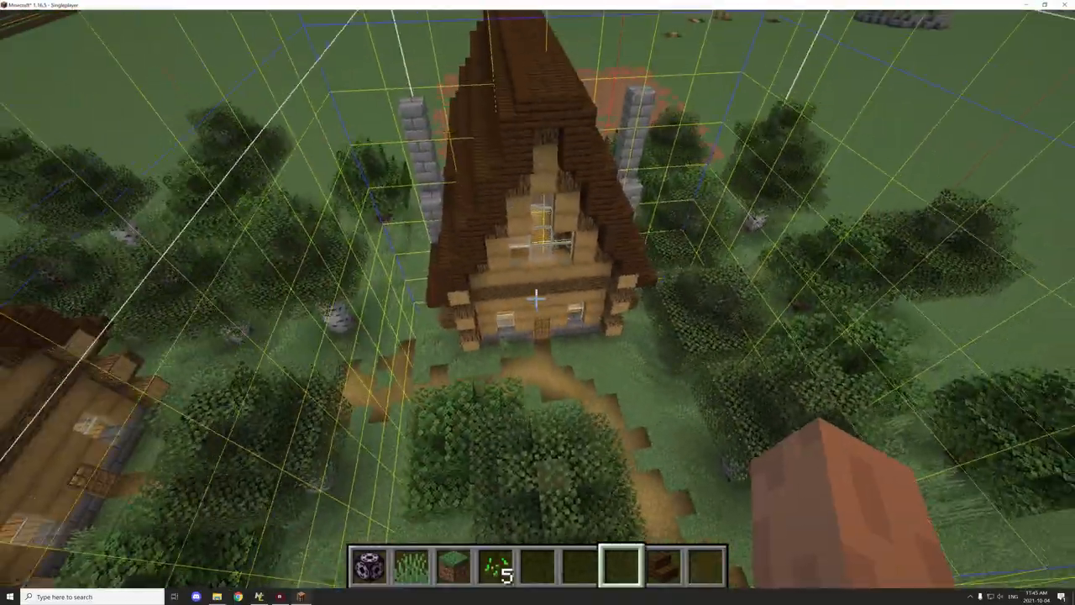
mouse_move(537, 303)
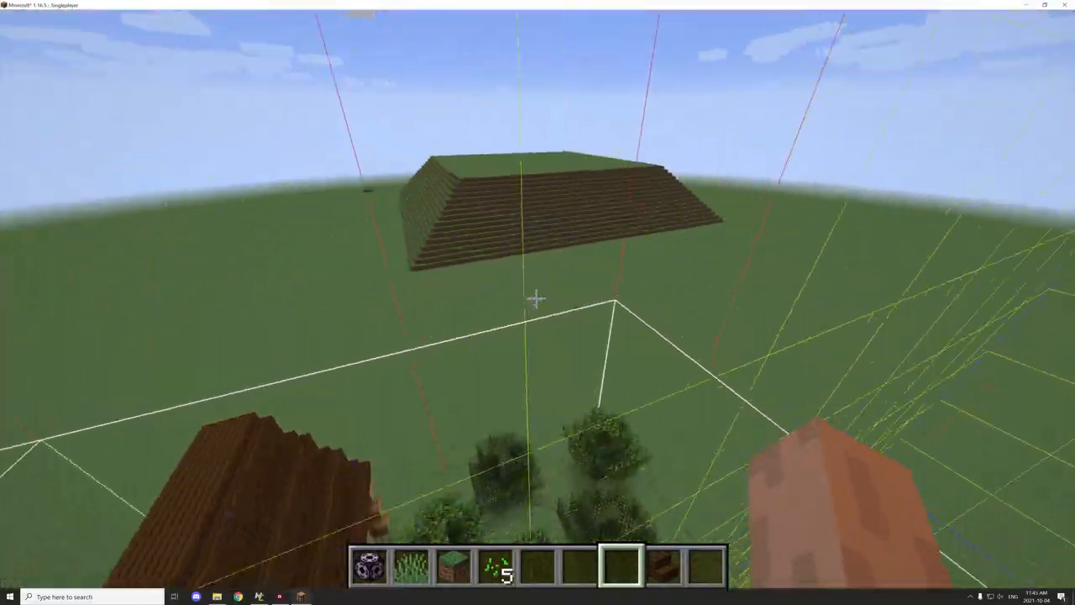
mouse_move(537, 298)
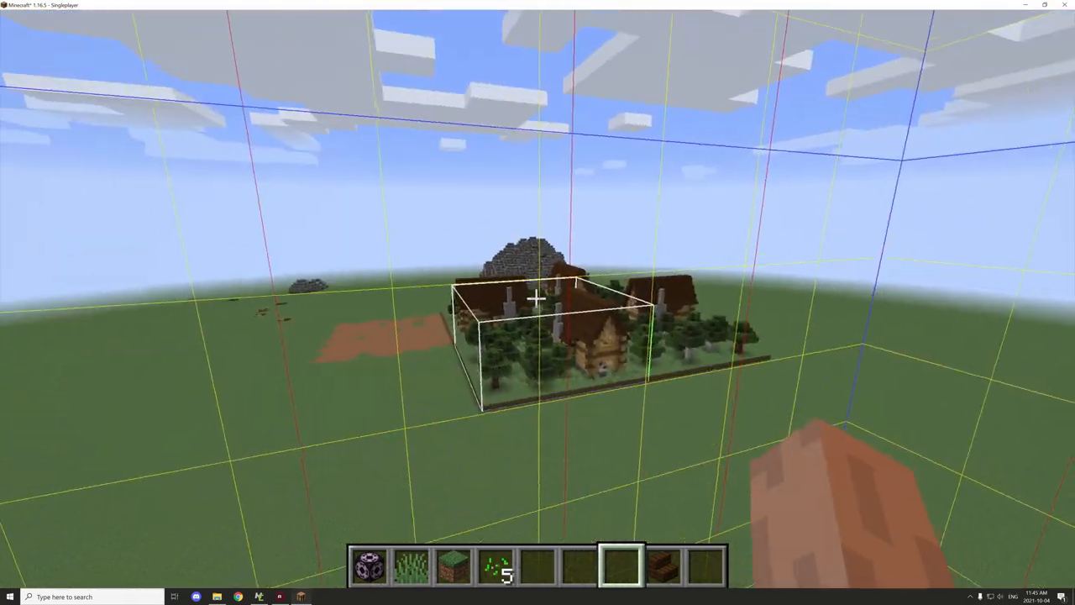
mouse_move(538, 298)
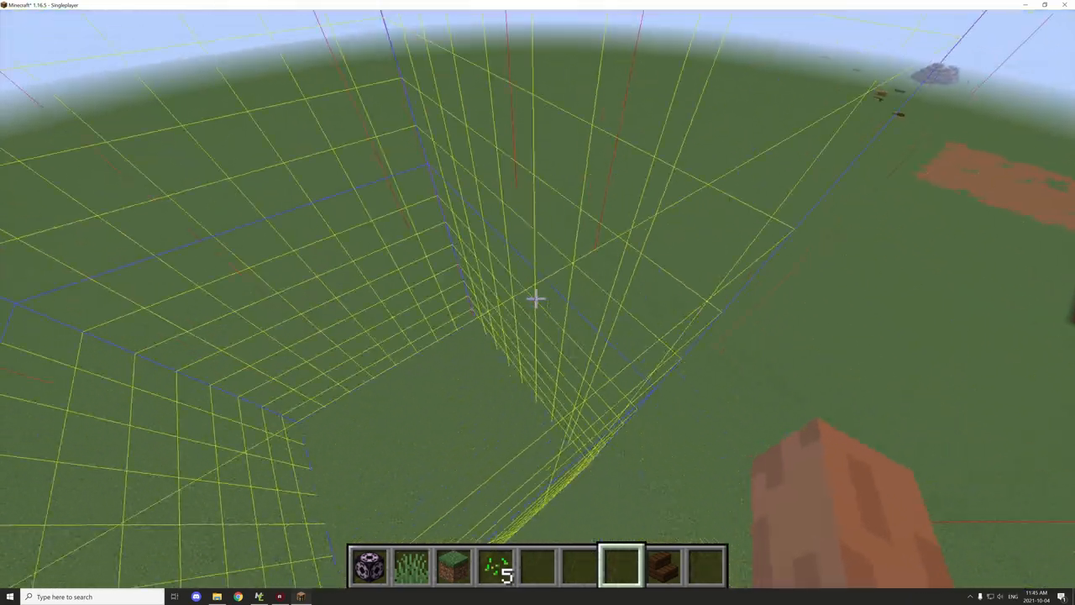
mouse_move(538, 302)
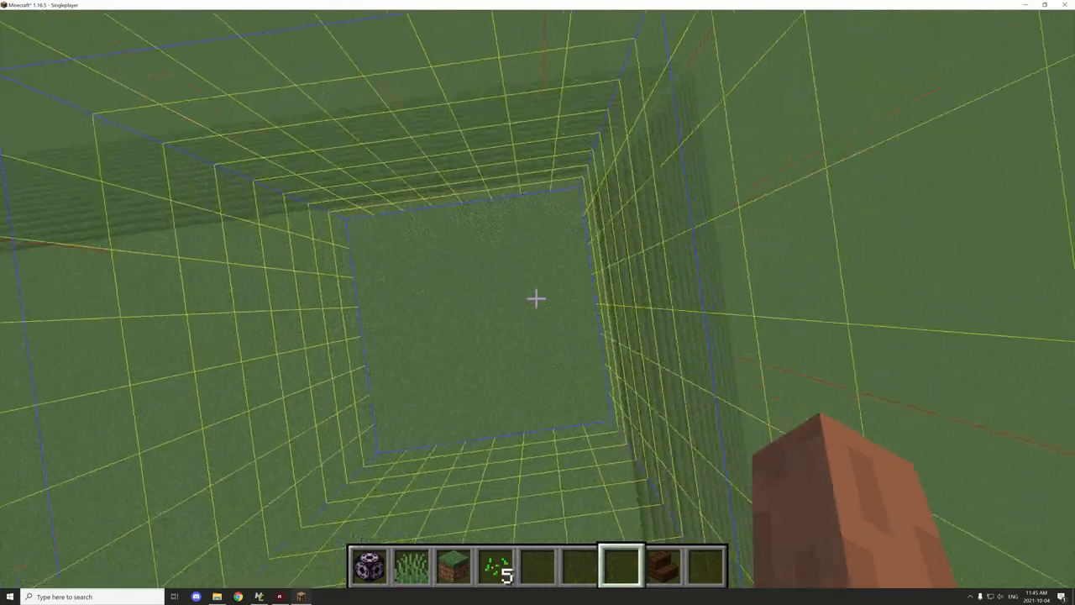
mouse_move(538, 299)
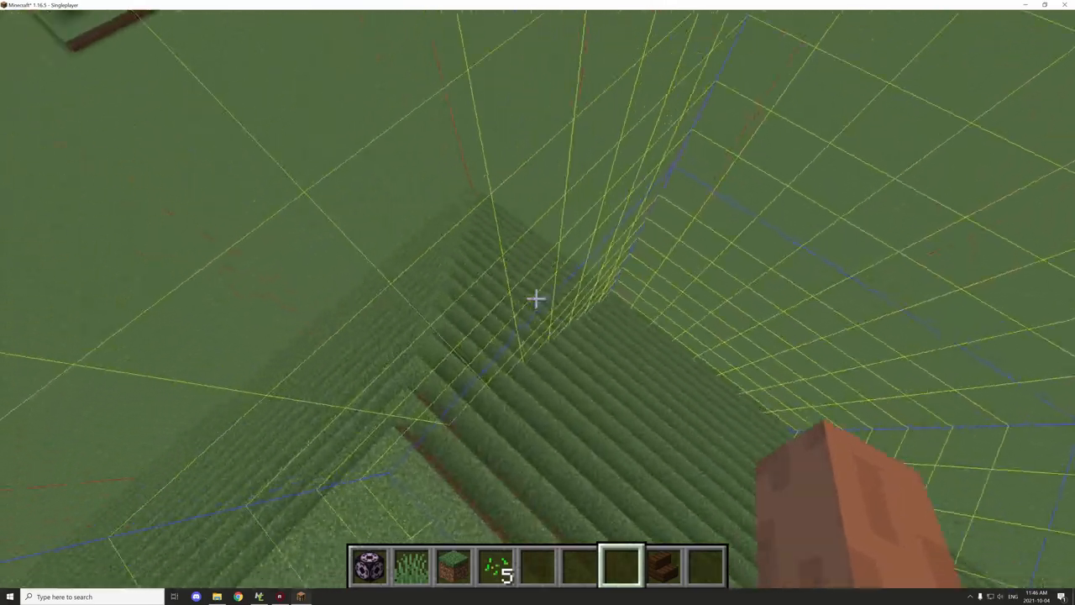
mouse_move(538, 299)
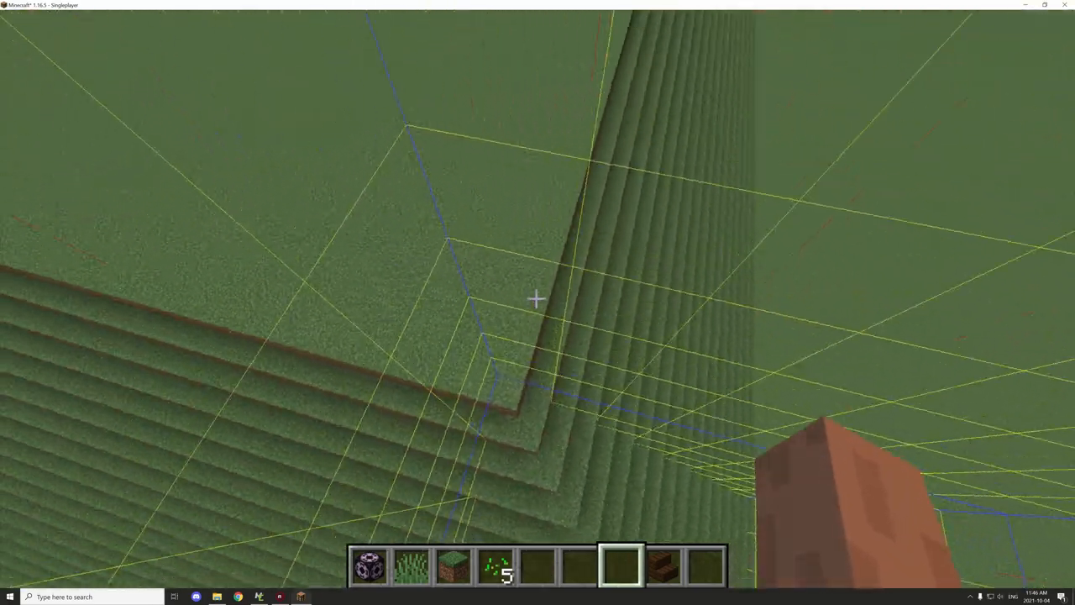
mouse_move(537, 298)
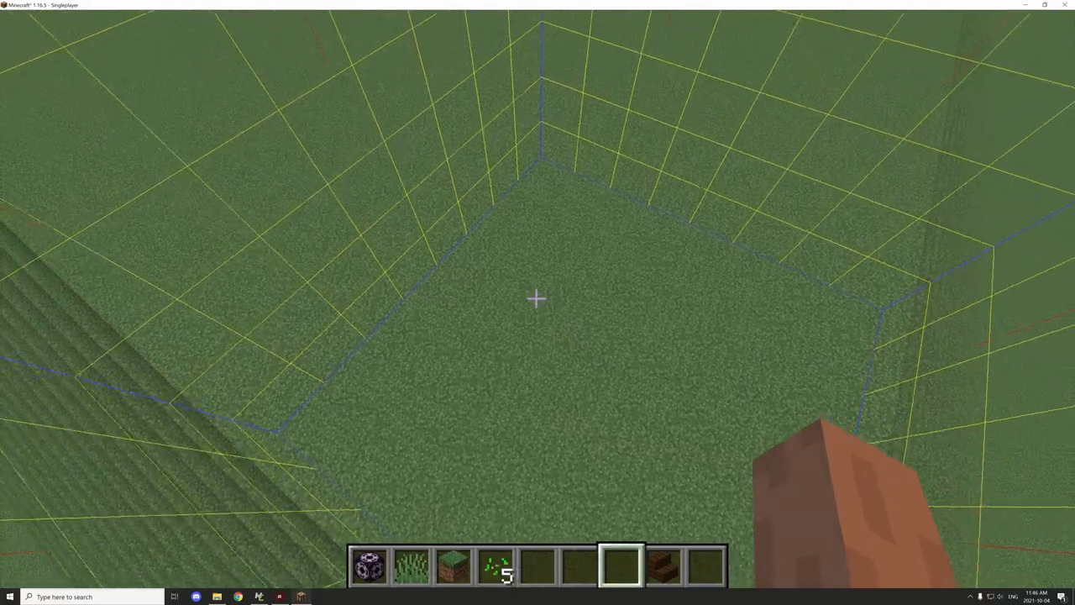
mouse_move(538, 298)
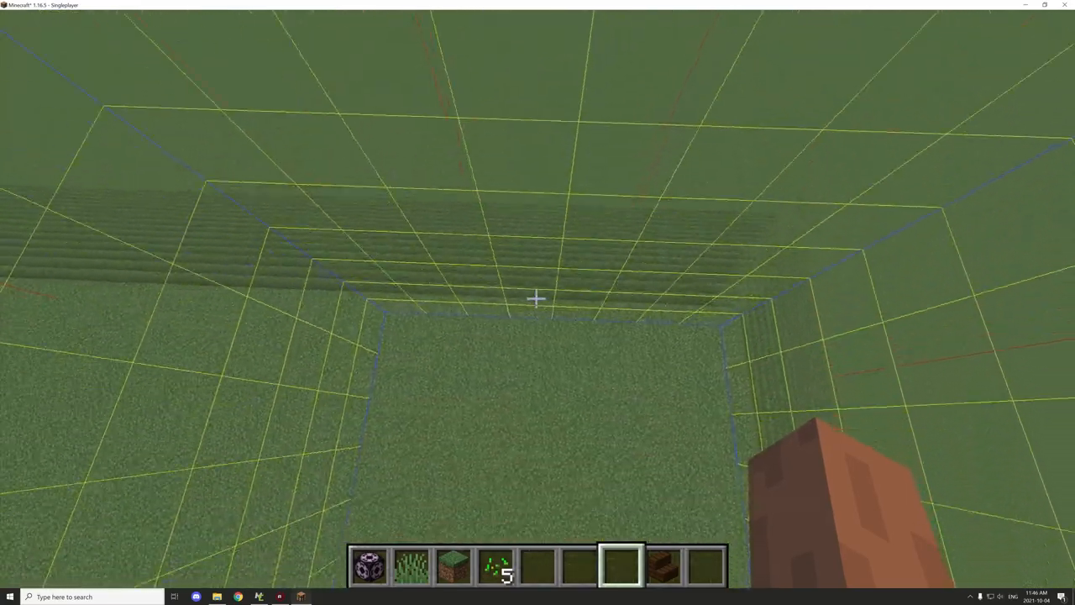
mouse_move(537, 298)
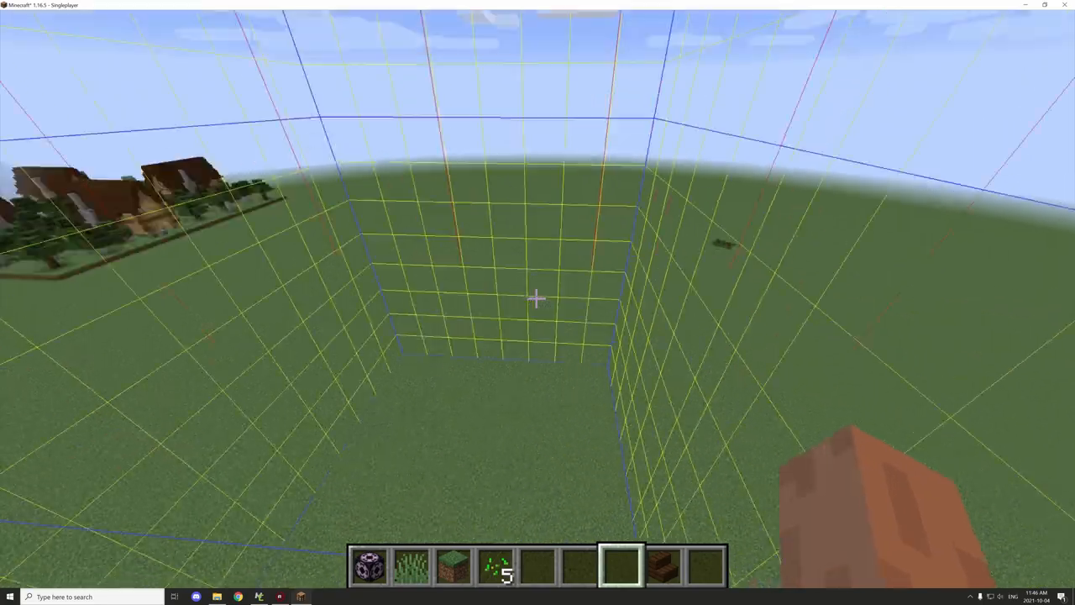
mouse_move(538, 303)
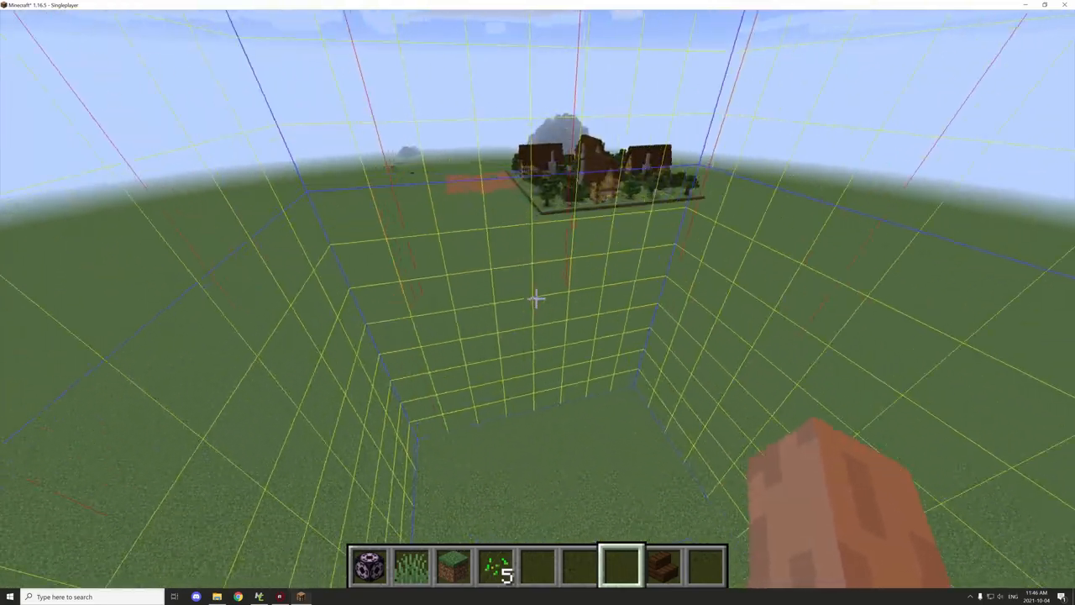
mouse_move(538, 298)
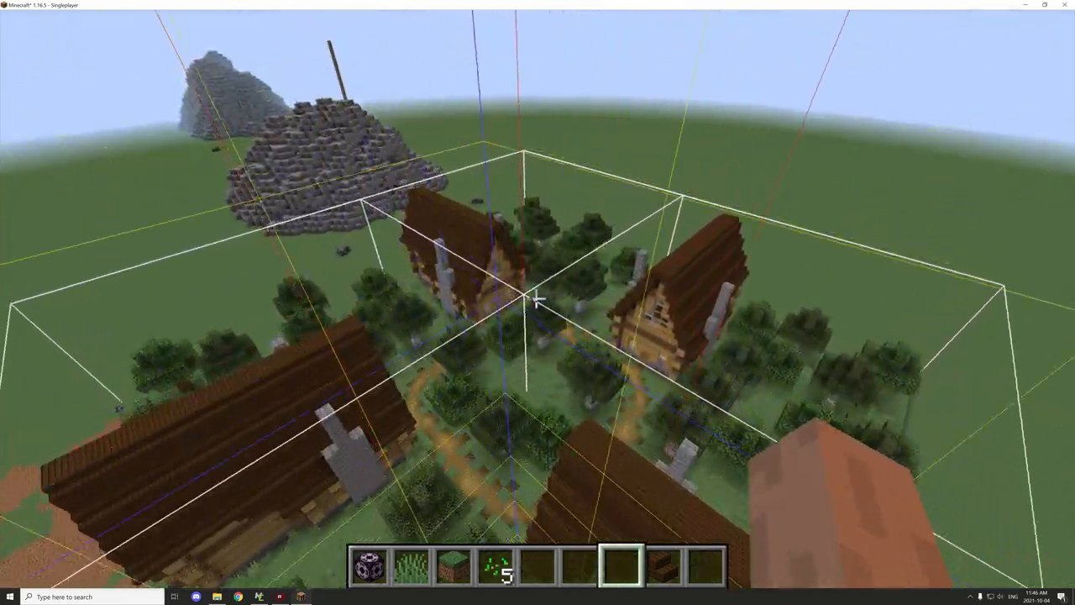
mouse_move(537, 303)
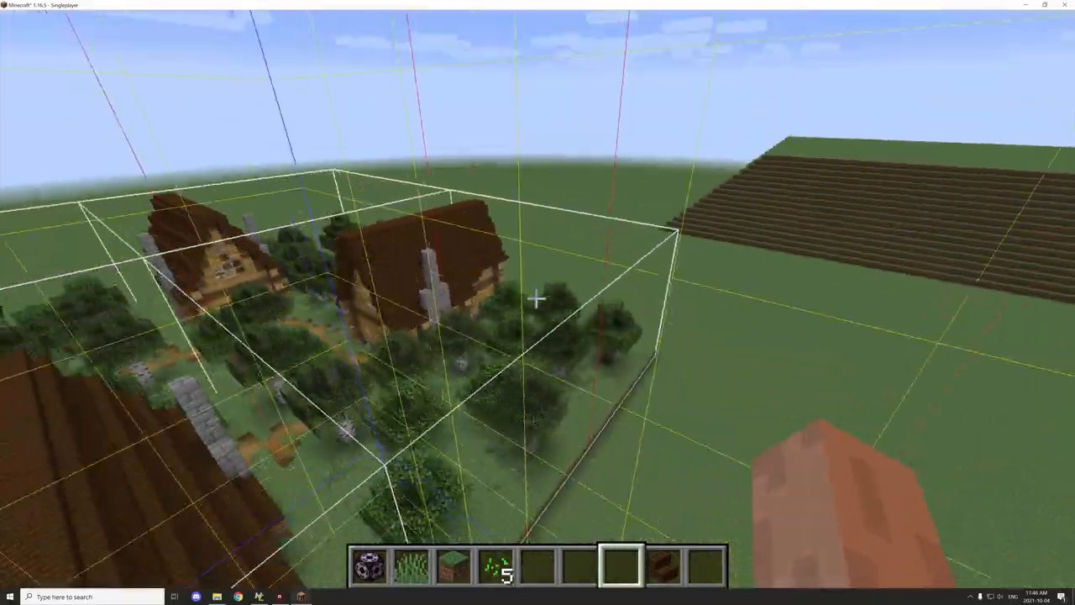
mouse_move(537, 303)
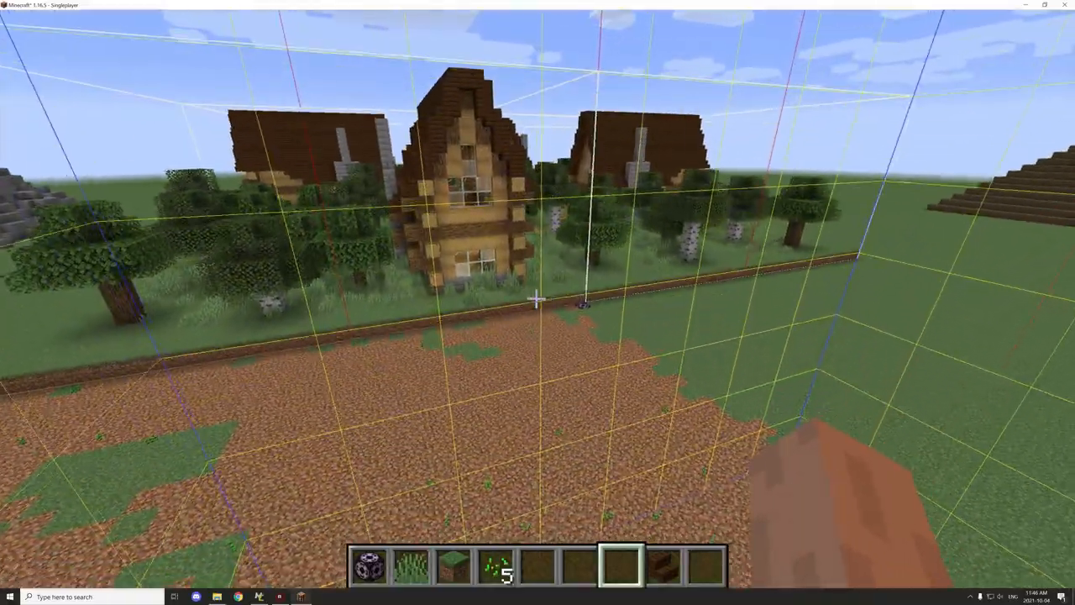
mouse_move(538, 303)
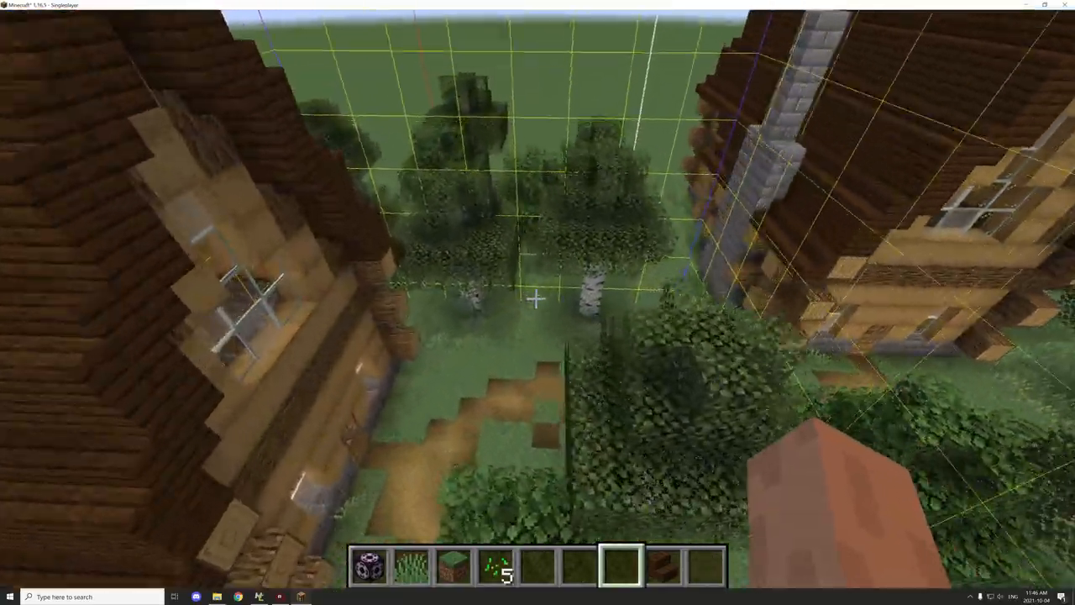
mouse_move(538, 303)
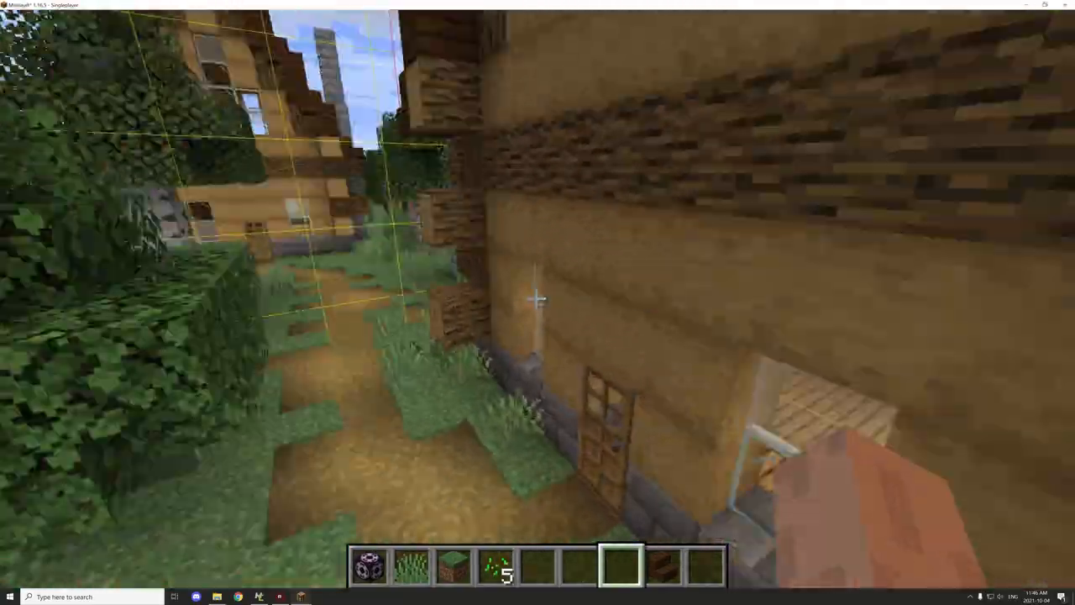
mouse_move(538, 302)
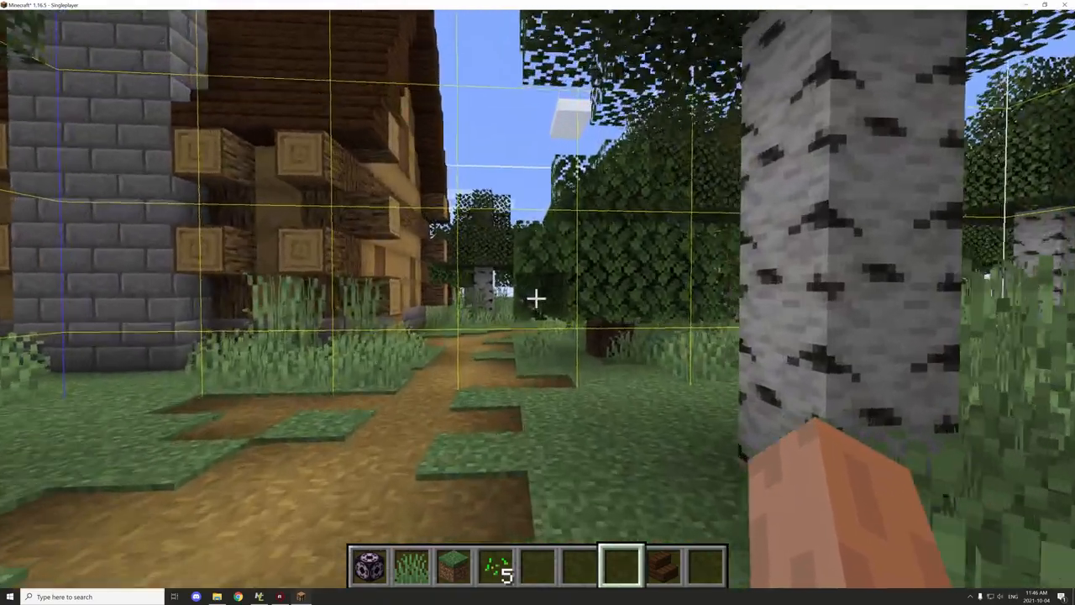
mouse_move(538, 298)
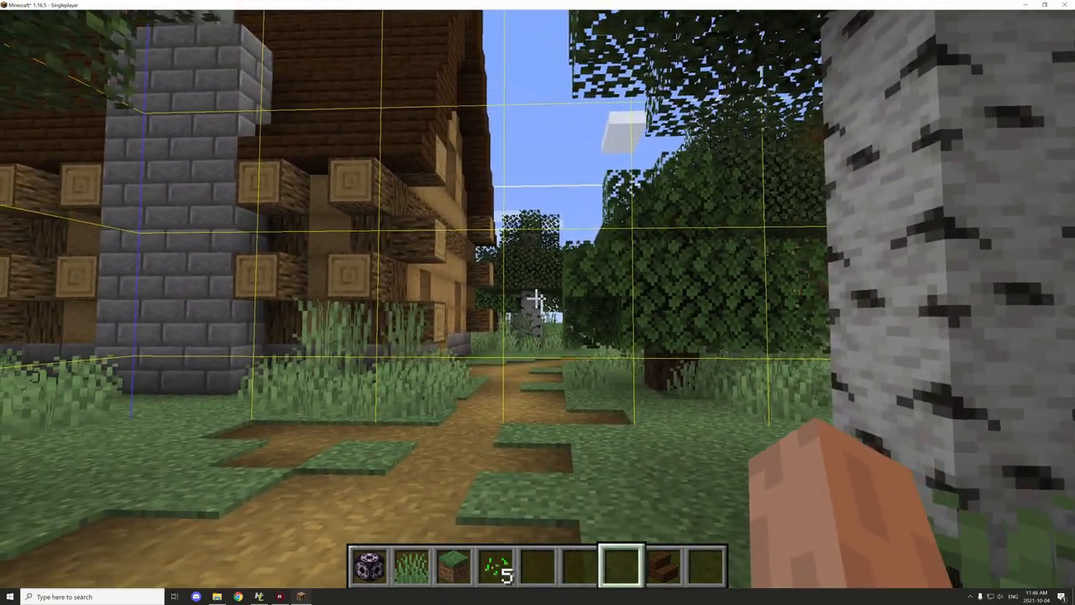
Step: Hide the chunk border overlay with F3+G while touring the finished village
key("F3+G")
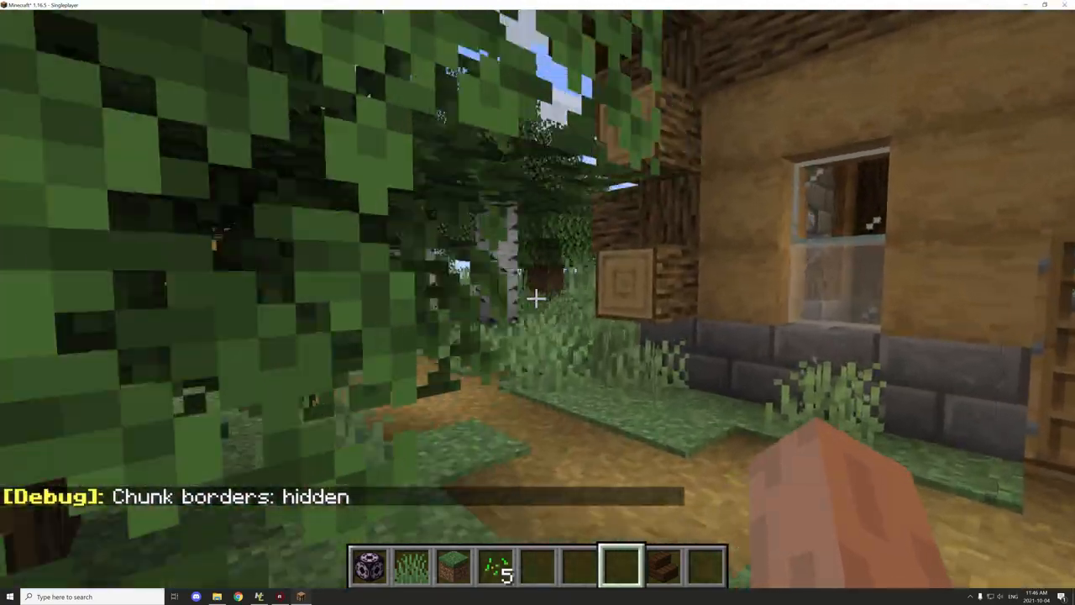